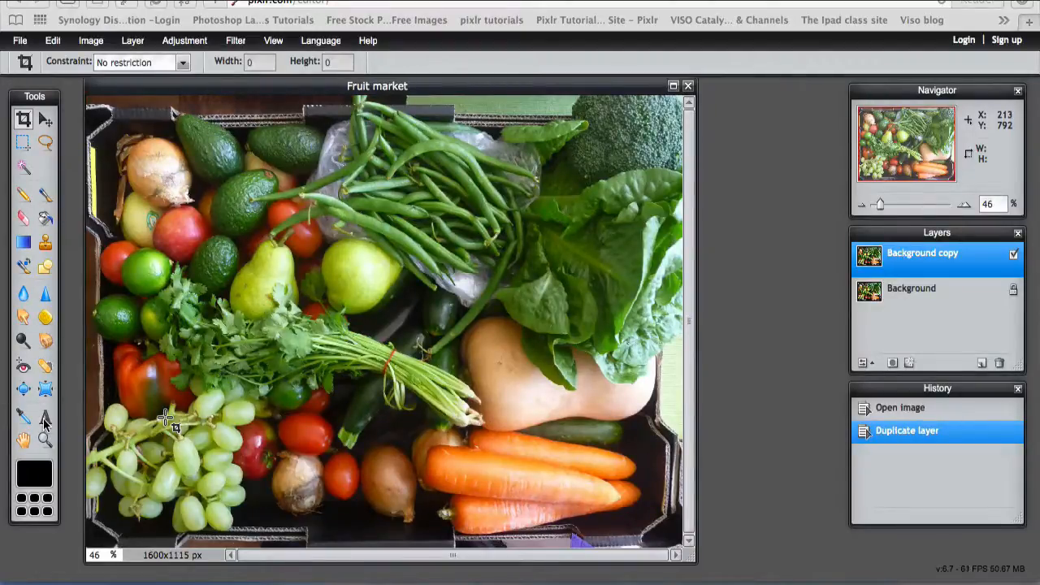
# Add a 'Carrots' label in Helvetica Neue Bold at size 93 over the carrots.
pyautogui.click(45, 416)
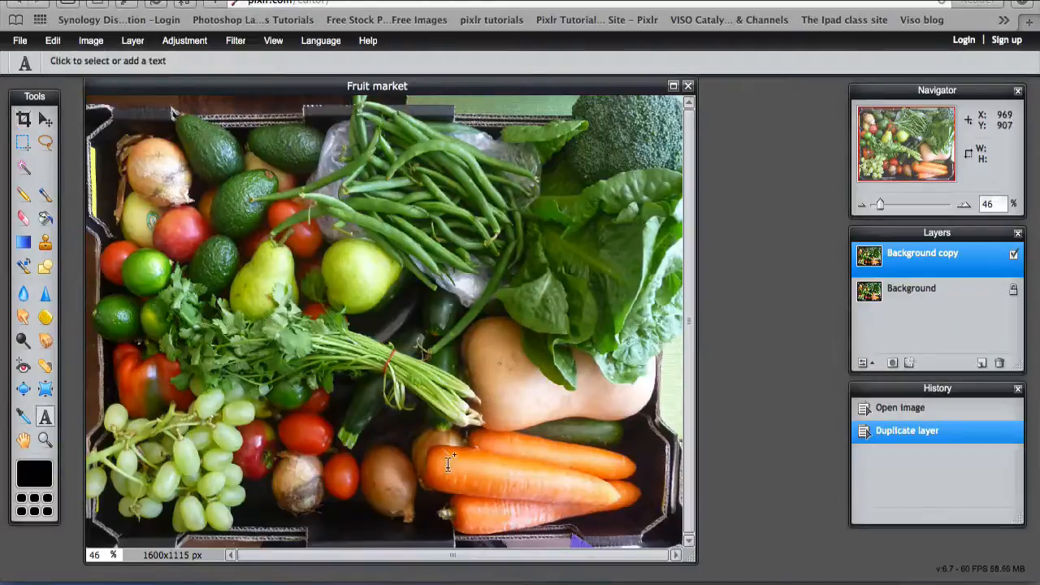
pyautogui.click(452, 463)
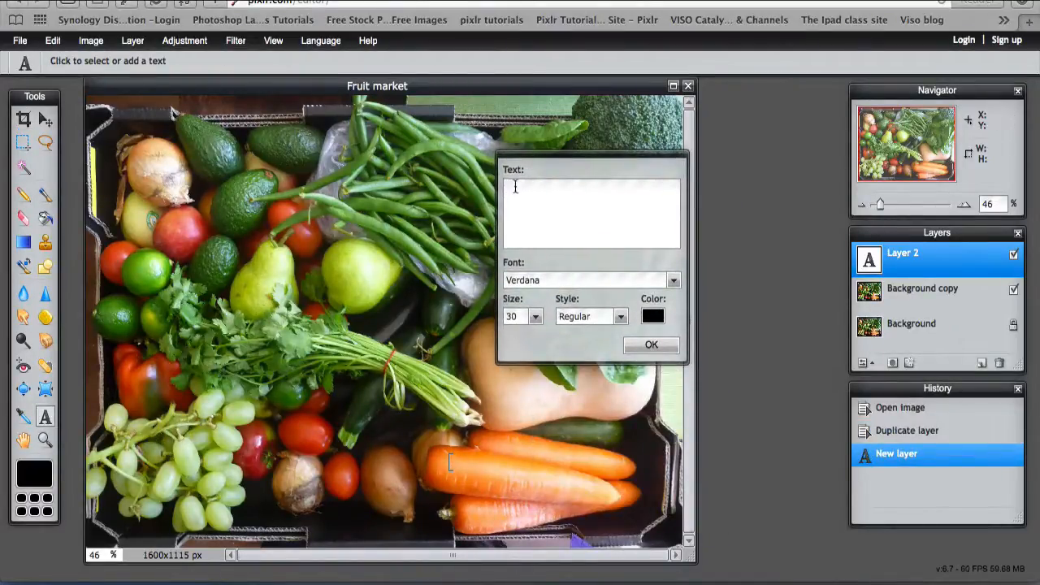
pyautogui.write('C')
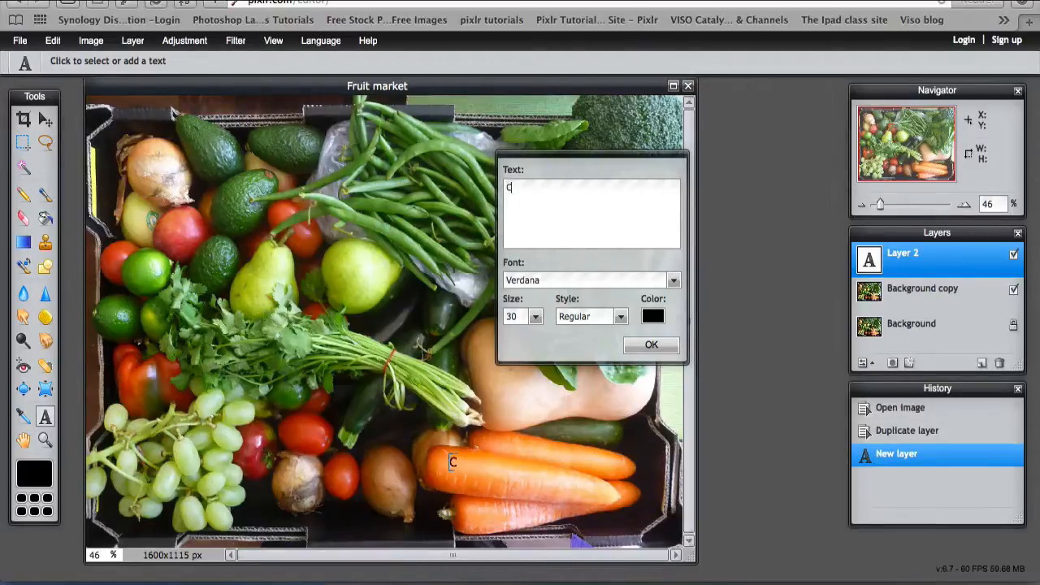
pyautogui.click(673, 279)
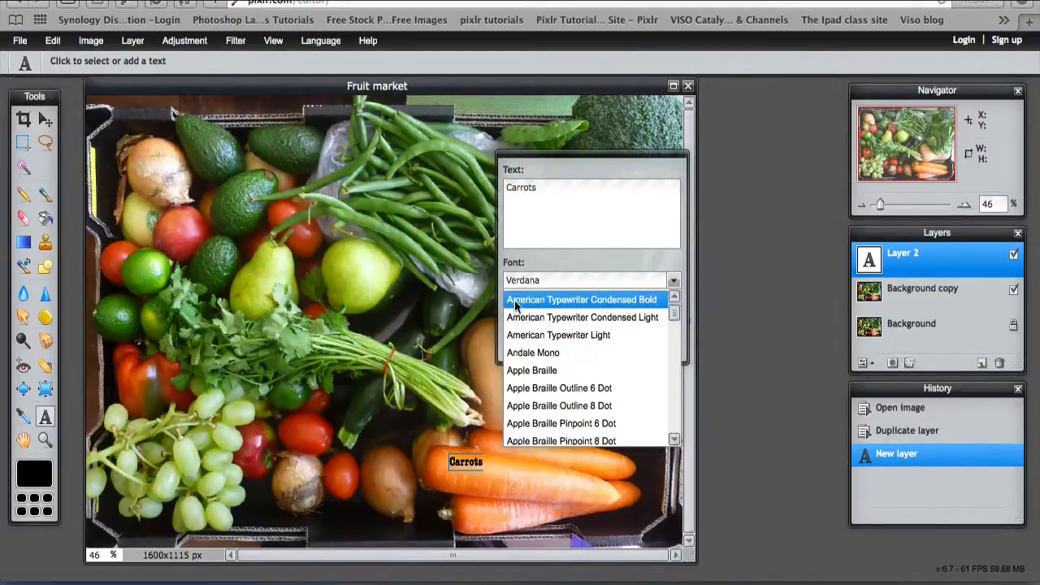
pyautogui.moveTo(582, 317)
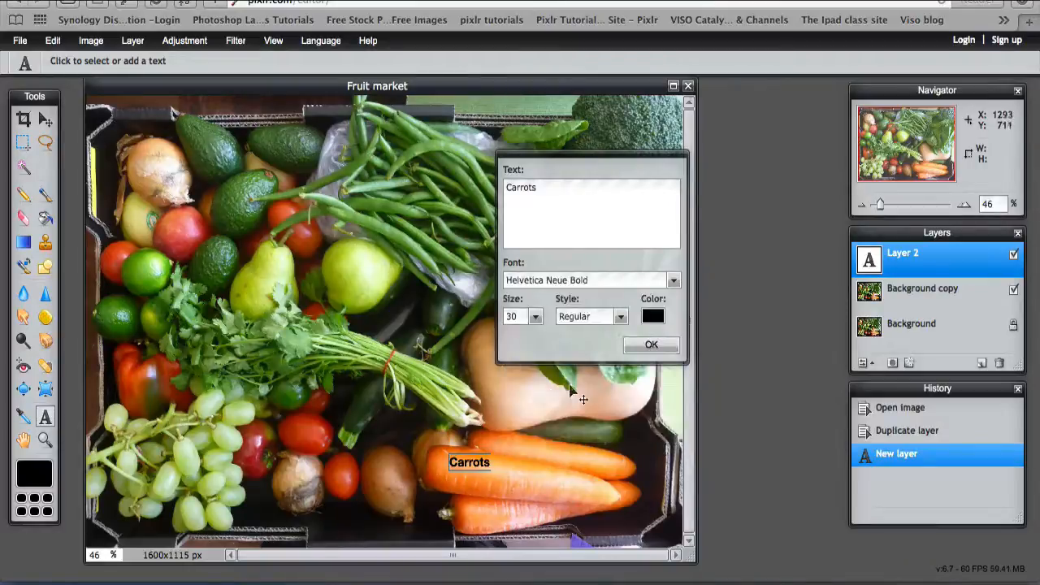
pyautogui.moveTo(532, 198)
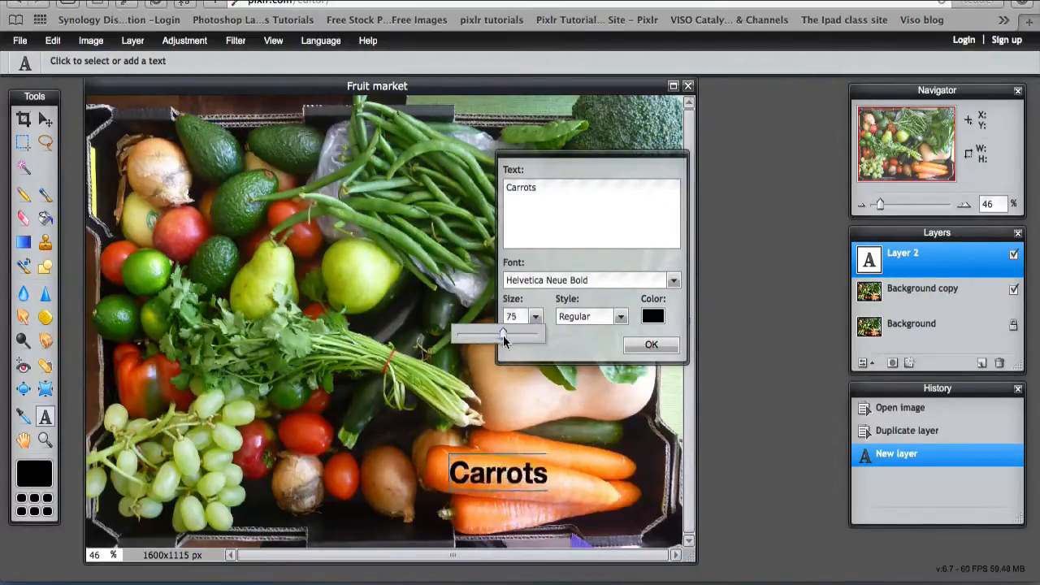
pyautogui.moveTo(500, 335); pyautogui.dragTo(513, 335)
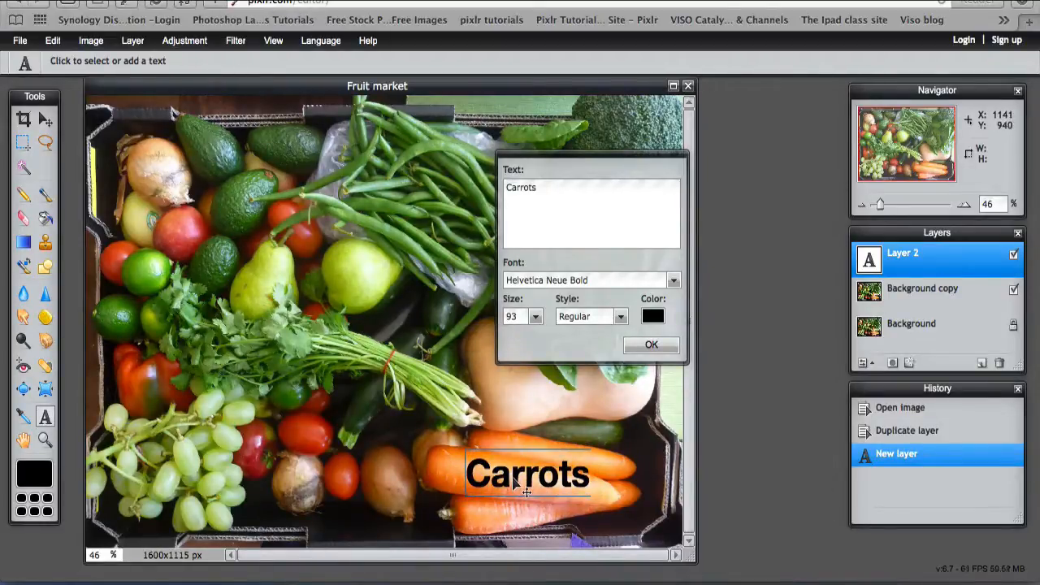
pyautogui.moveTo(536, 423)
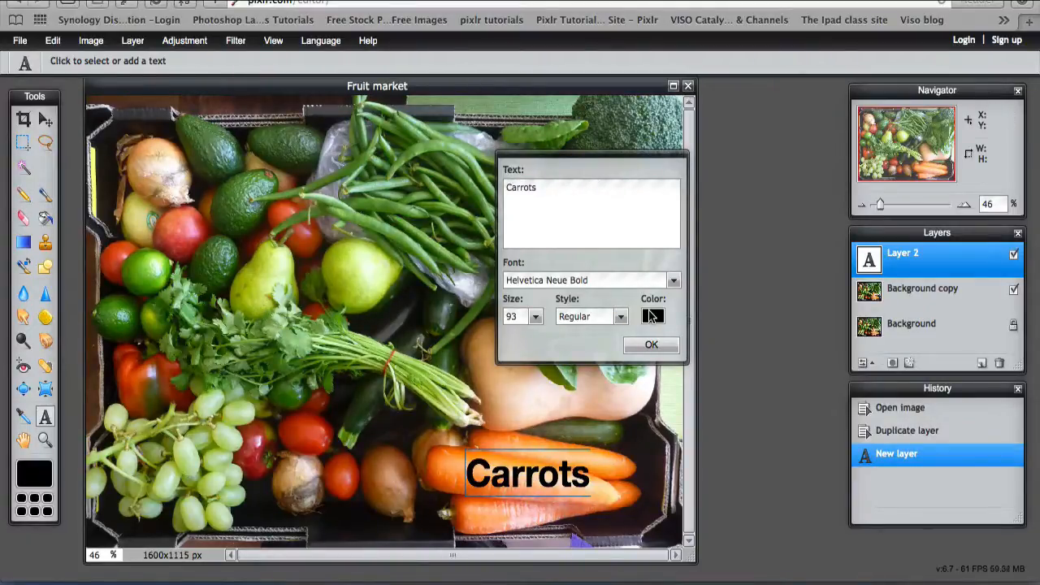
# Set the Carrots label colour to white and choose a text style.
pyautogui.click(653, 315)
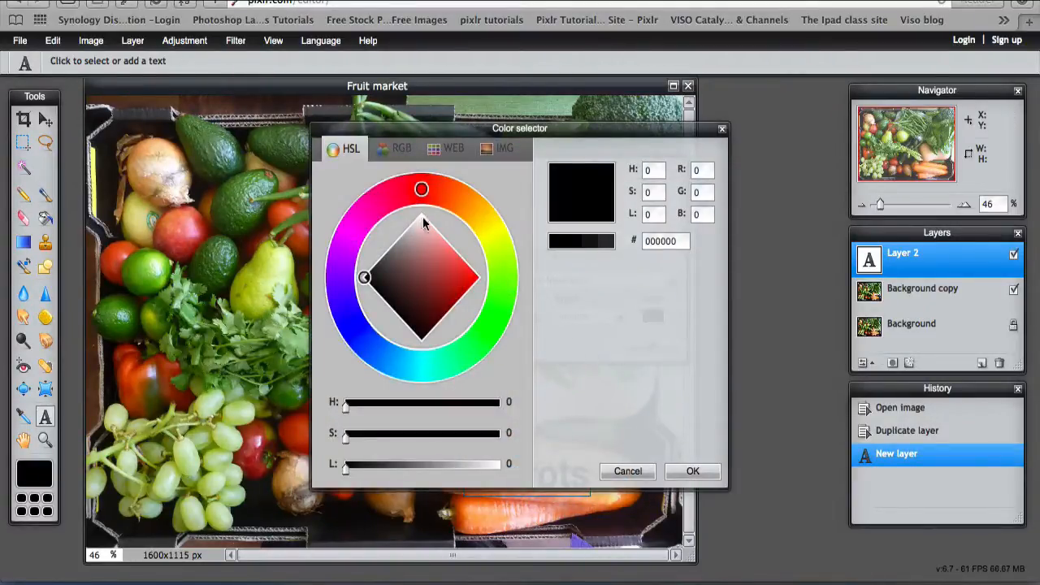
pyautogui.moveTo(364, 278); pyautogui.dragTo(422, 215)
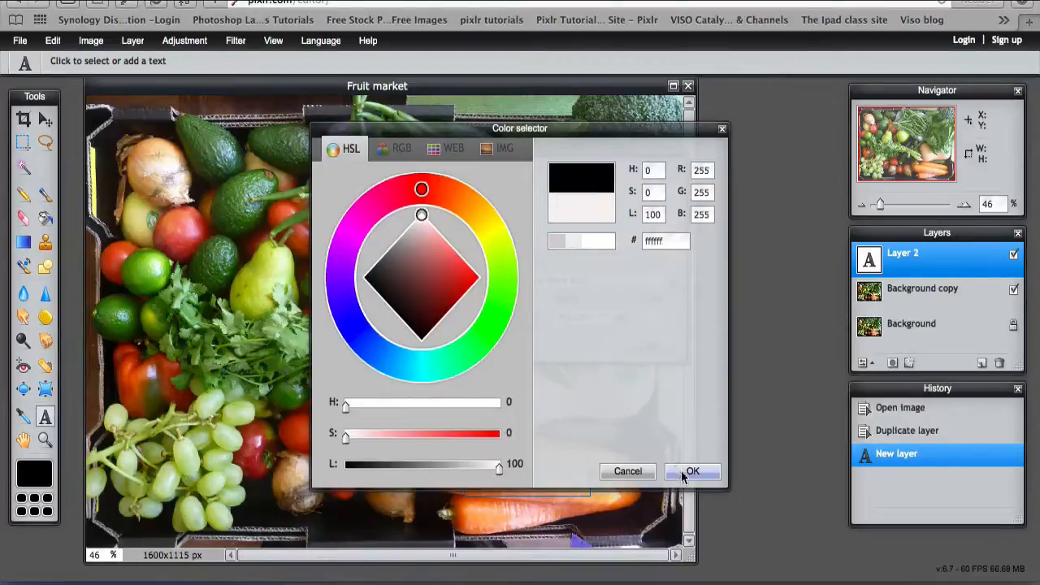
pyautogui.click(692, 471)
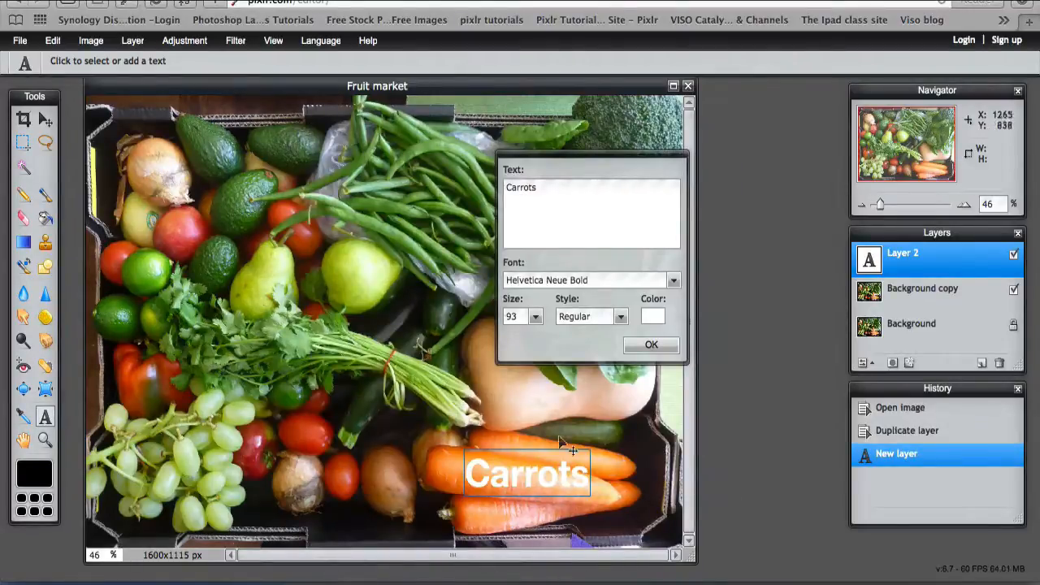
pyautogui.click(621, 315)
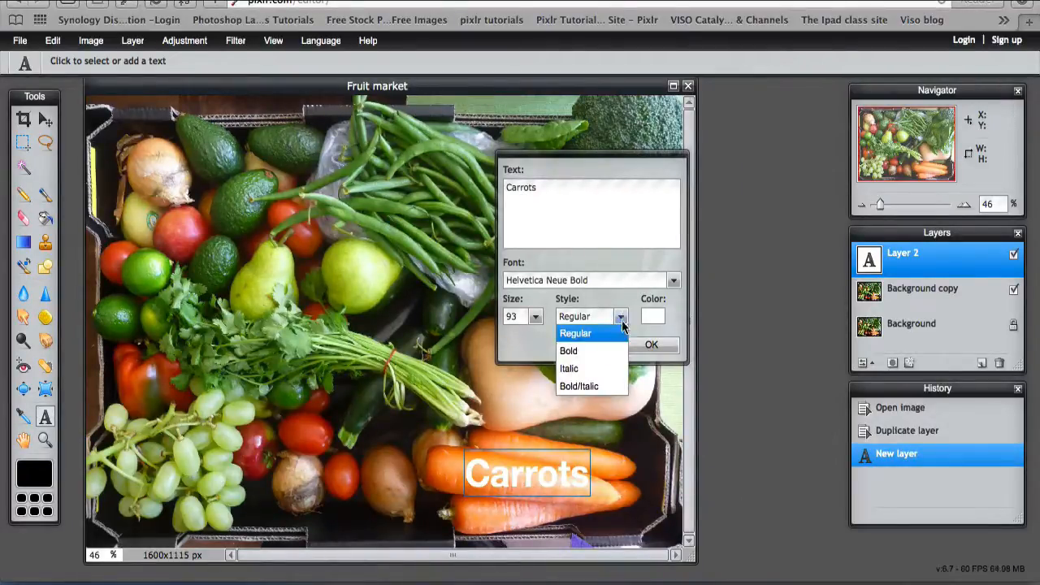
pyautogui.click(650, 344)
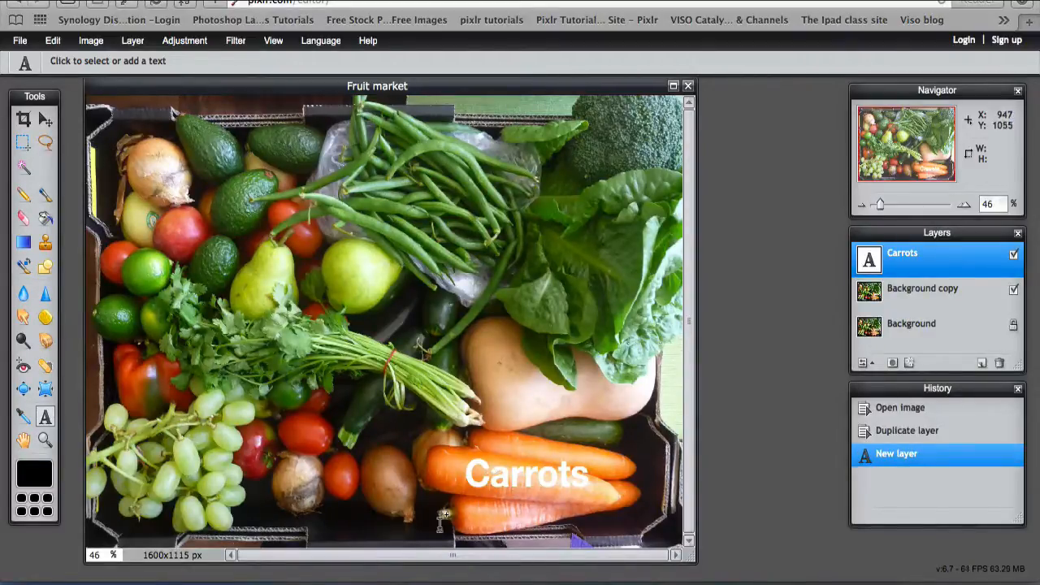
pyautogui.moveTo(468, 468)
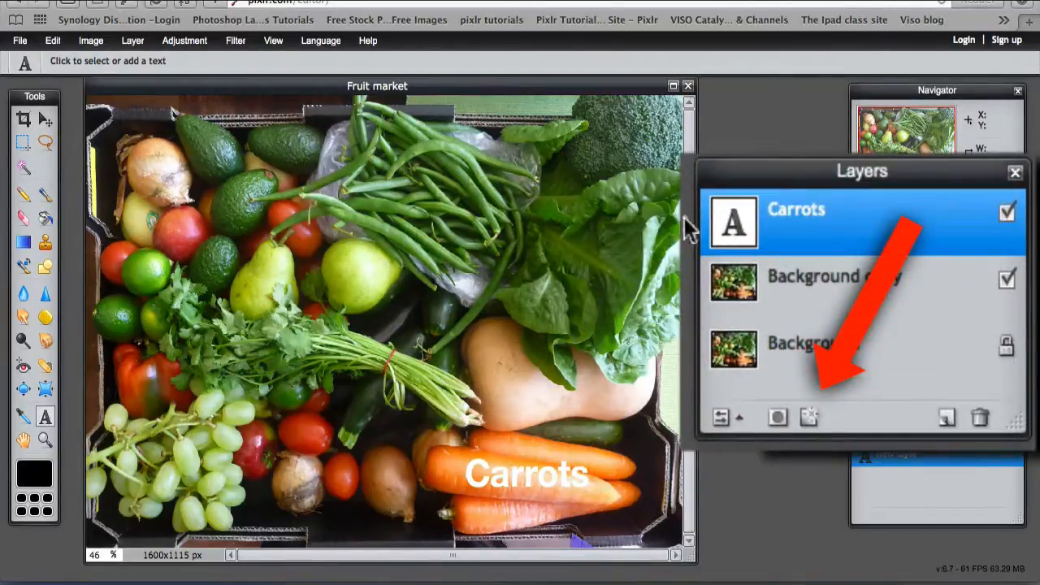
pyautogui.moveTo(799, 236)
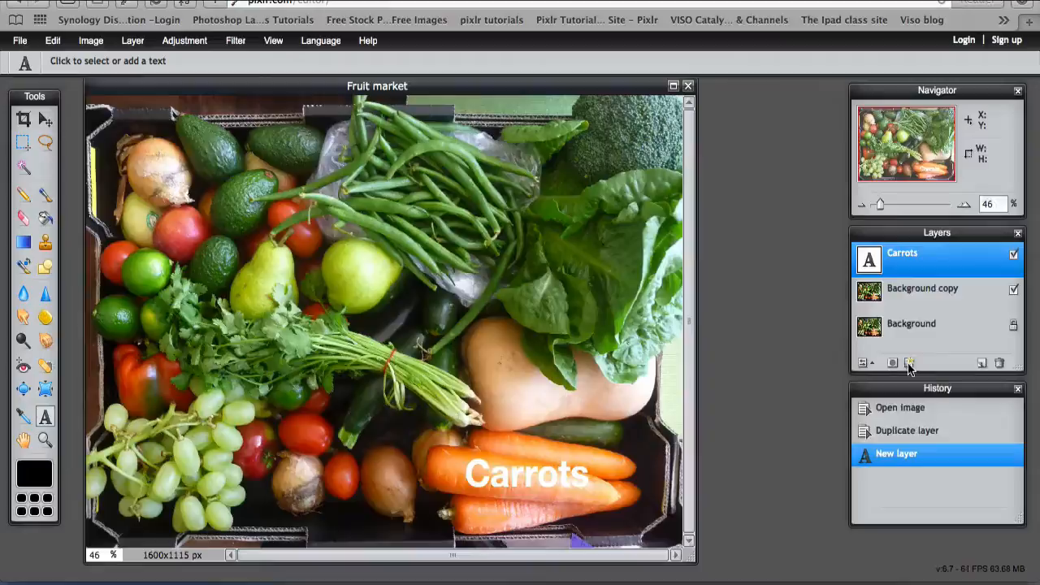
# Turn on a drop shadow for the Carrots layer and show its settings.
pyautogui.click(910, 364)
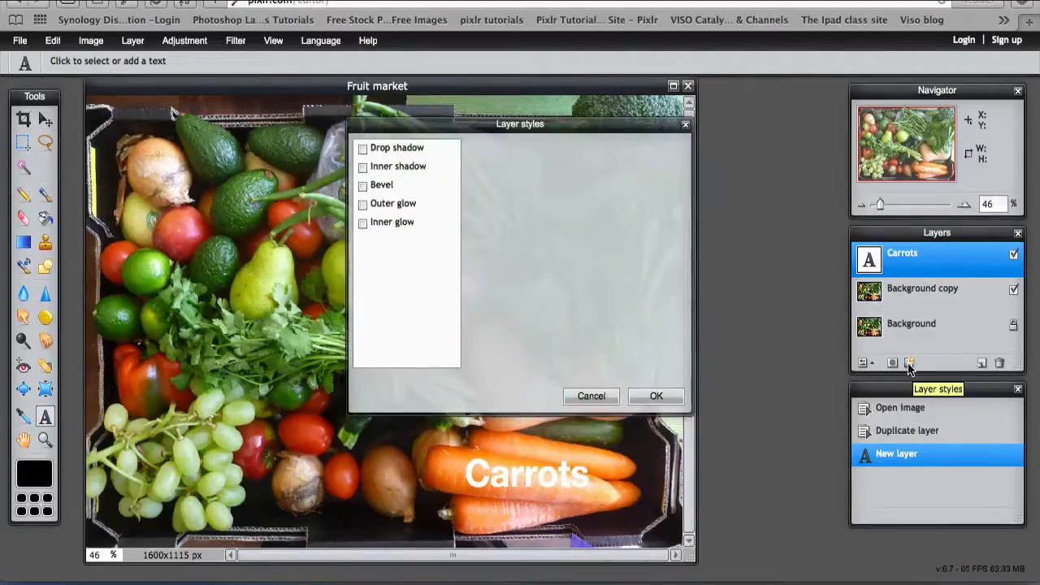
pyautogui.moveTo(520, 124); pyautogui.dragTo(660, 117)
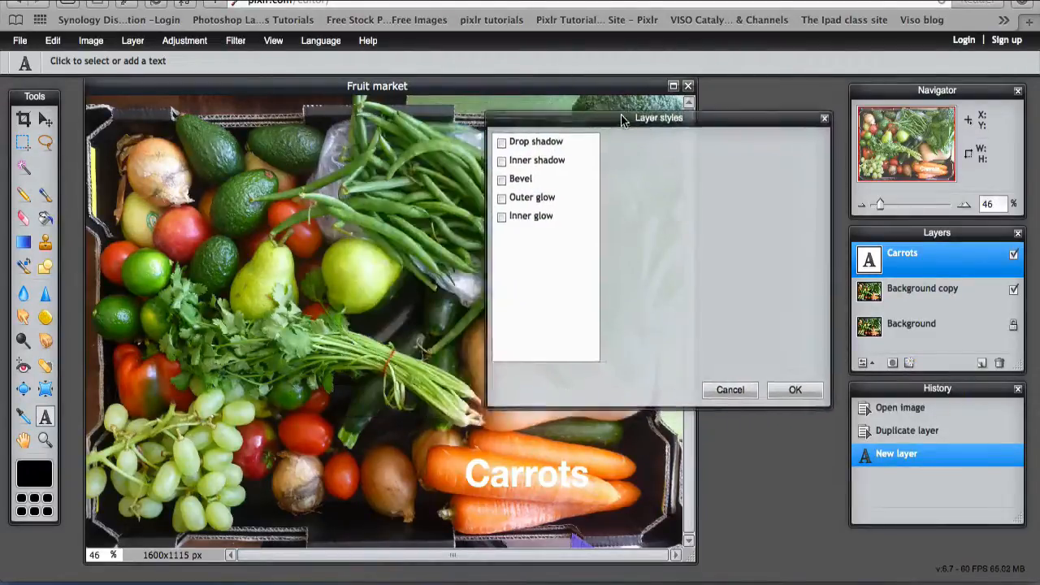
pyautogui.moveTo(660, 117); pyautogui.dragTo(705, 93)
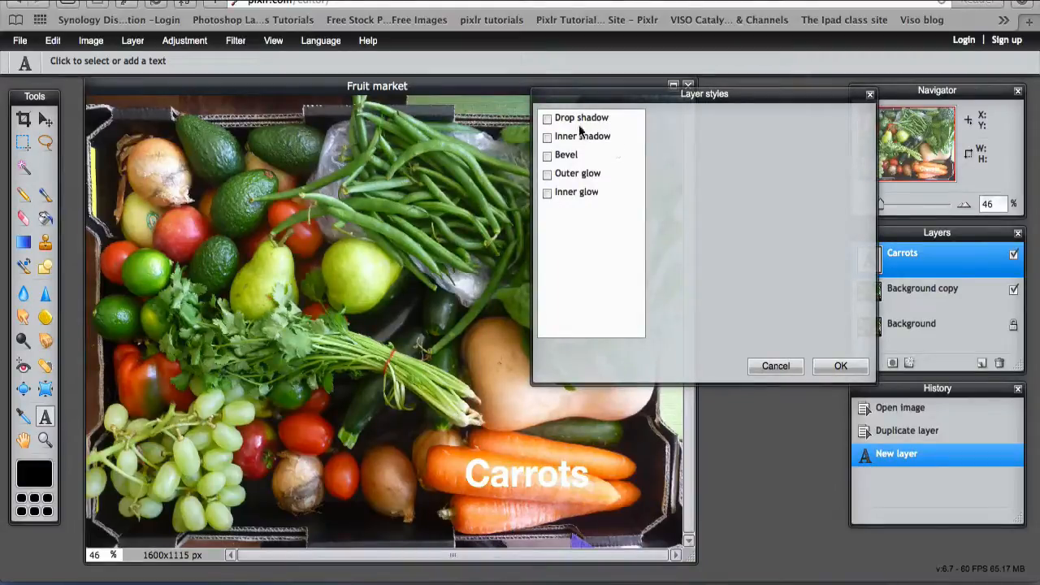
pyautogui.click(546, 117)
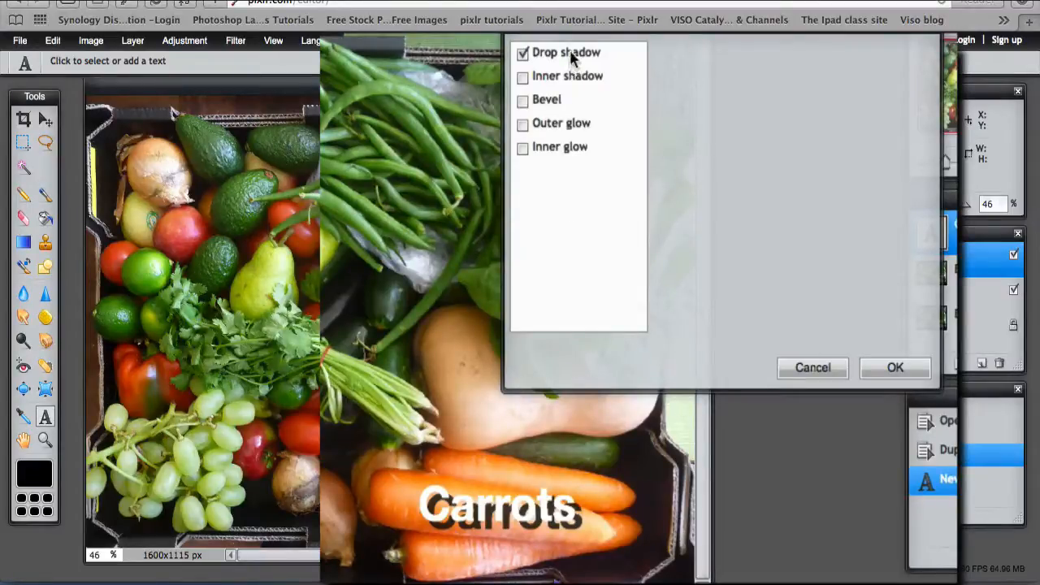
pyautogui.moveTo(452, 523)
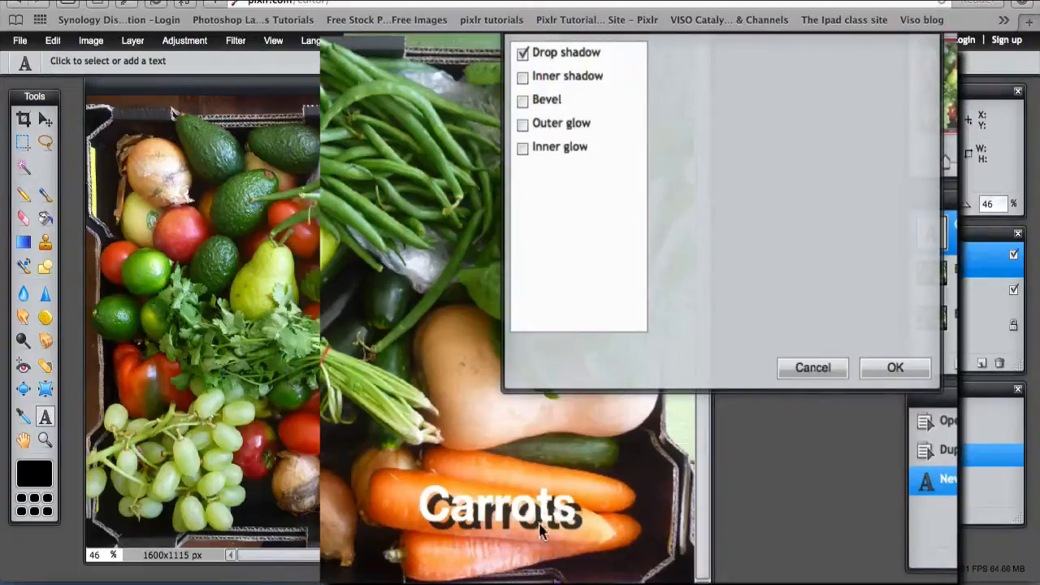
pyautogui.click(565, 52)
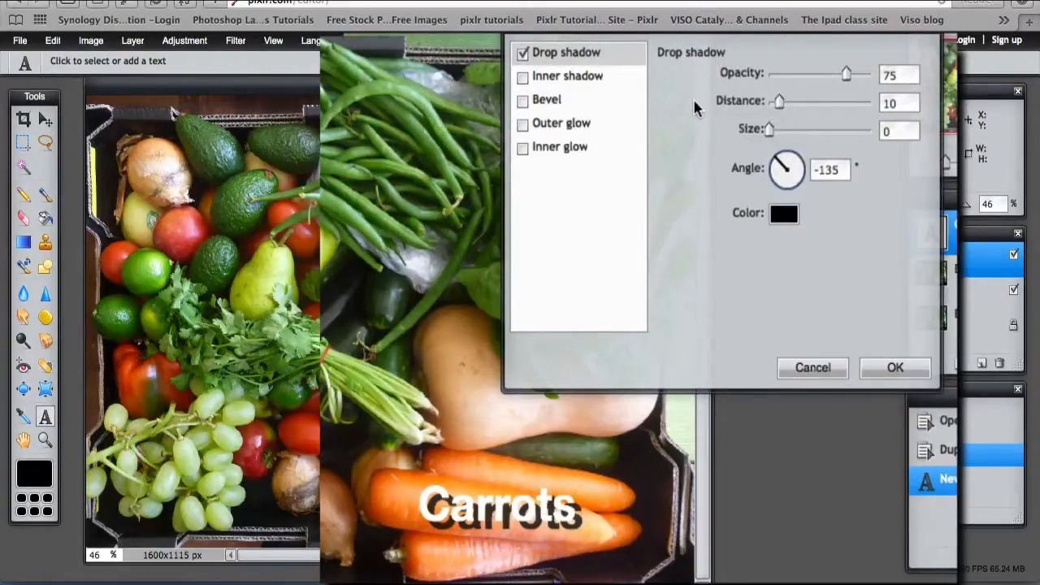
pyautogui.moveTo(728, 329)
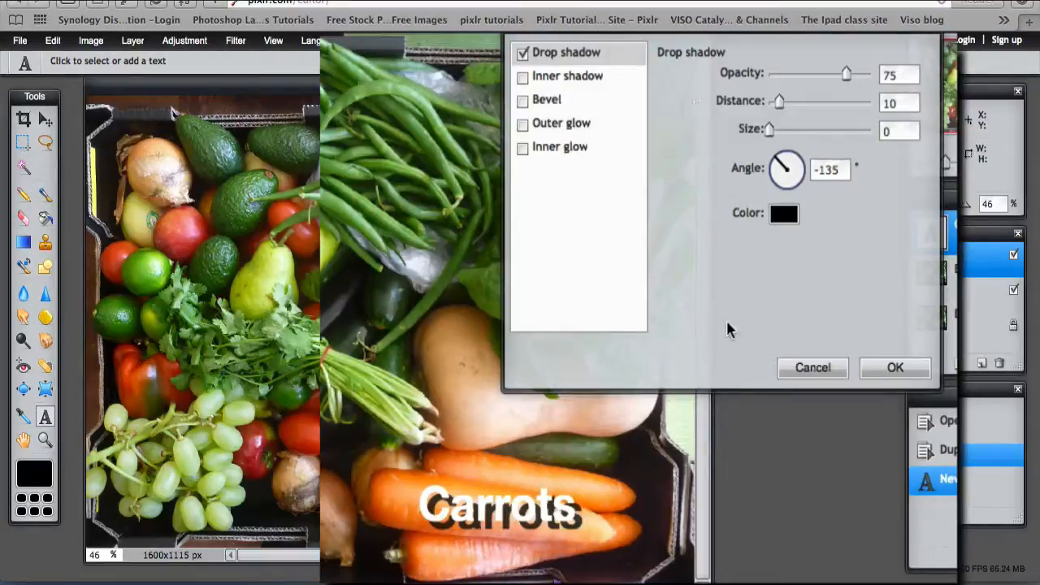
# Pick an orange-red drop shadow colour, then reopen the swatch to fine-tune it.
pyautogui.click(783, 213)
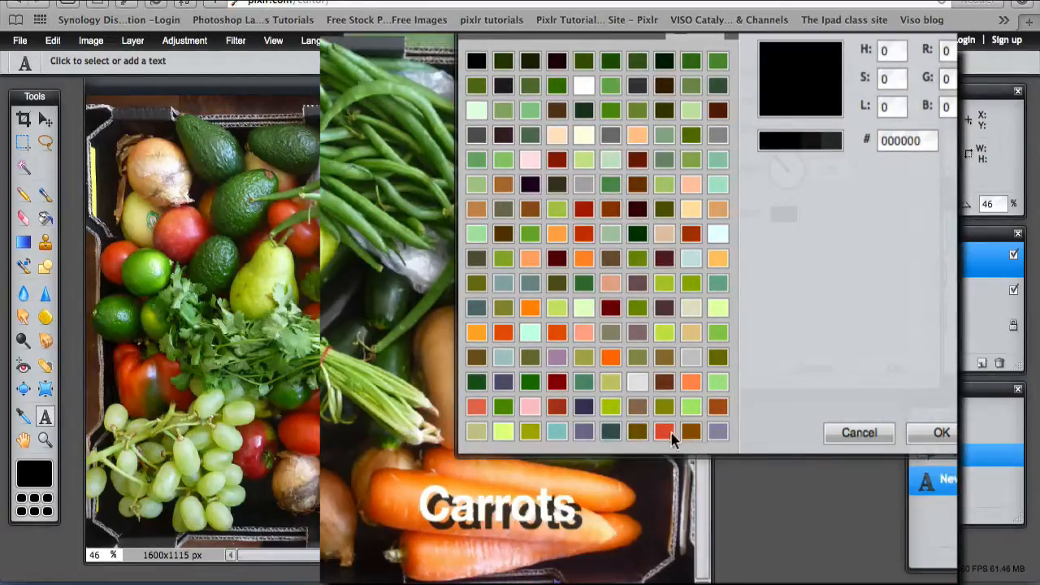
pyautogui.click(663, 430)
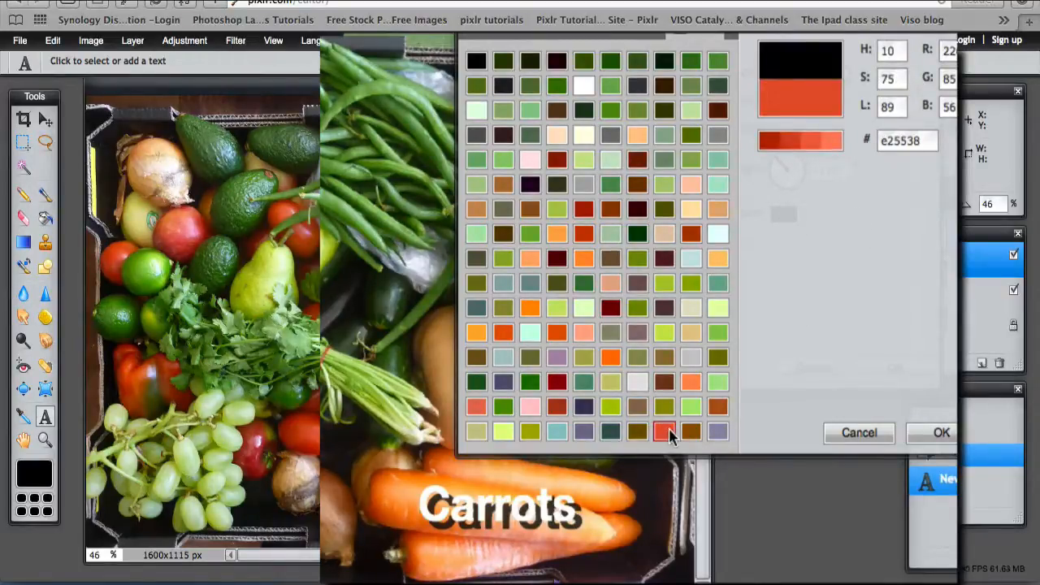
pyautogui.moveTo(842, 155)
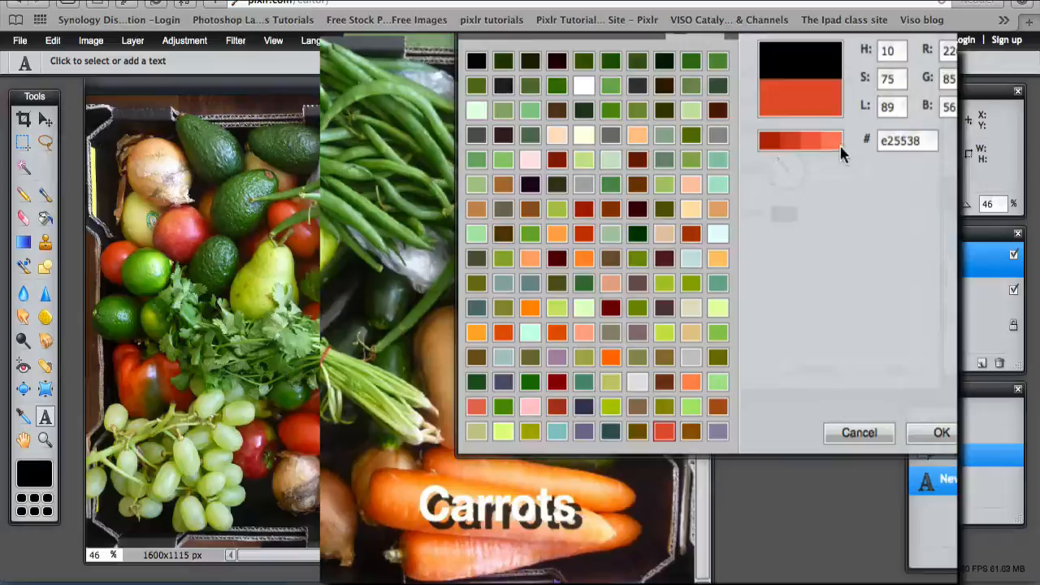
pyautogui.moveTo(849, 166)
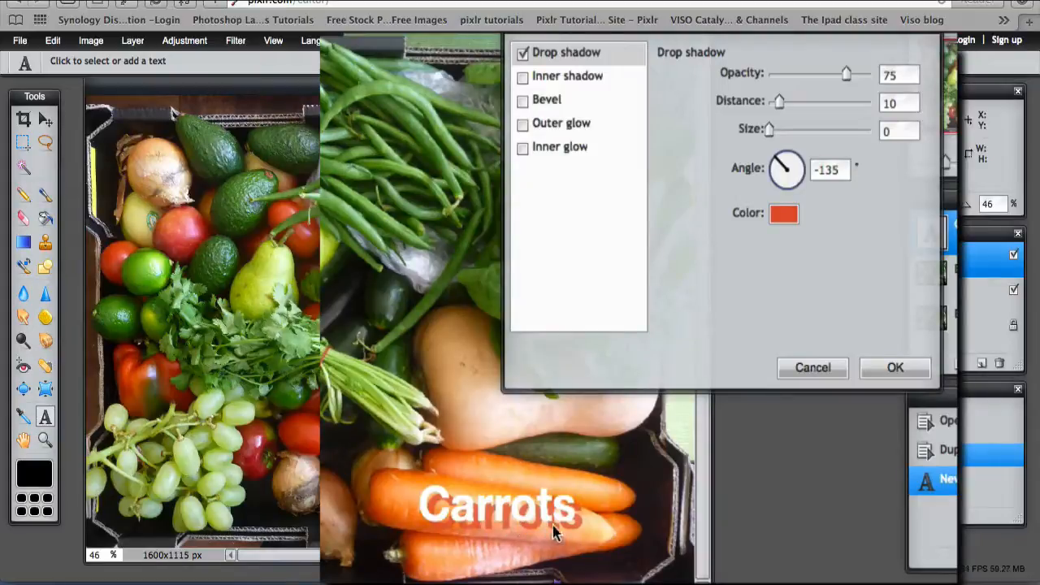
pyautogui.click(784, 213)
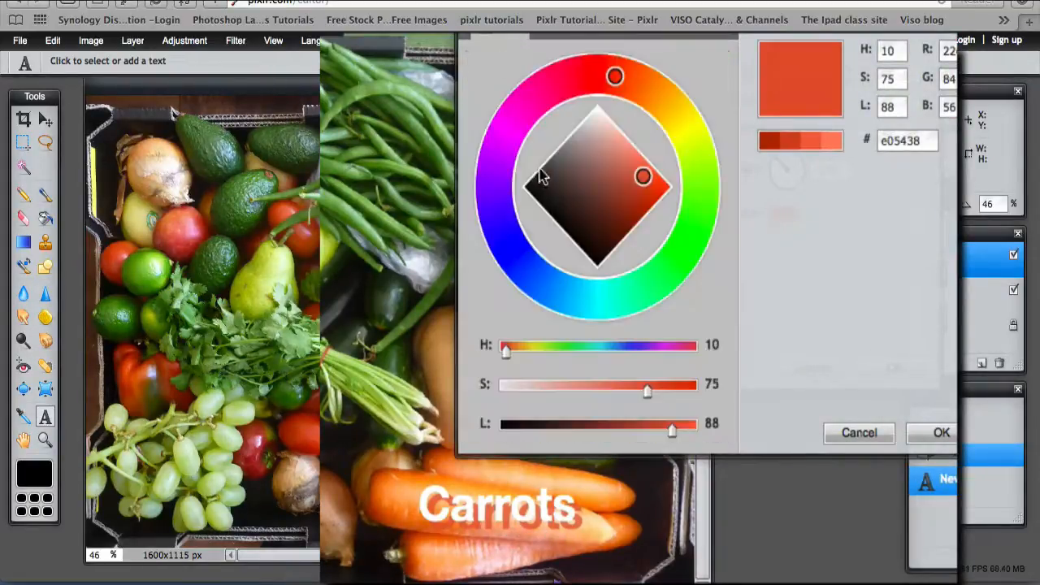
pyautogui.click(530, 189)
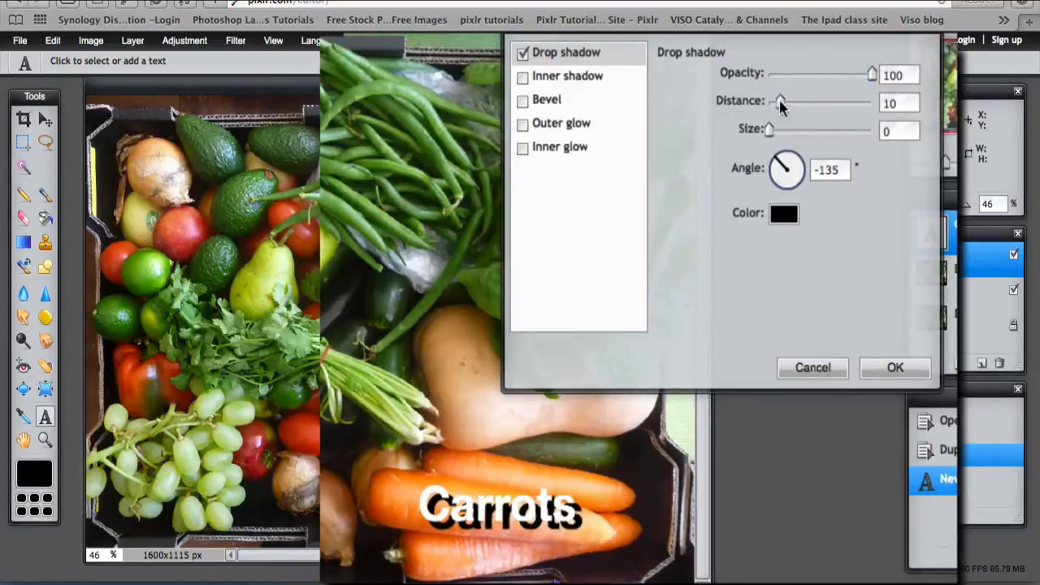
pyautogui.moveTo(780, 104); pyautogui.dragTo(770, 104)
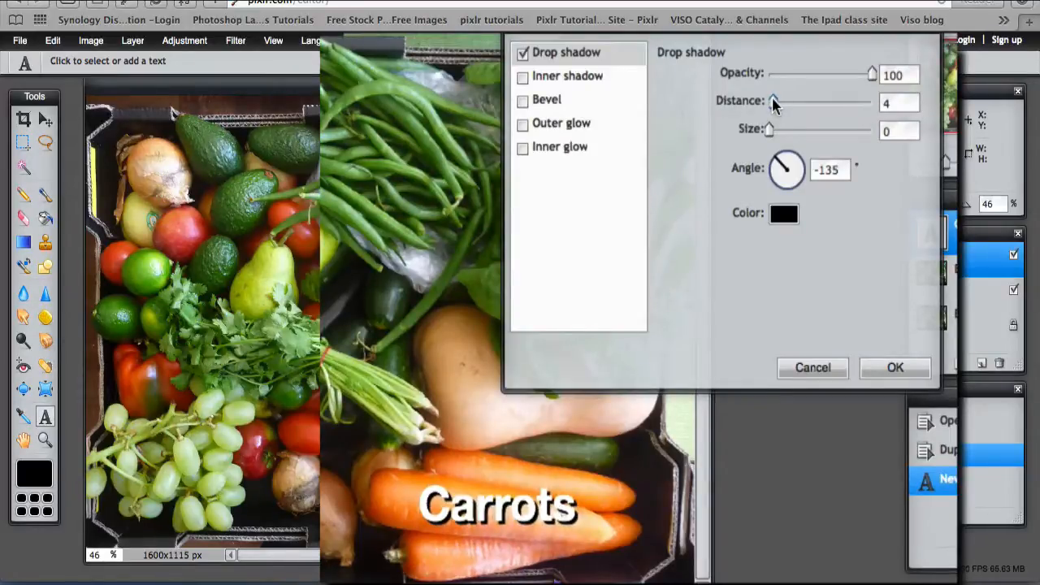
pyautogui.moveTo(767, 133)
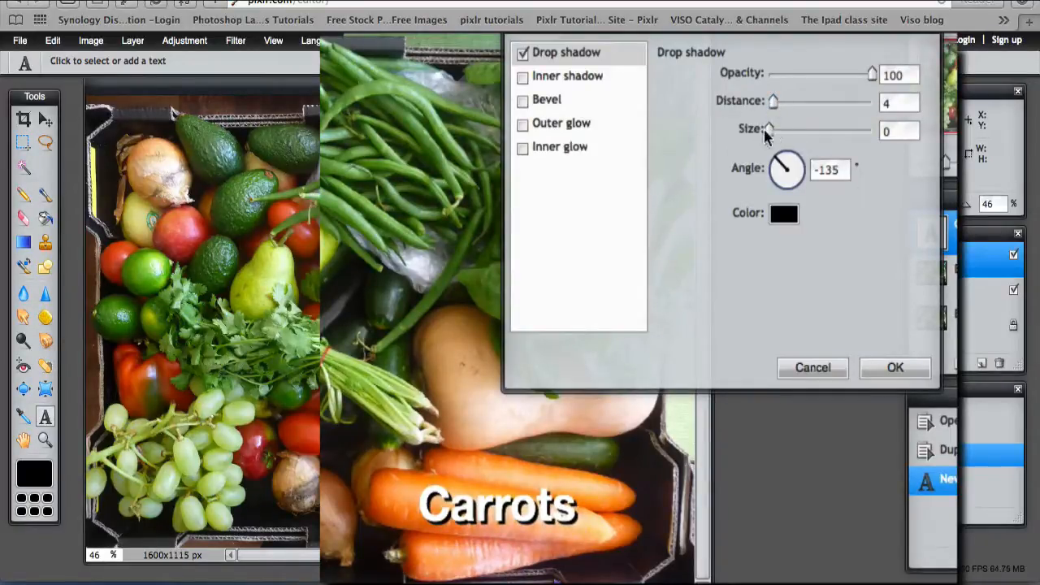
pyautogui.moveTo(770, 130); pyautogui.dragTo(793, 130)
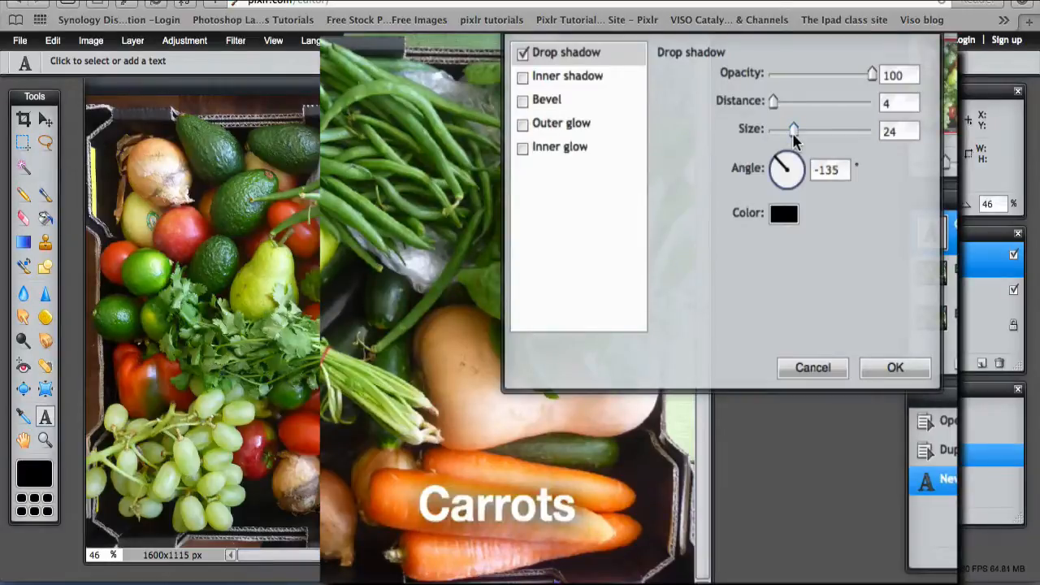
pyautogui.moveTo(793, 130); pyautogui.dragTo(800, 130)
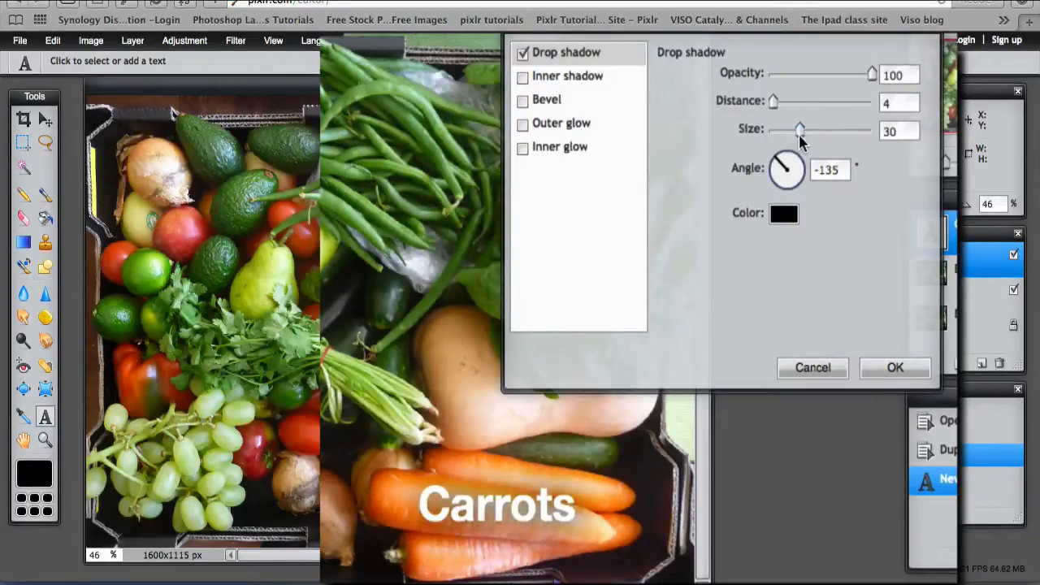
pyautogui.moveTo(799, 130); pyautogui.dragTo(768, 130)
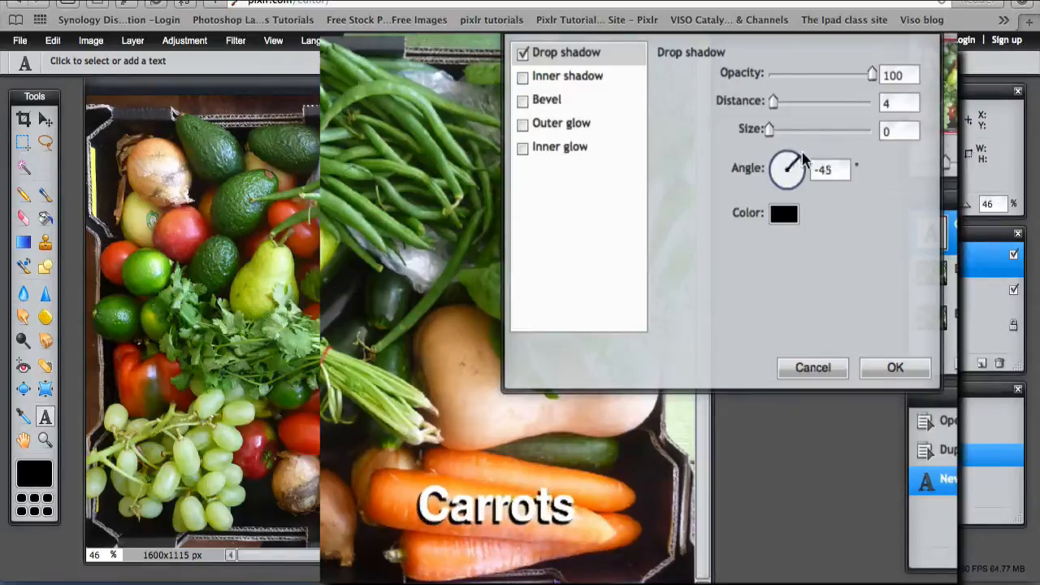
pyautogui.moveTo(797, 160); pyautogui.dragTo(793, 171)
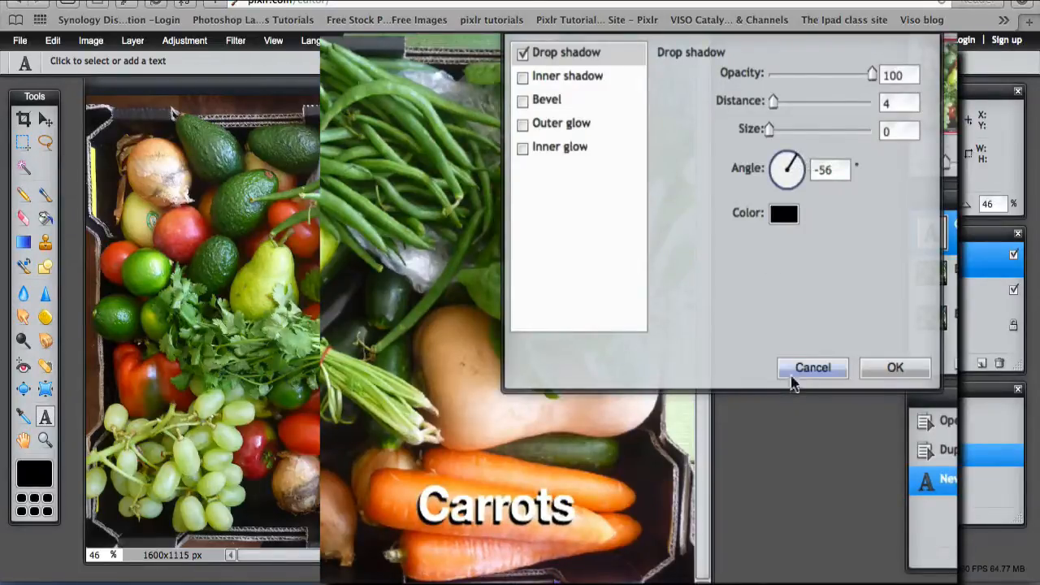
pyautogui.click(813, 367)
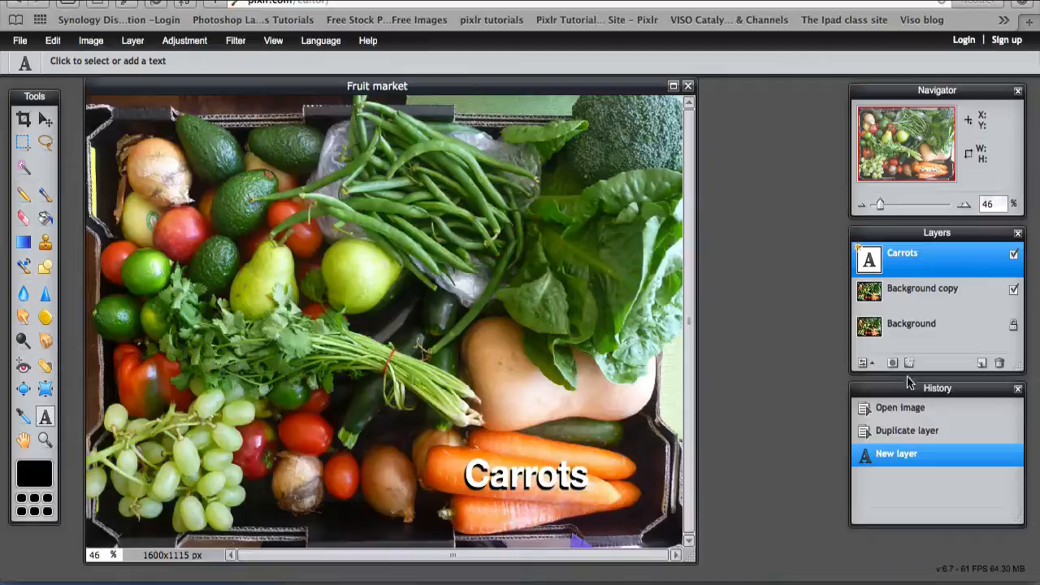
pyautogui.click(892, 362)
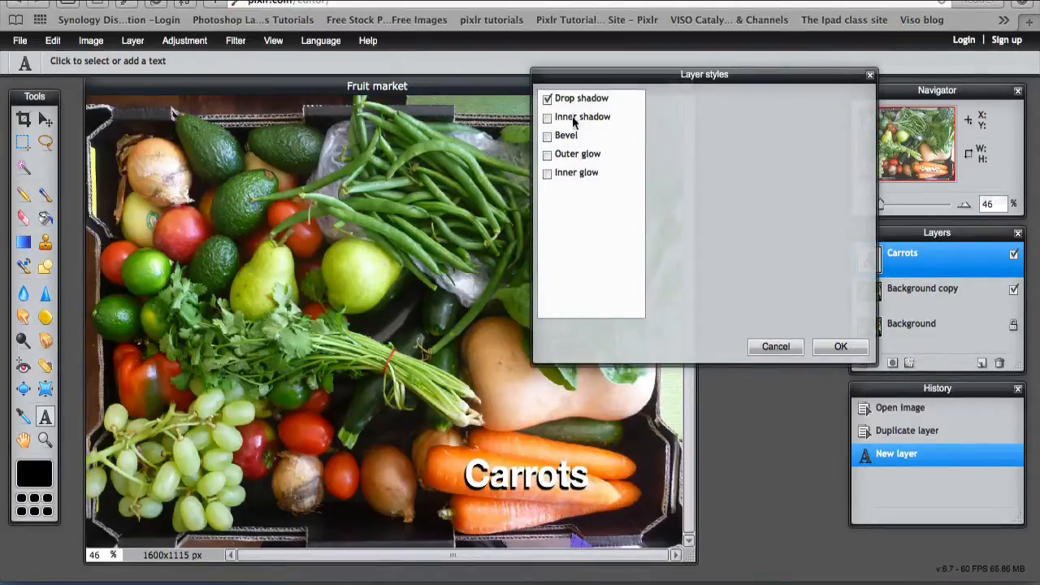
pyautogui.click(548, 117)
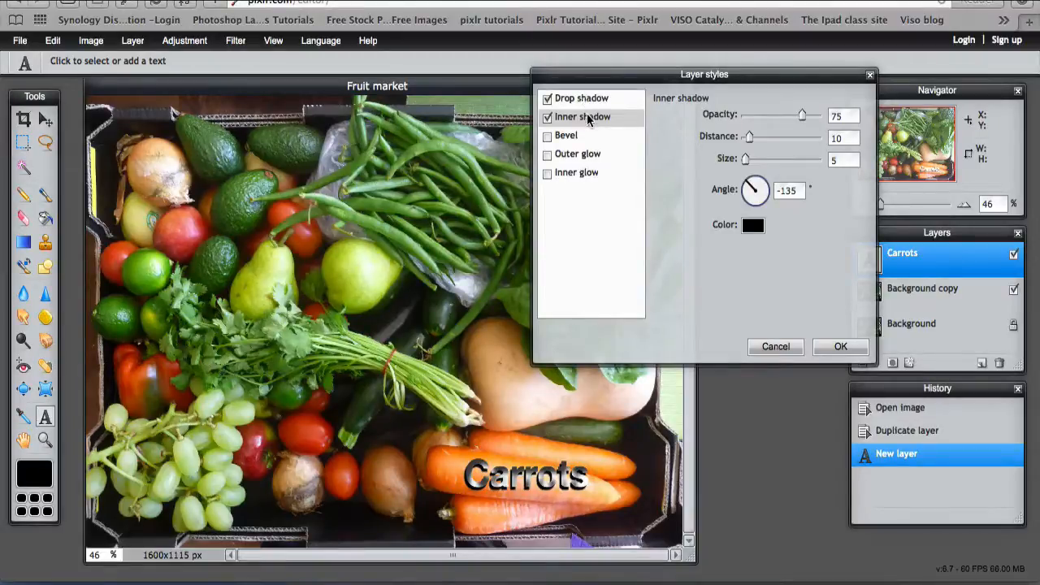
pyautogui.moveTo(576, 154)
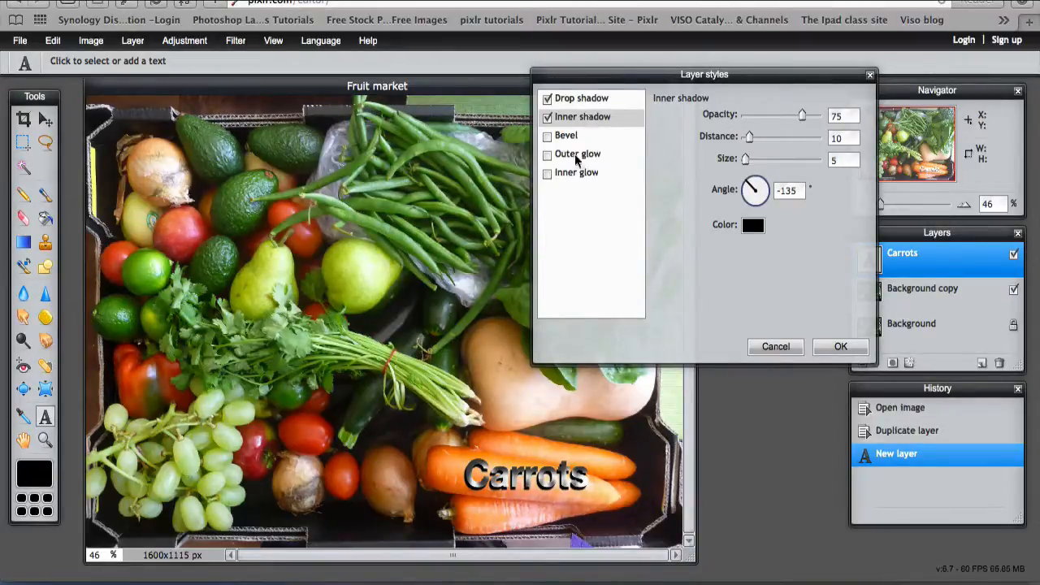
pyautogui.click(548, 98)
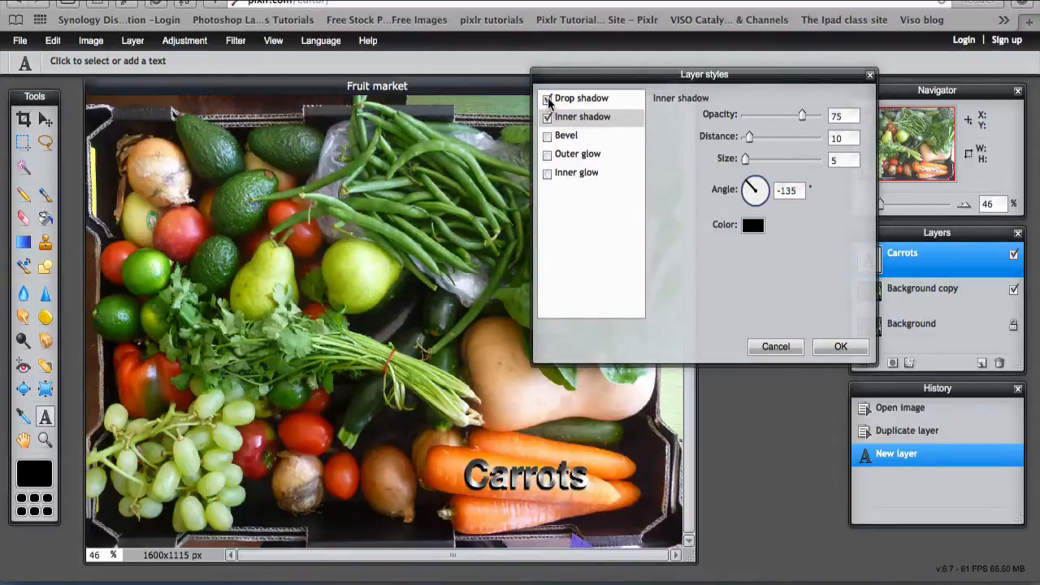
pyautogui.click(546, 98)
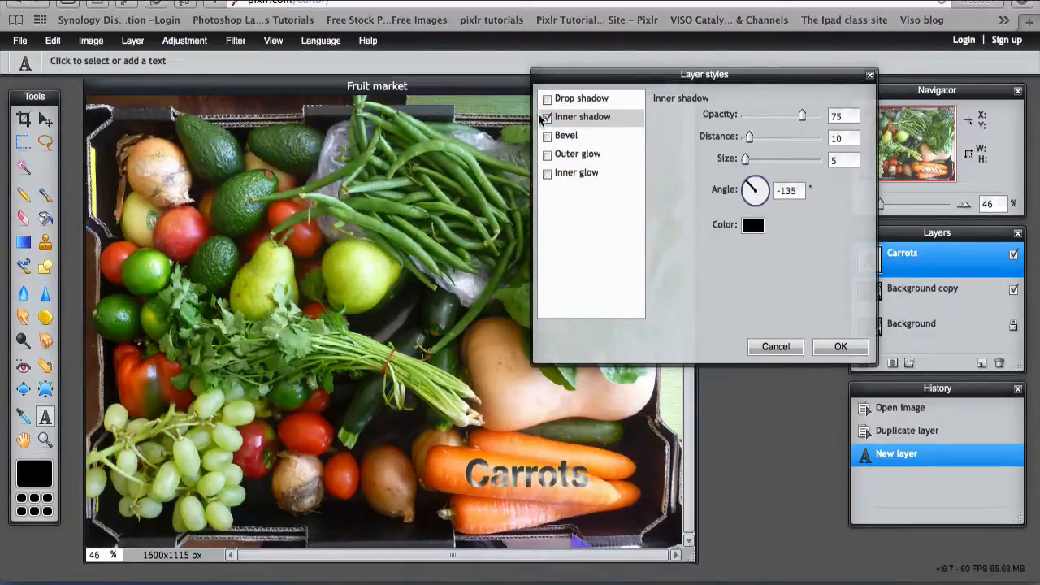
pyautogui.click(546, 99)
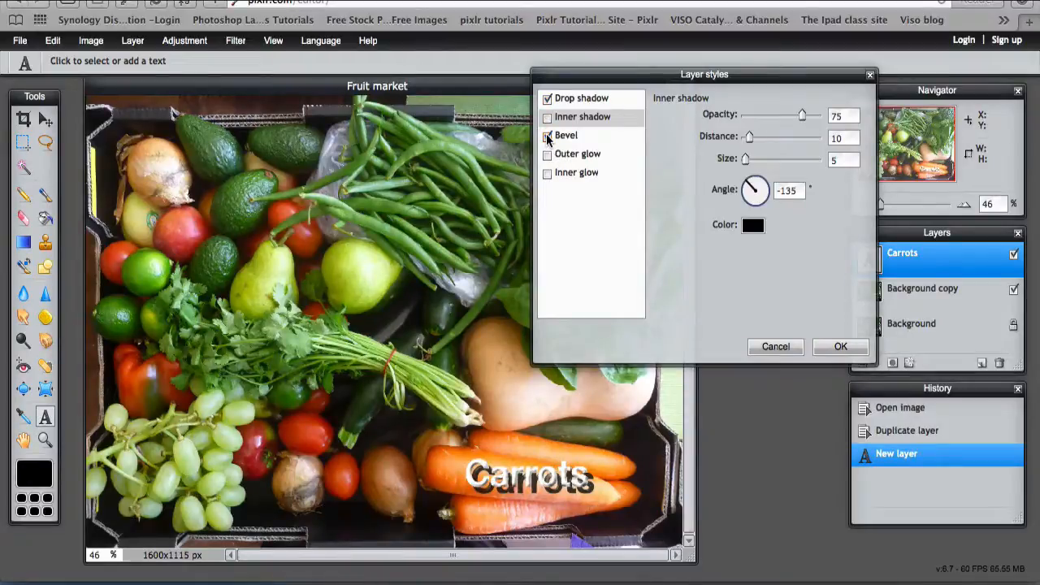
pyautogui.click(840, 346)
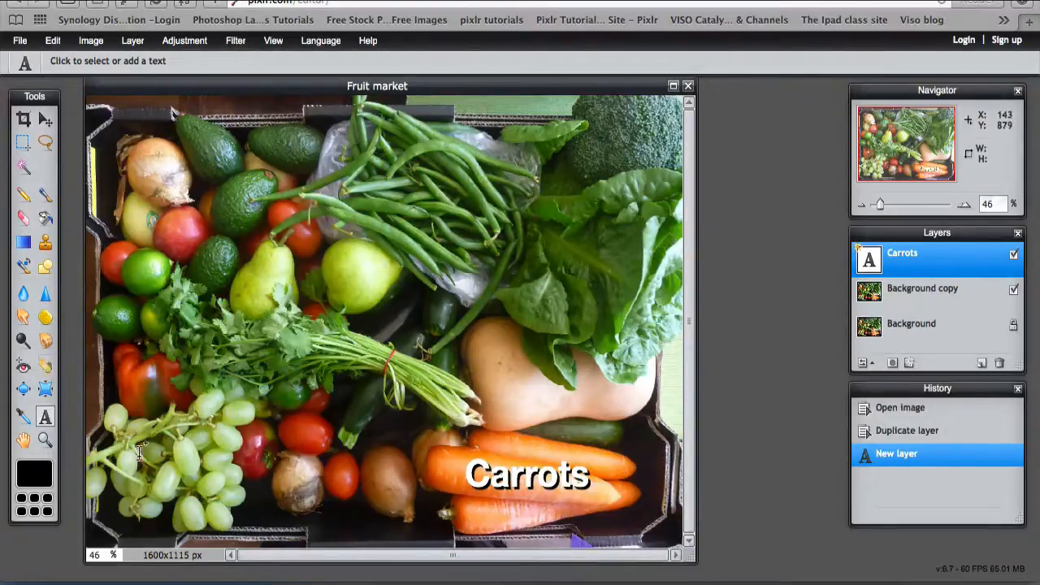
# Add a 'Grapes' text label near the grapes in the lower left.
pyautogui.click(133, 442)
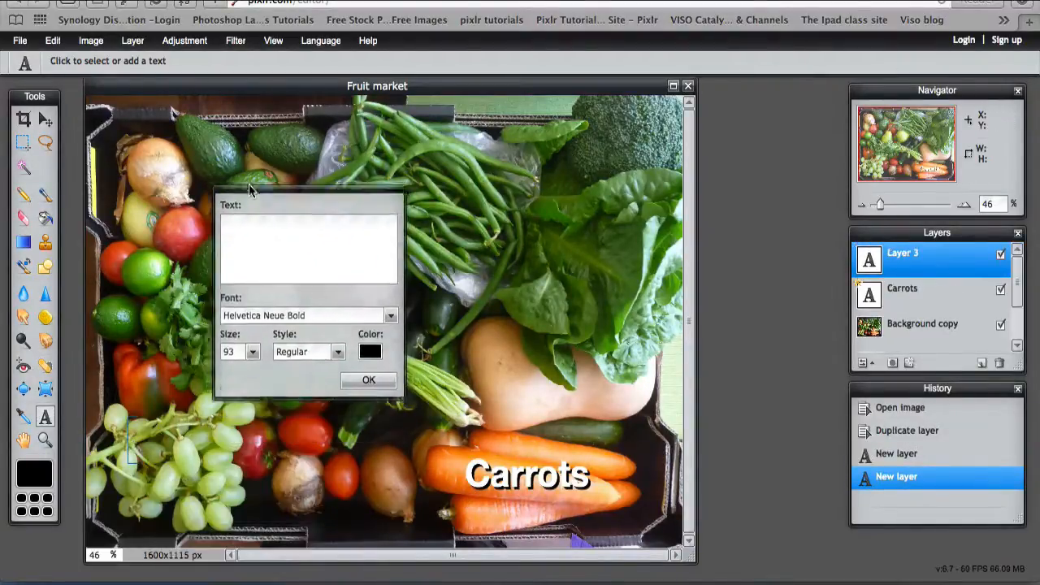
pyautogui.write('G')
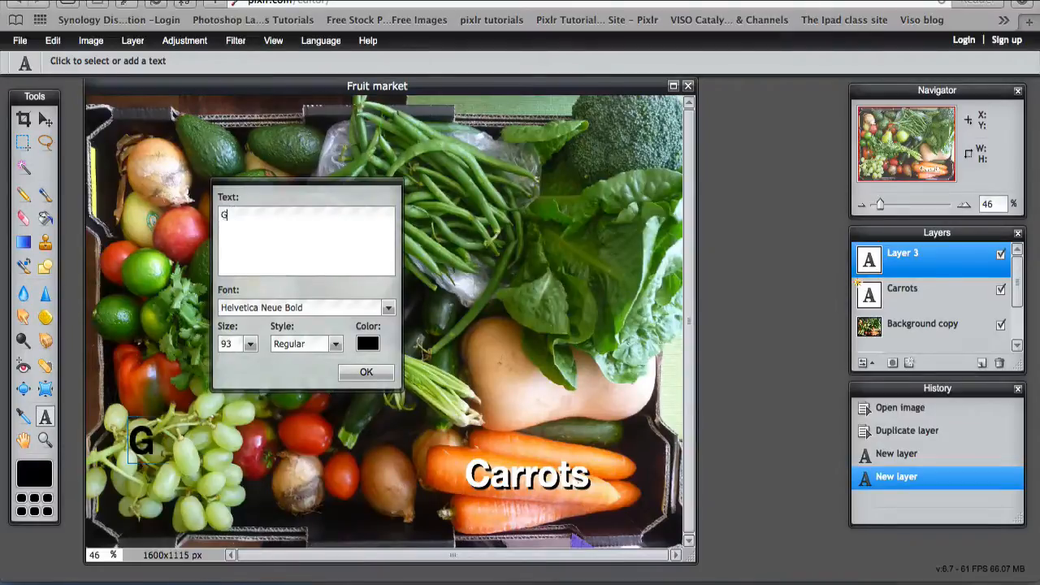
pyautogui.write('rapes')
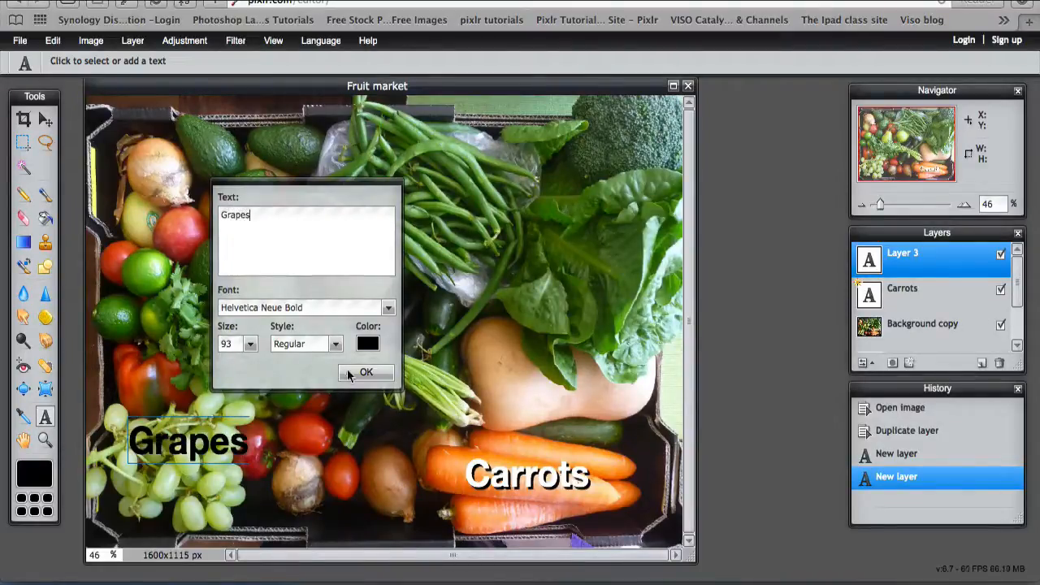
pyautogui.click(366, 372)
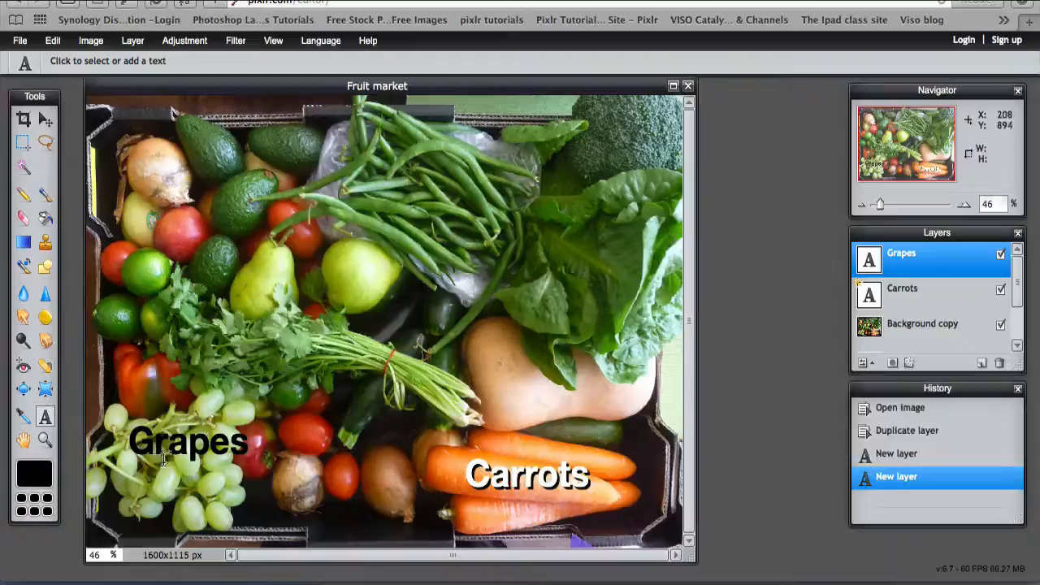
pyautogui.moveTo(546, 452)
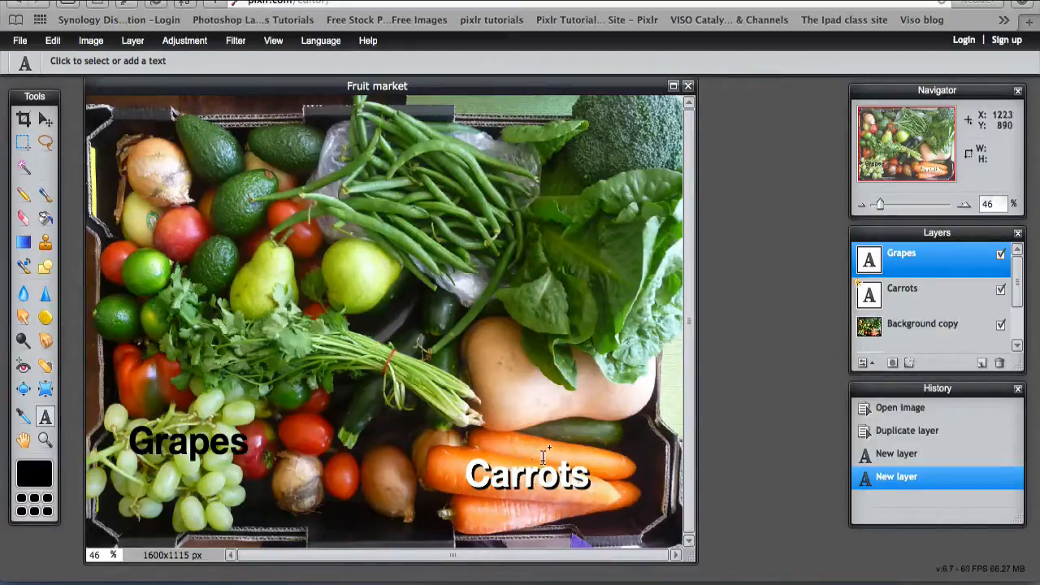
pyautogui.moveTo(536, 474)
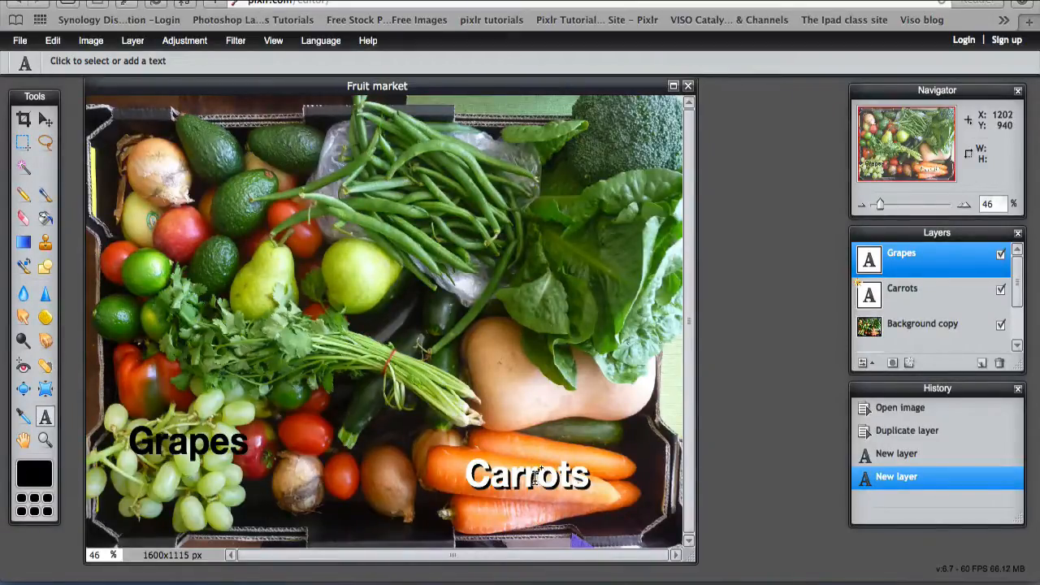
# Move the Grapes label down onto the bunch of grapes.
pyautogui.click(45, 119)
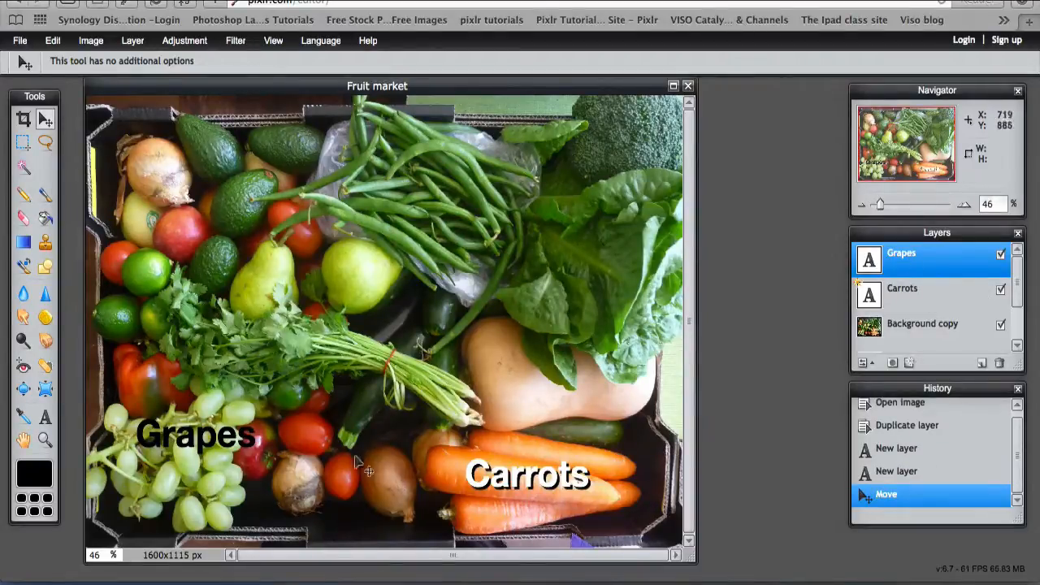
pyautogui.click(902, 288)
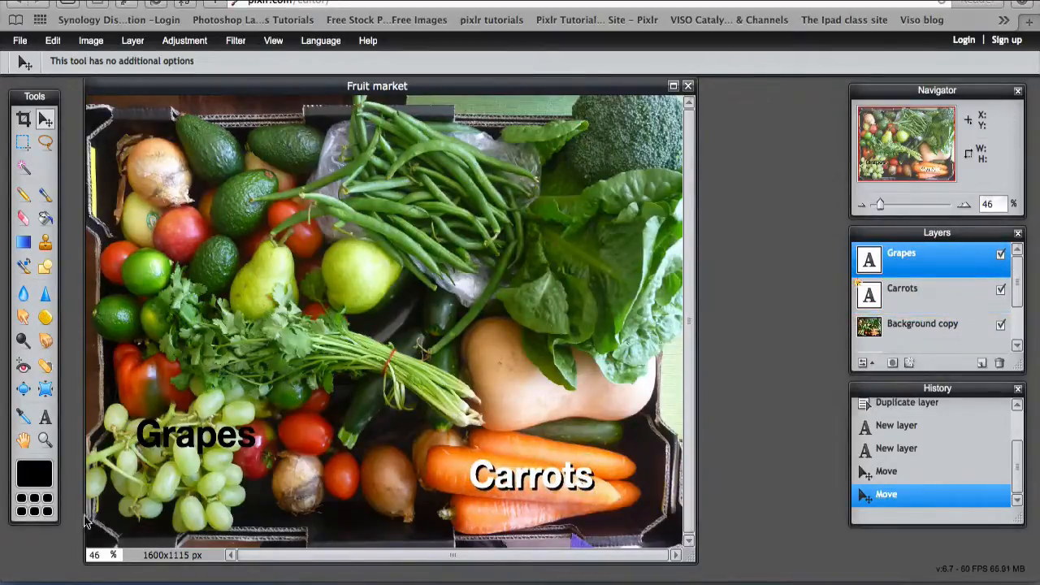
pyautogui.moveTo(195, 432); pyautogui.dragTo(191, 458)
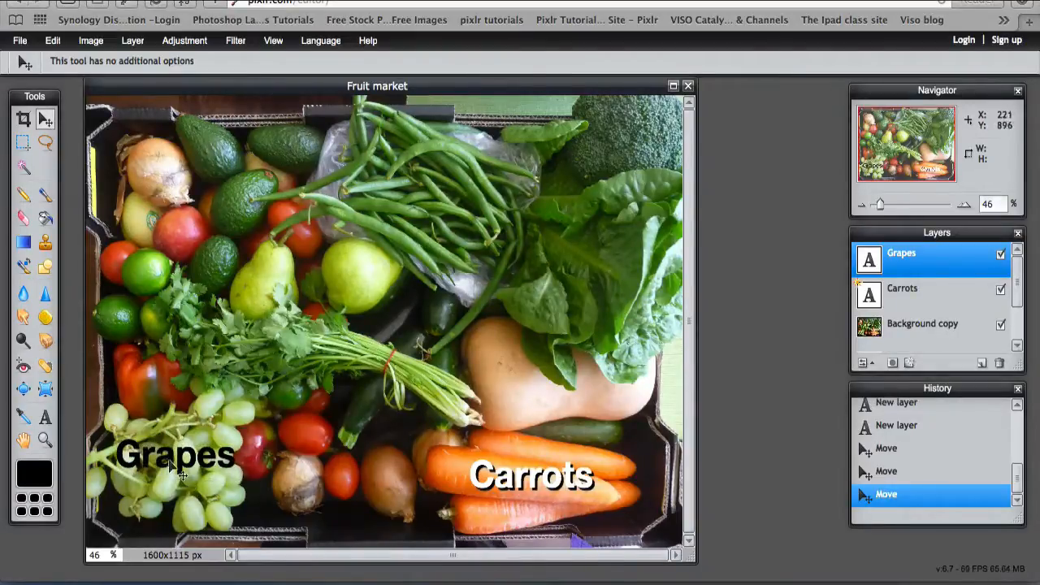
pyautogui.moveTo(126, 463)
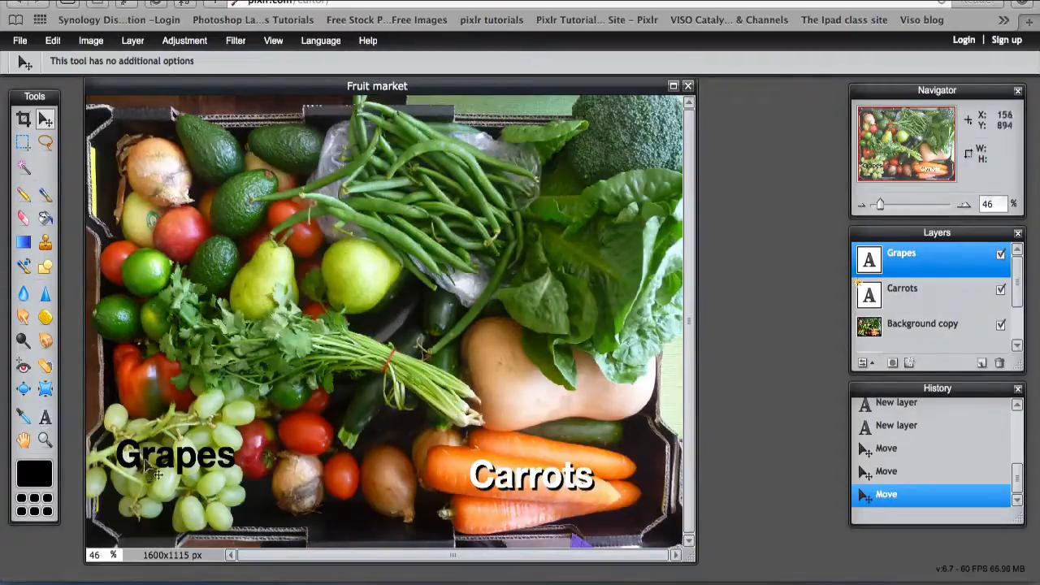
pyautogui.click(45, 416)
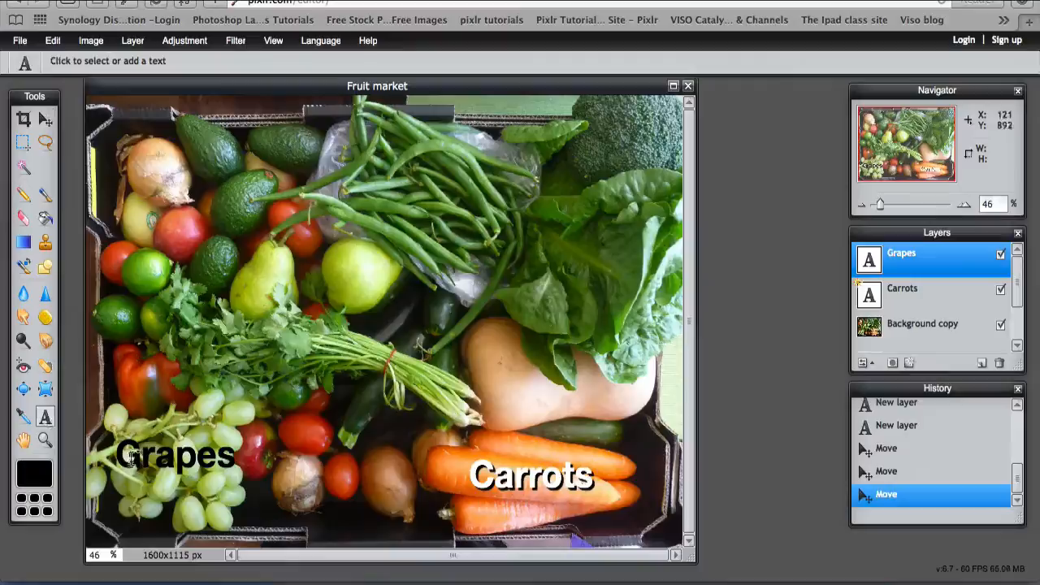
# Reopen the Grapes label for editing and move the text editor off the label.
pyautogui.doubleClick(175, 453)
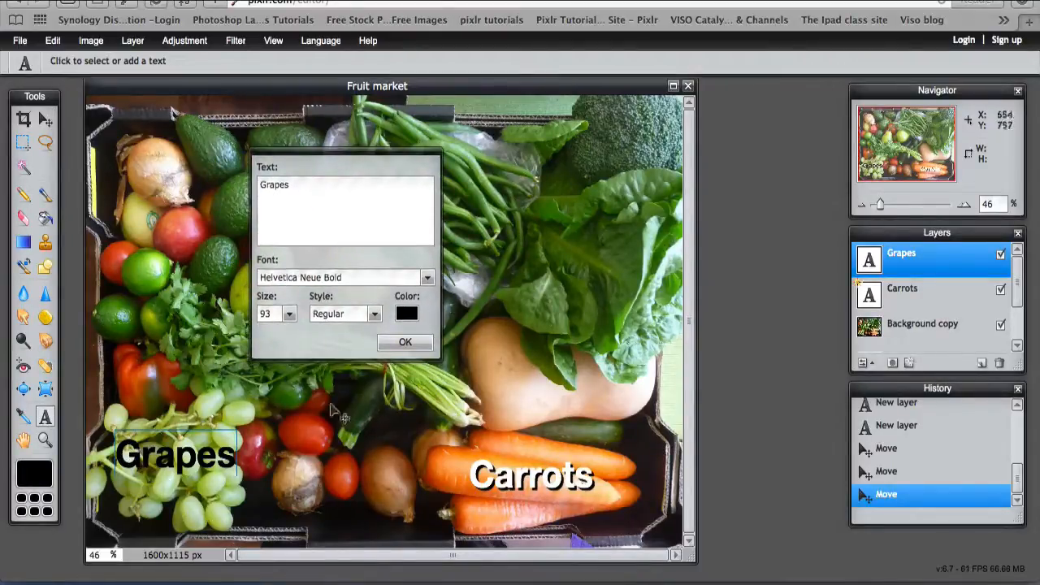
pyautogui.click(405, 342)
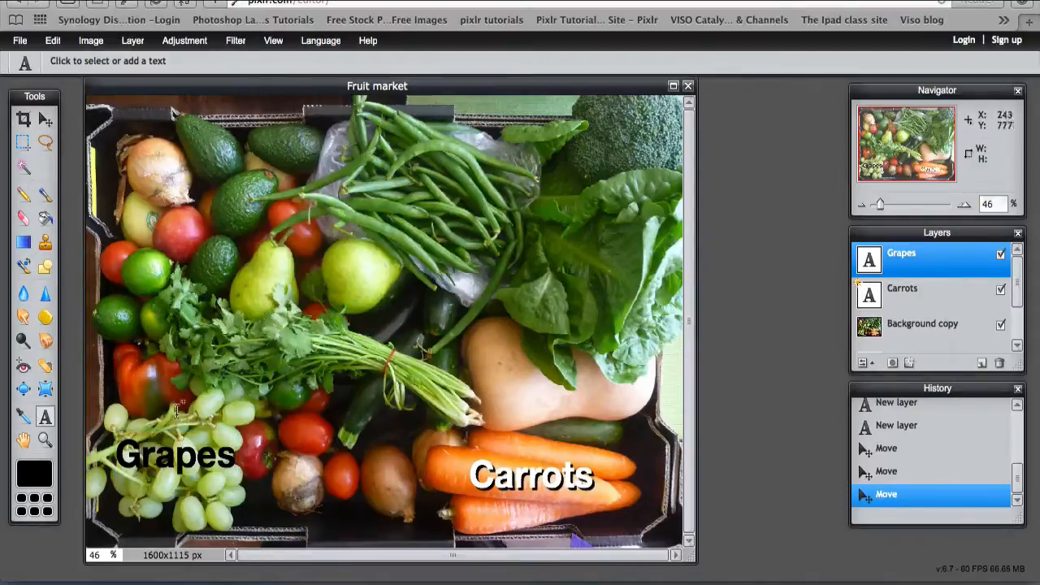
pyautogui.click(150, 358)
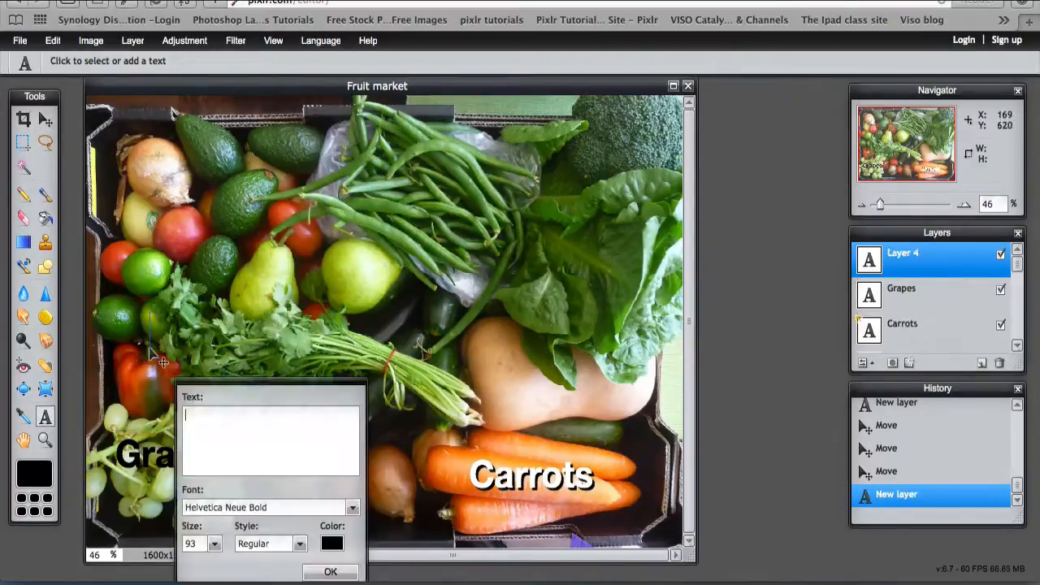
pyautogui.moveTo(163, 329)
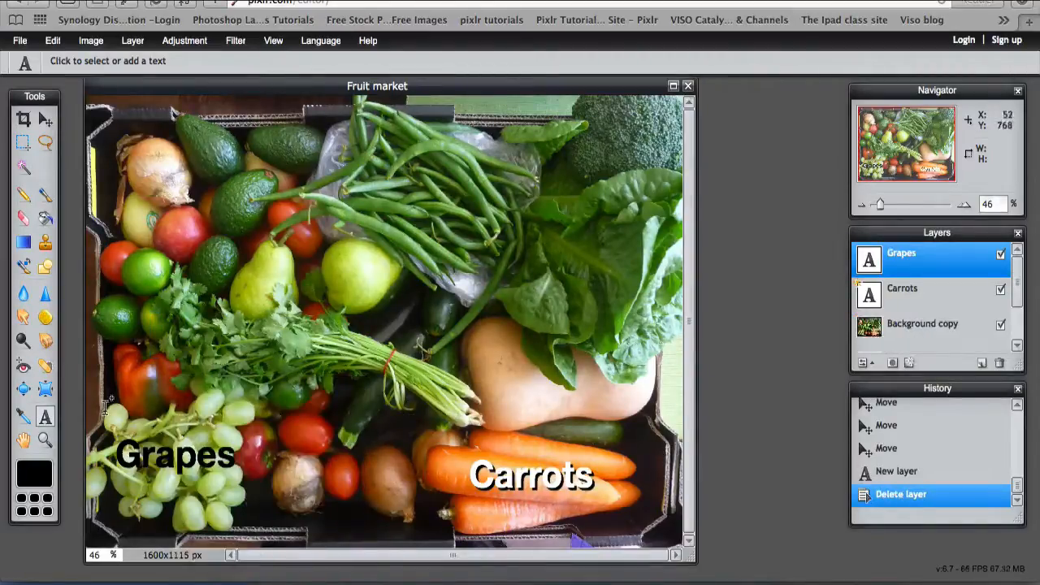
pyautogui.doubleClick(175, 453)
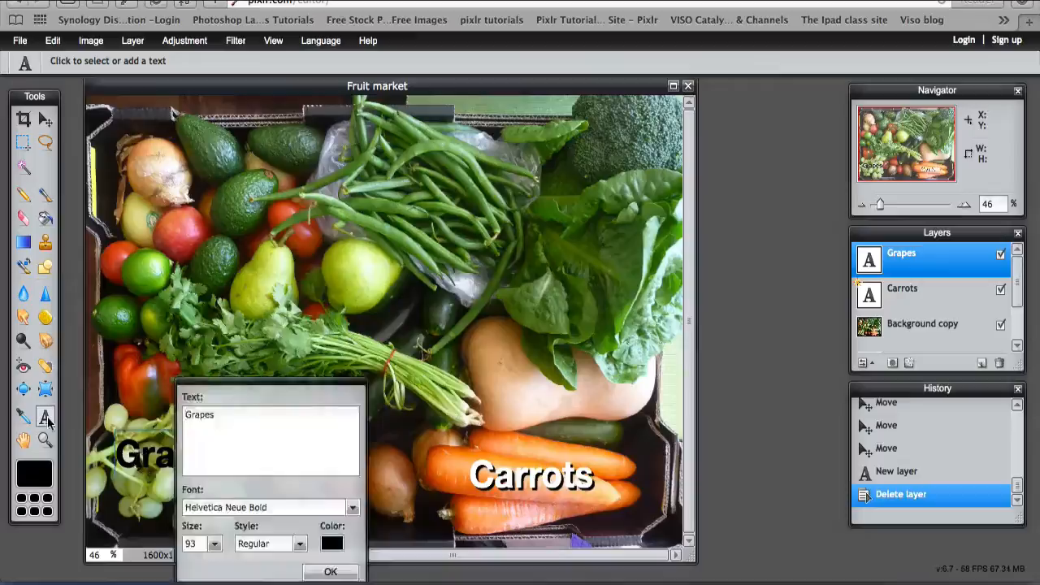
pyautogui.moveTo(268, 396); pyautogui.dragTo(316, 267)
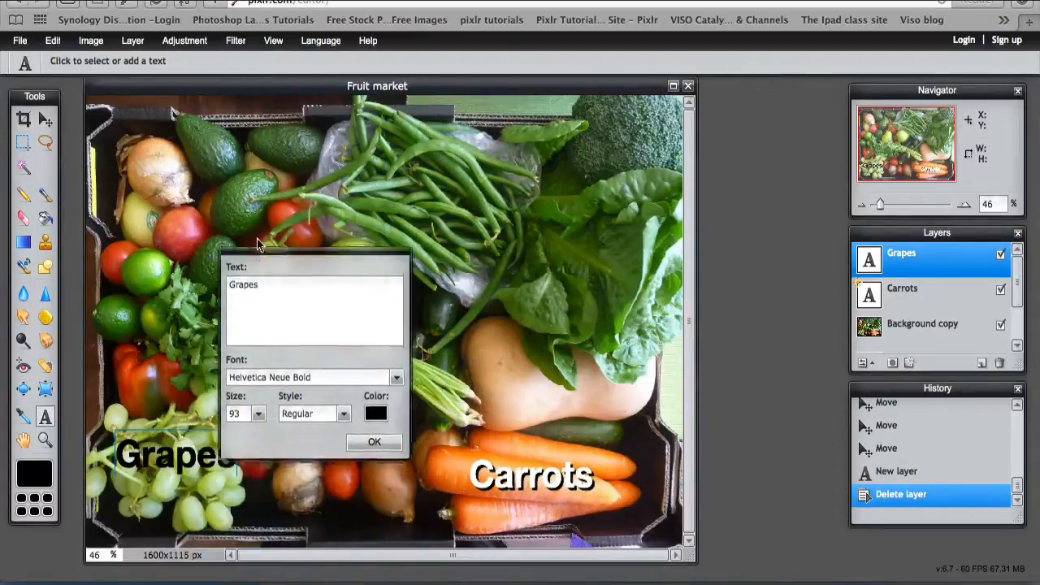
pyautogui.moveTo(315, 267); pyautogui.dragTo(328, 231)
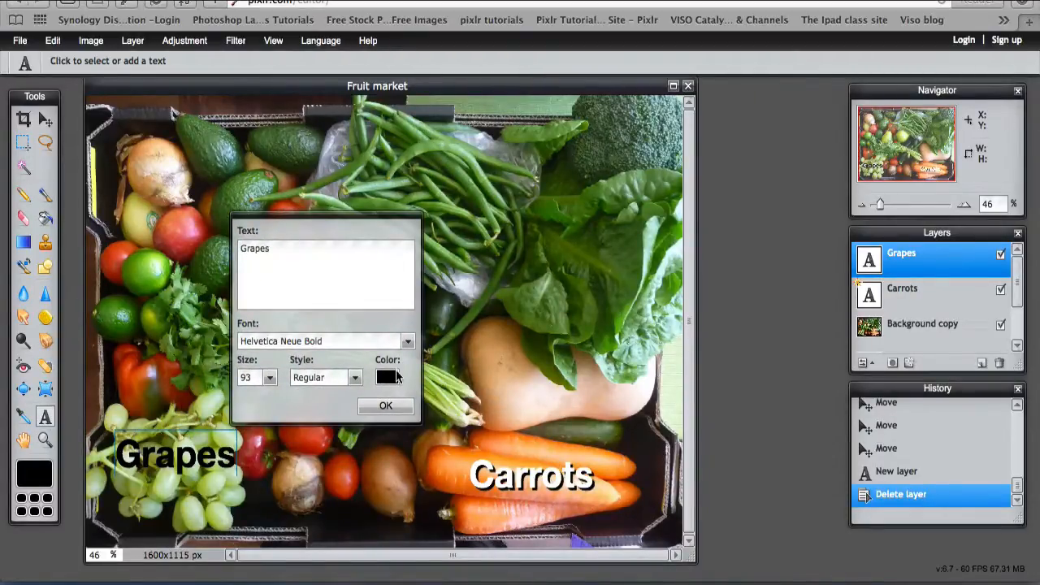
# Choose a new colour for the Grapes text and confirm the label.
pyautogui.click(387, 377)
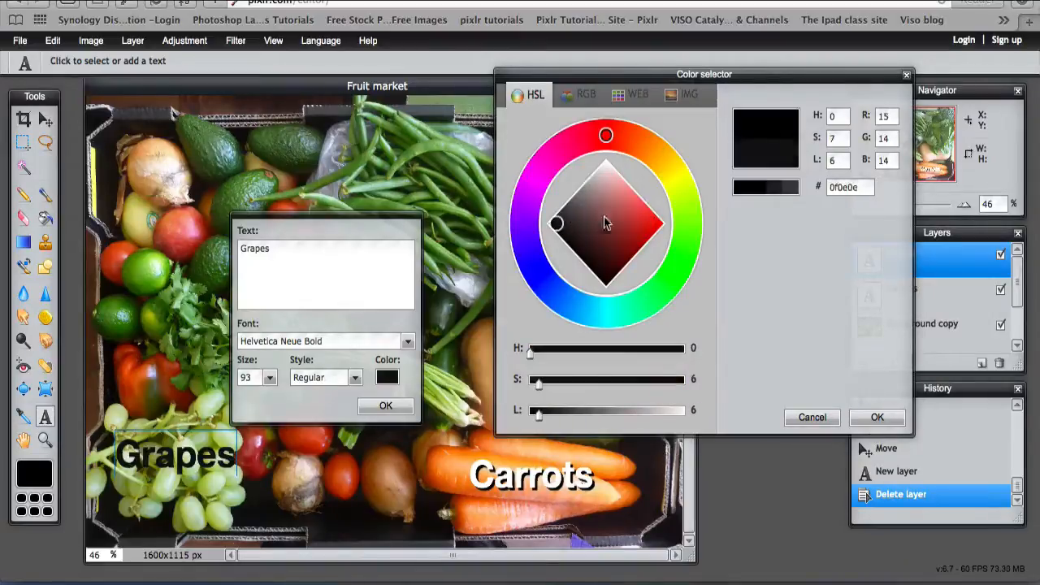
pyautogui.click(877, 416)
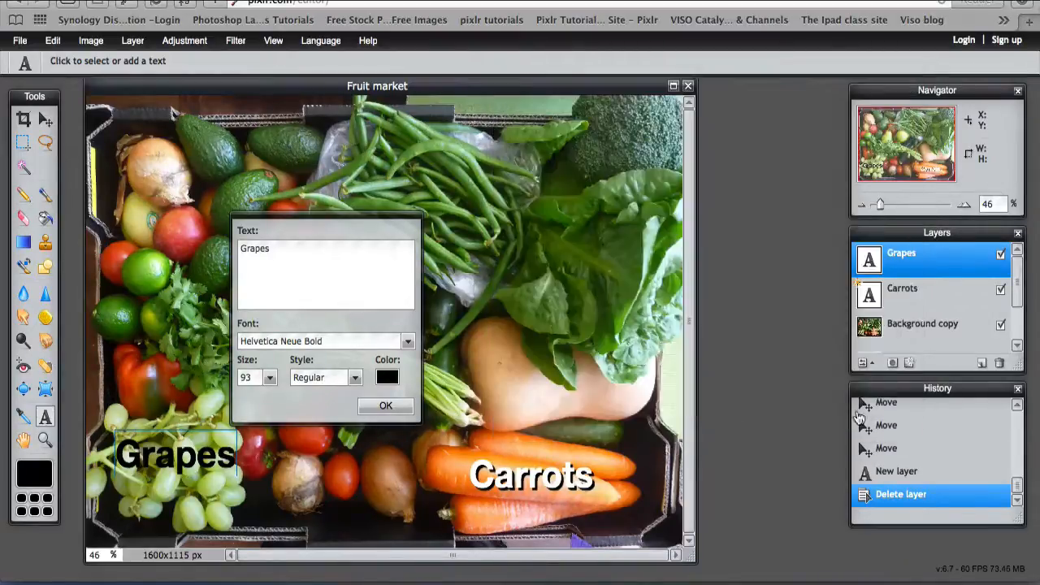
pyautogui.click(385, 407)
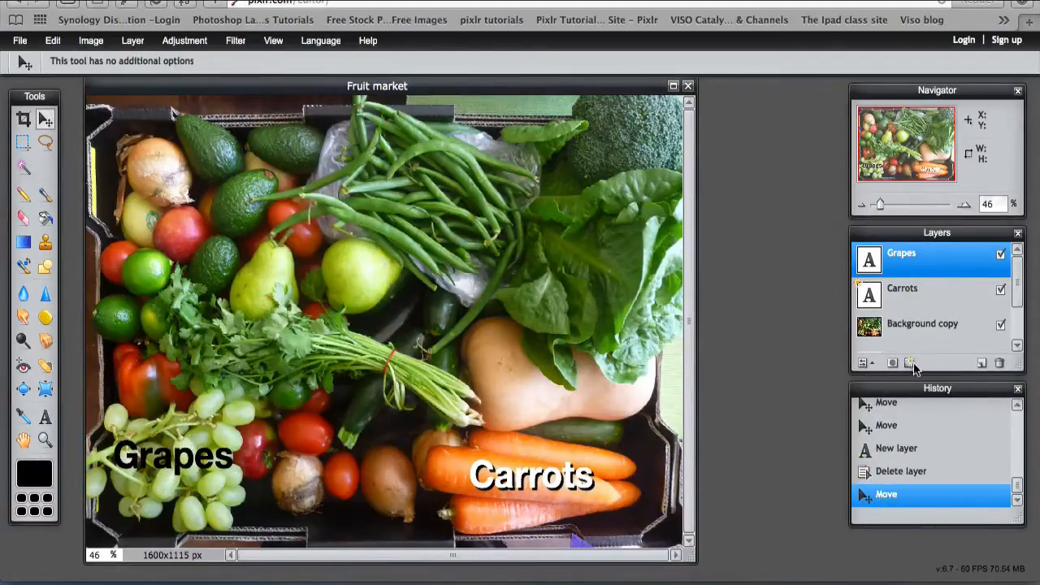
# Turn on an inner glow for the Grapes label with a bright yellow glow colour.
pyautogui.click(910, 364)
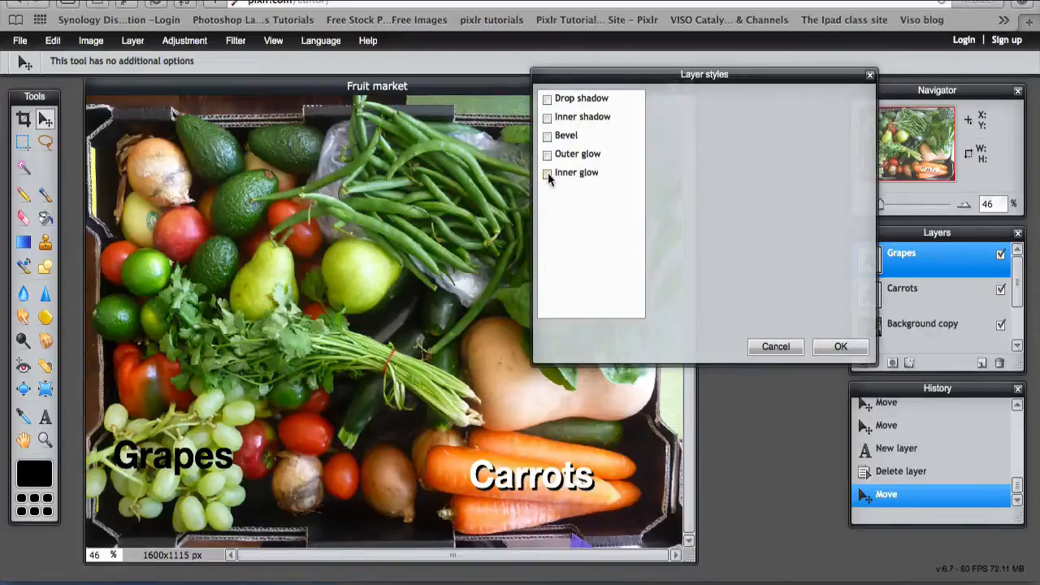
pyautogui.click(546, 172)
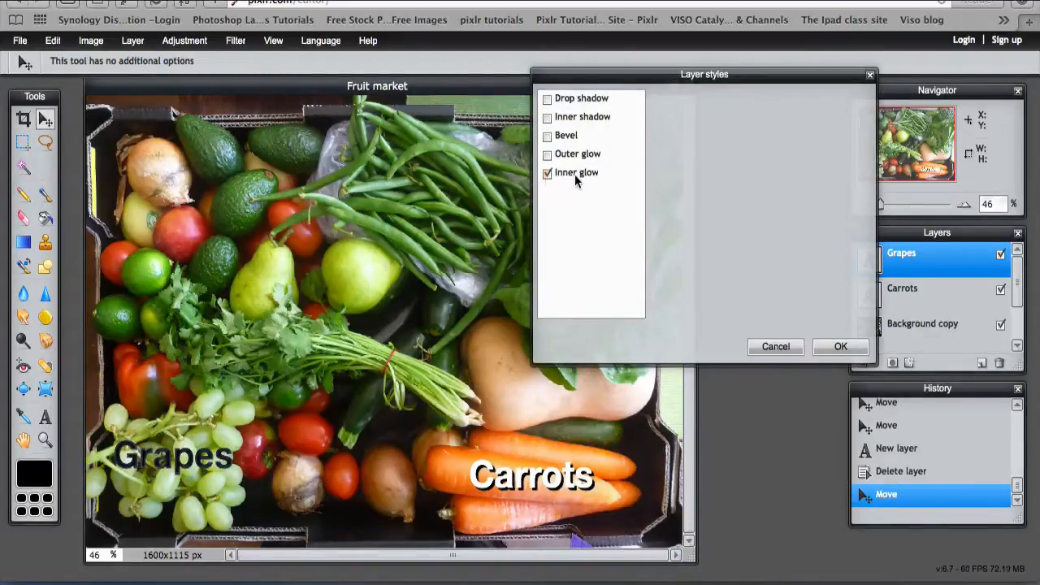
pyautogui.click(575, 172)
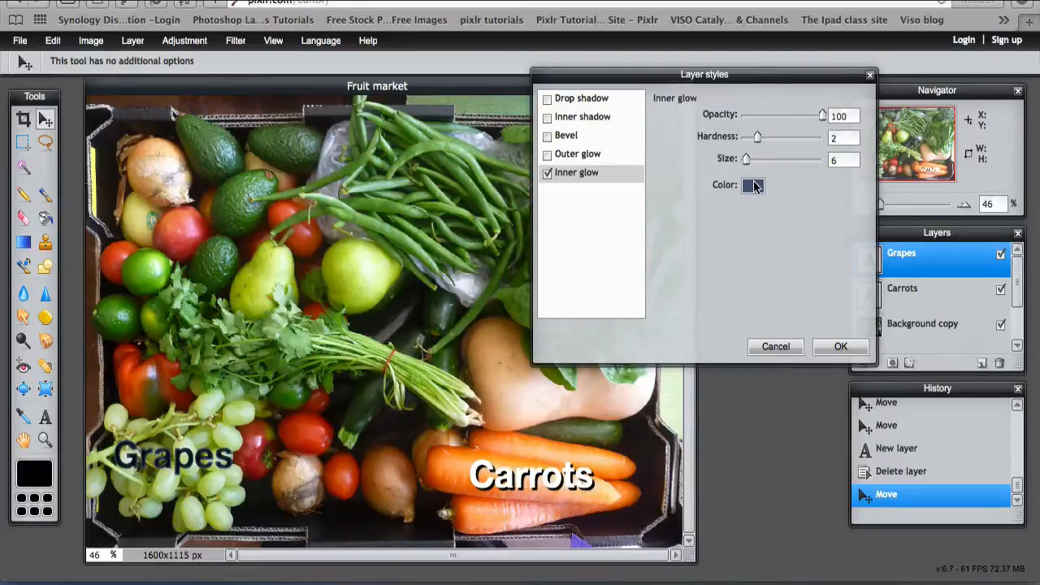
pyautogui.click(751, 185)
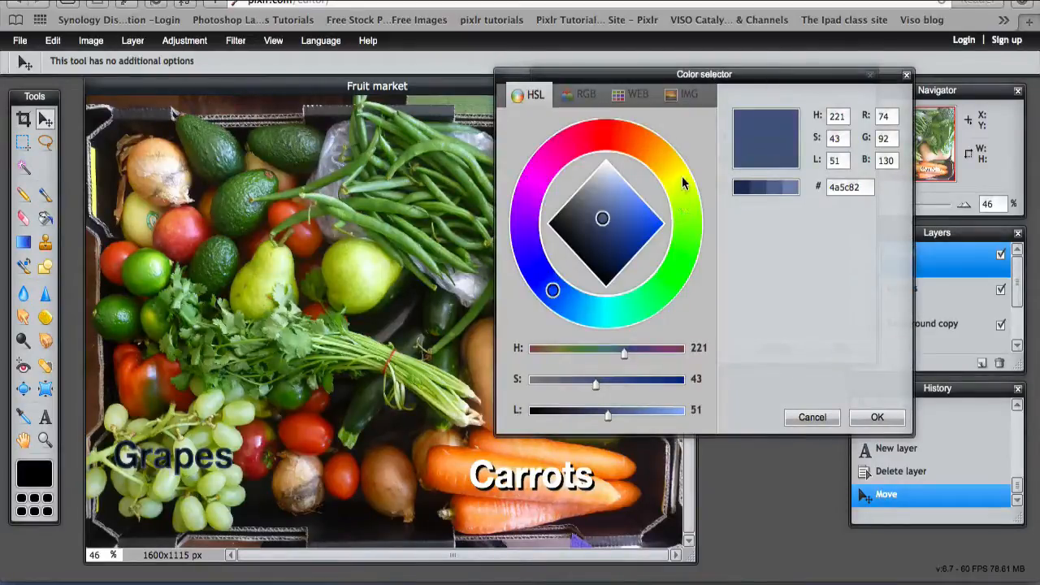
pyautogui.click(655, 224)
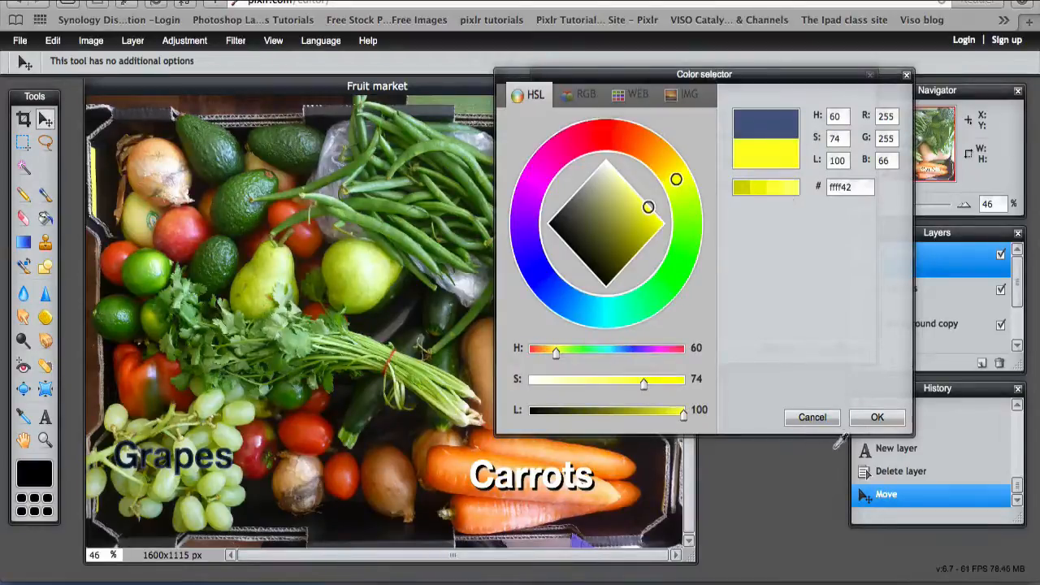
pyautogui.click(877, 416)
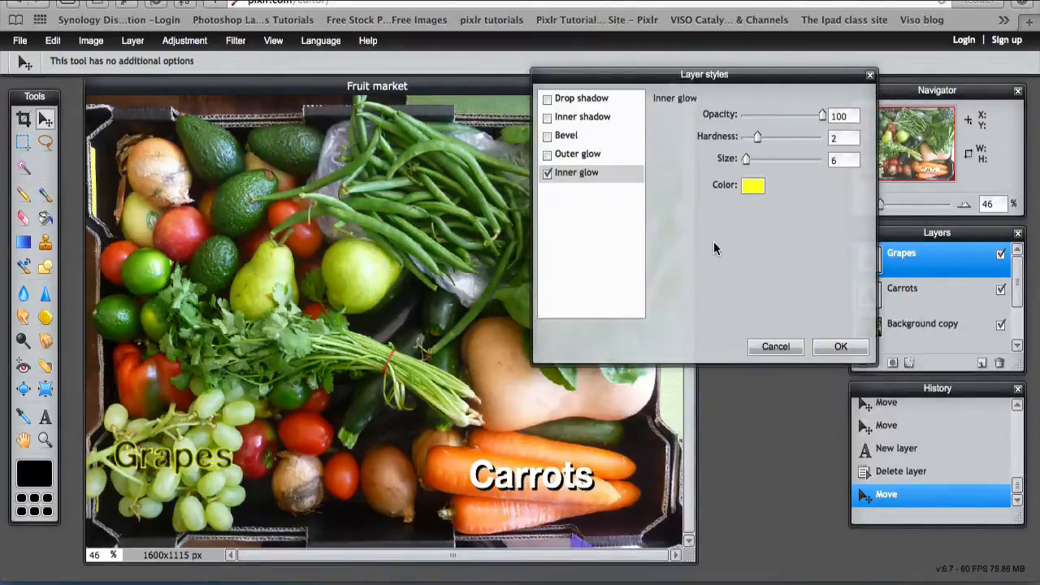
pyautogui.click(752, 185)
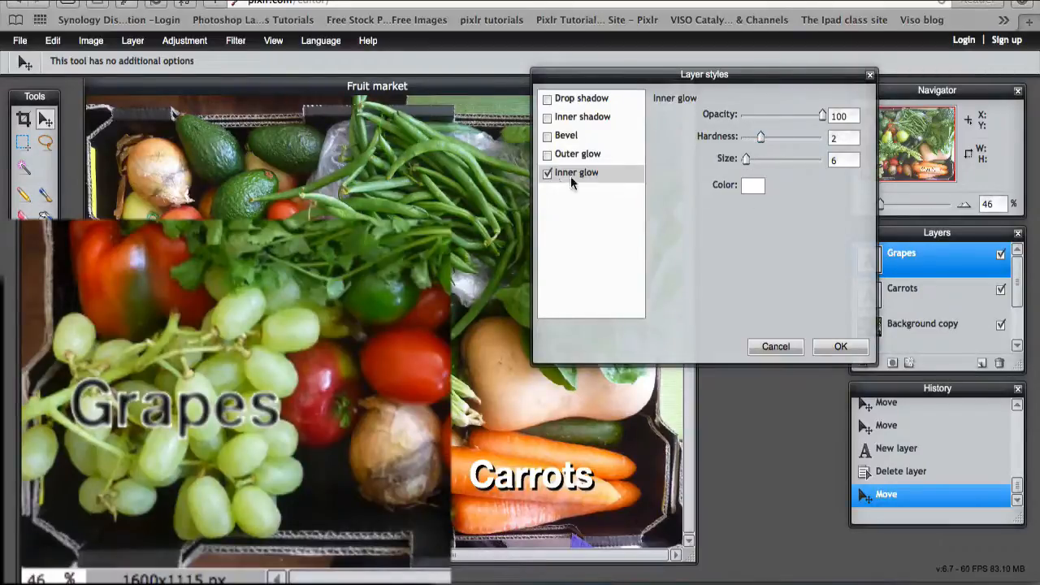
# Switch to an outer glow of size 37 with a white glow colour.
pyautogui.click(548, 155)
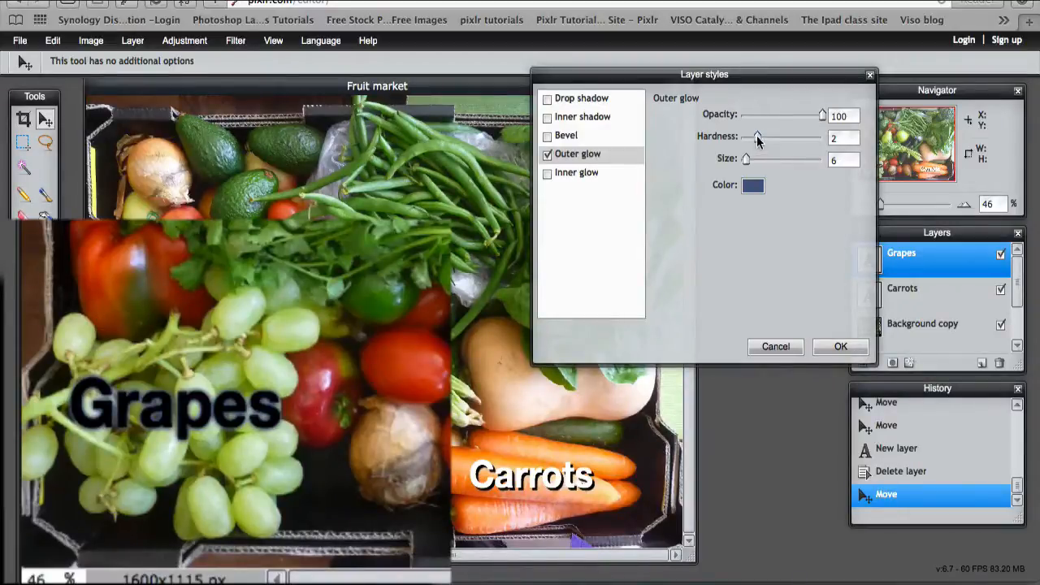
pyautogui.moveTo(746, 159); pyautogui.dragTo(762, 159)
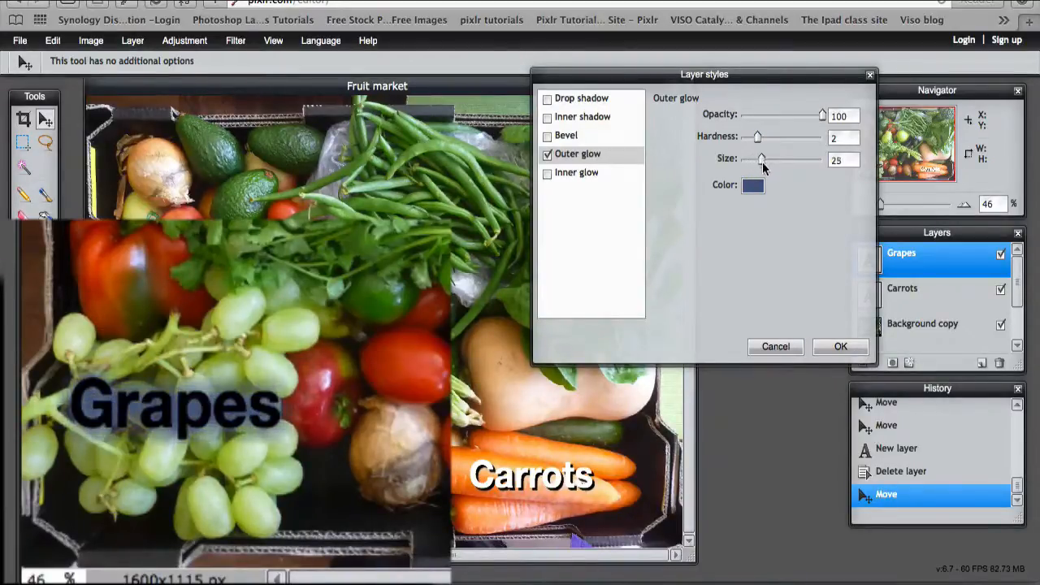
pyautogui.moveTo(761, 160); pyautogui.dragTo(770, 159)
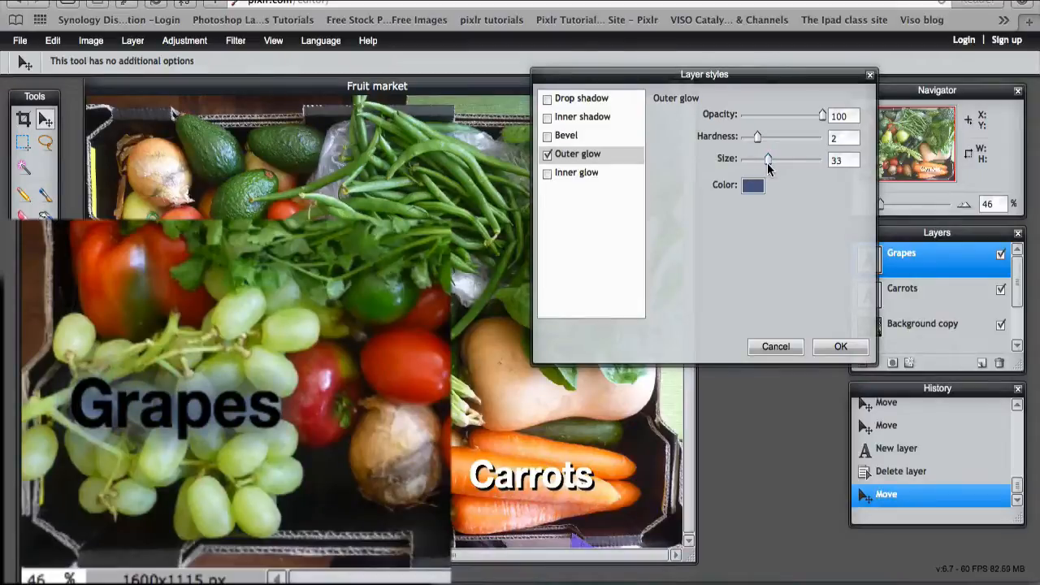
pyautogui.moveTo(767, 159); pyautogui.dragTo(772, 159)
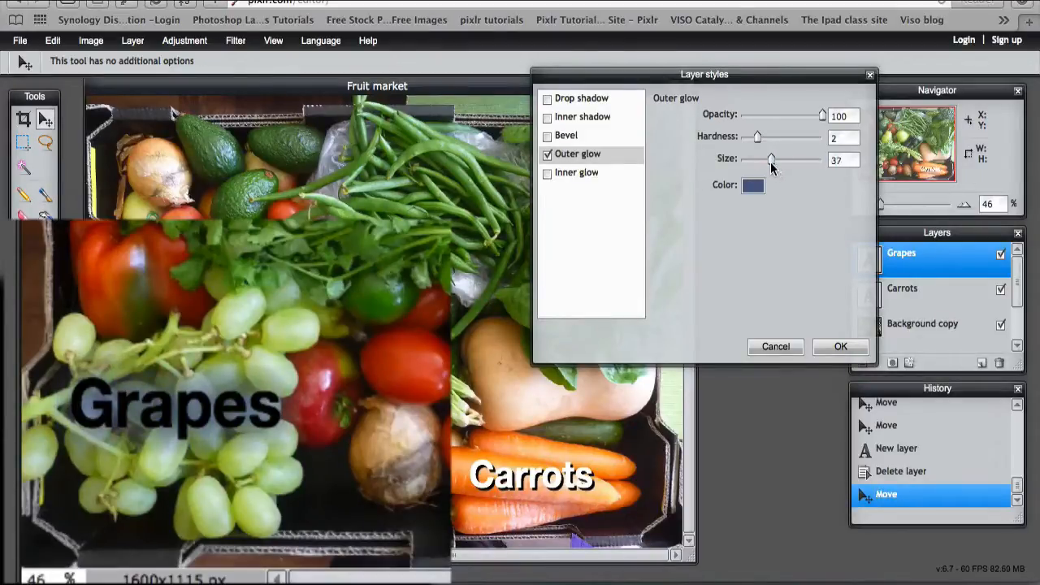
pyautogui.moveTo(747, 189)
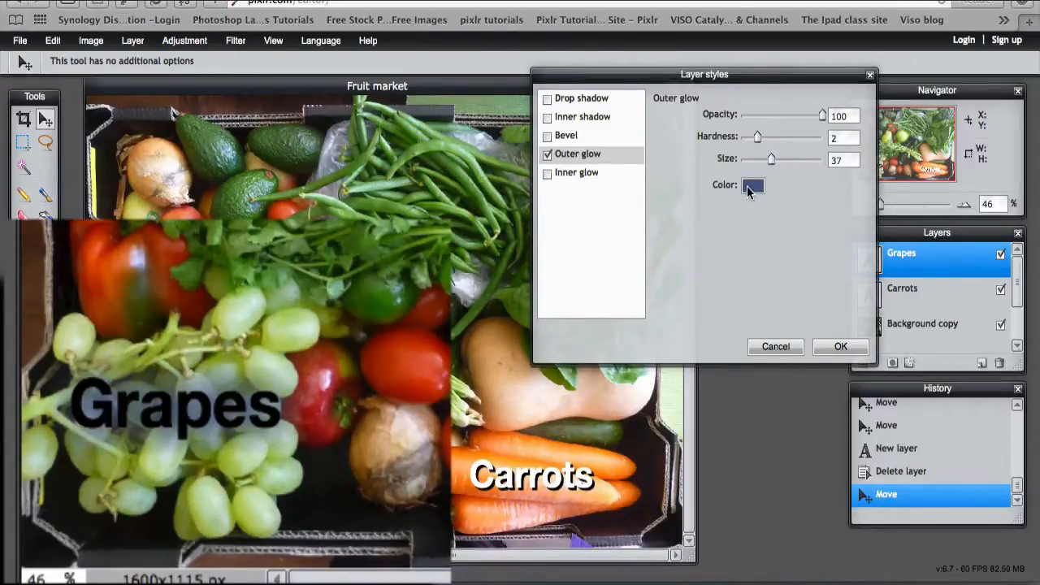
pyautogui.click(752, 185)
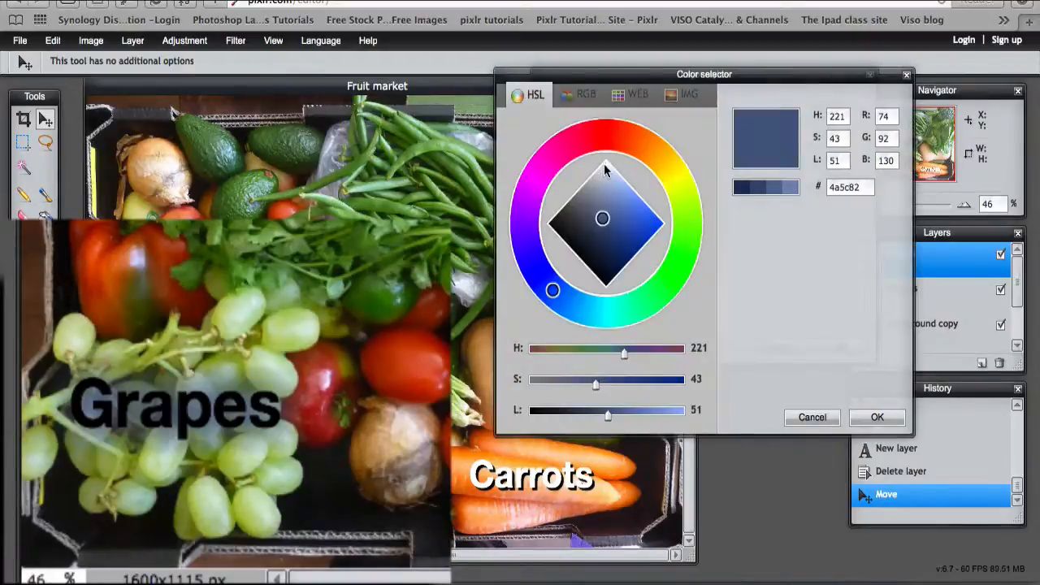
pyautogui.click(605, 135)
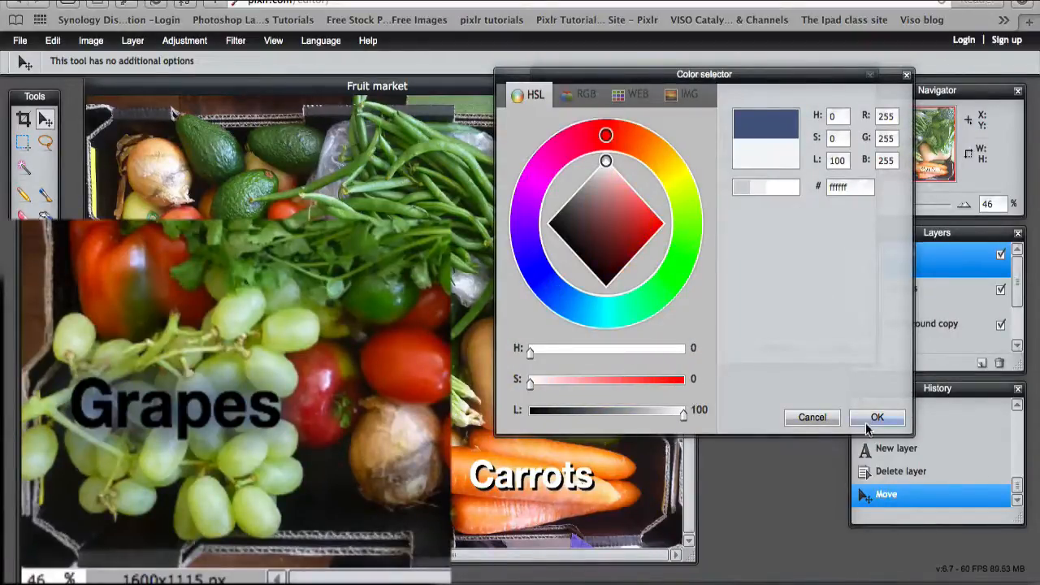
pyautogui.click(878, 416)
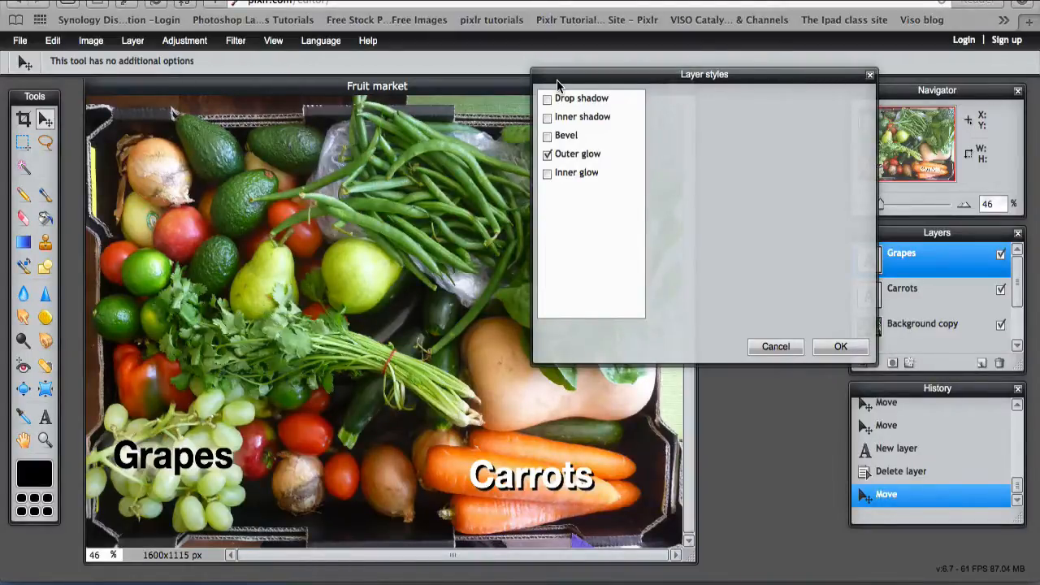
pyautogui.moveTo(591, 246)
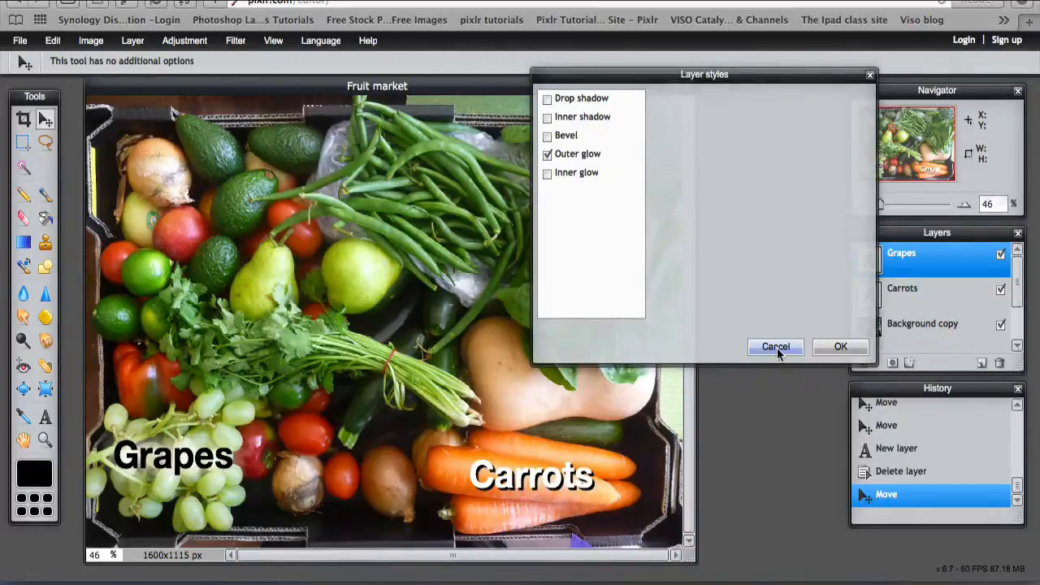
# Cancel the Layer styles dialog, discarding the glow.
pyautogui.click(776, 346)
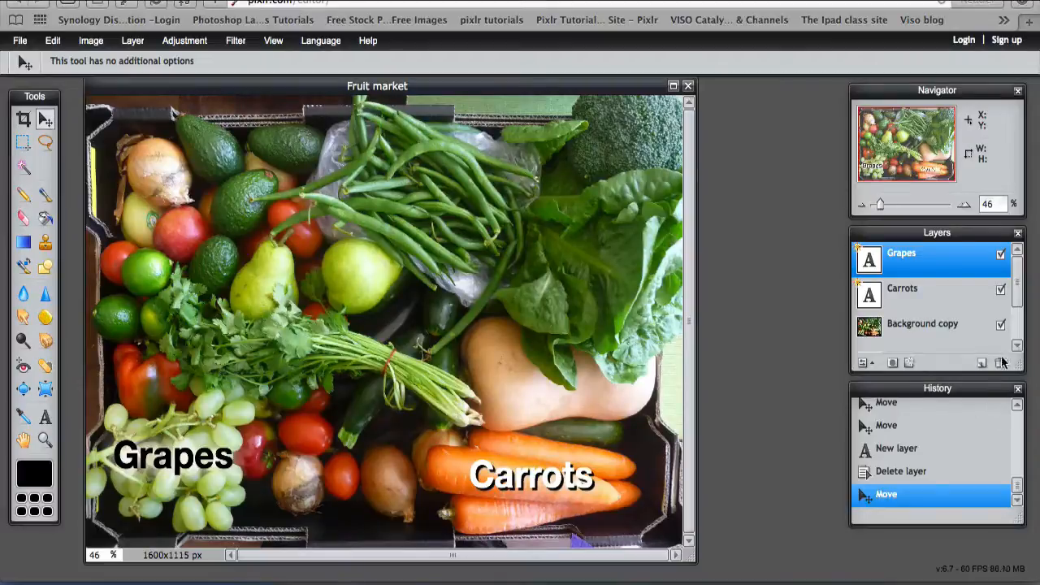
# Add a new empty layer and rename it 'title'.
pyautogui.click(863, 363)
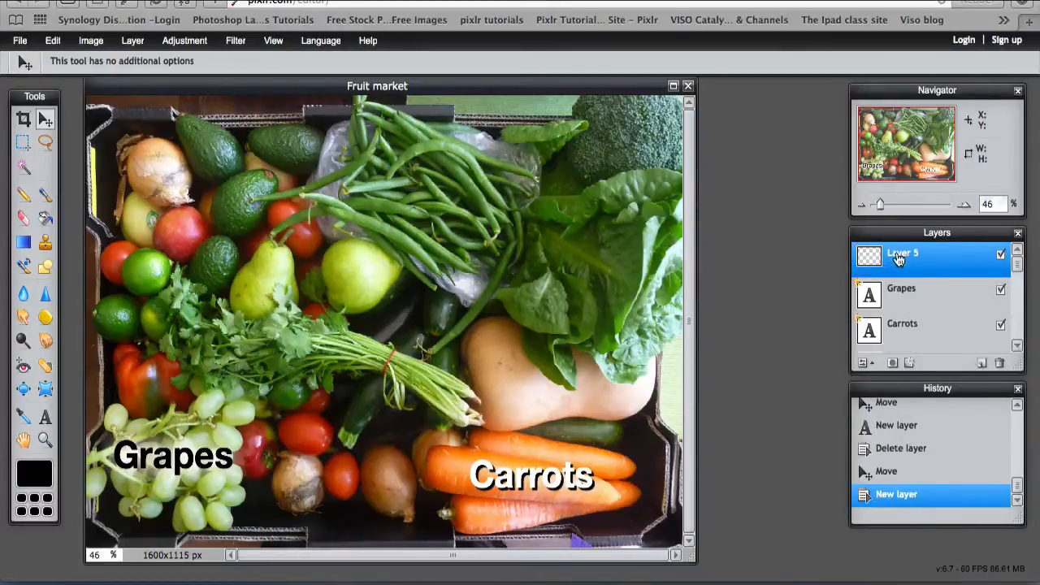
pyautogui.doubleClick(902, 253)
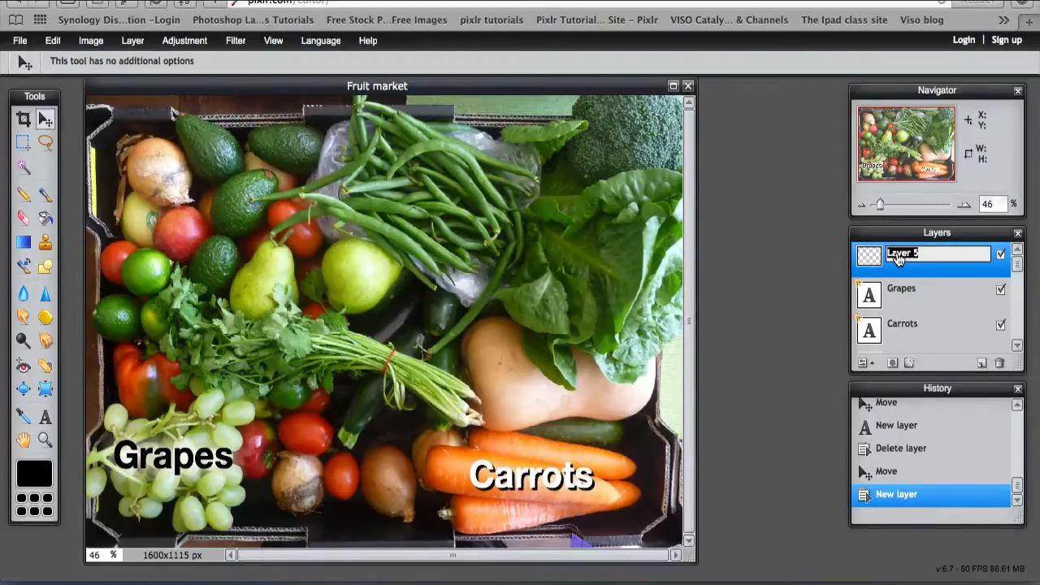
pyautogui.write('title')
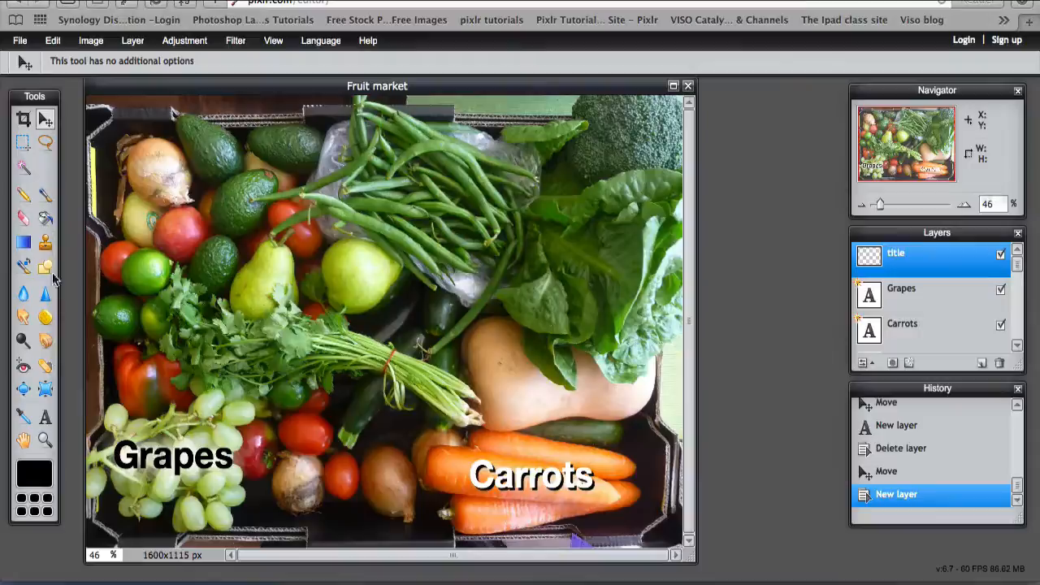
pyautogui.moveTo(19, 458)
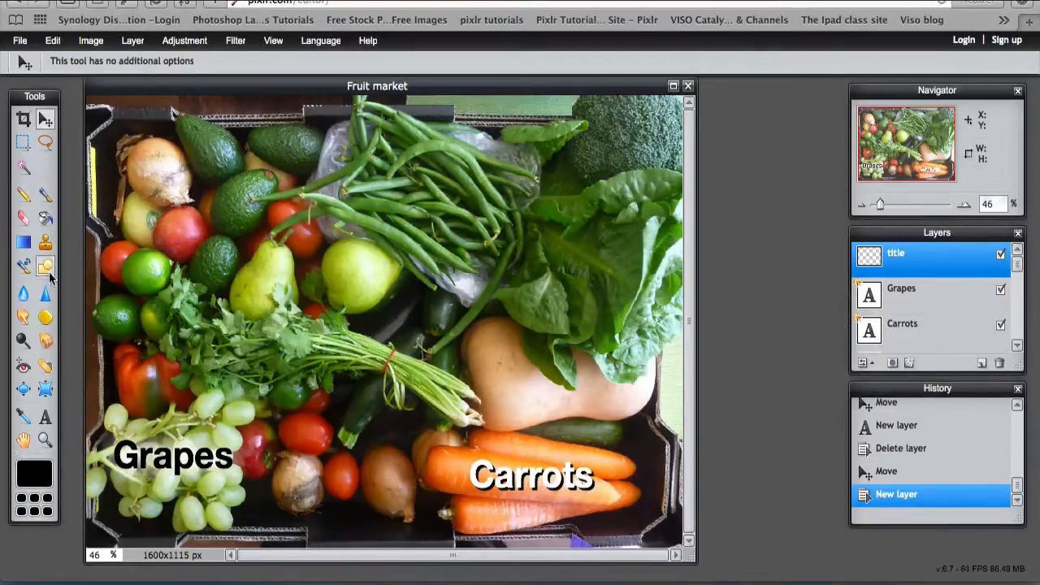
# Choose the Rounded rectangle shape tool and pick a pale pink fill from the image palette.
pyautogui.click(45, 266)
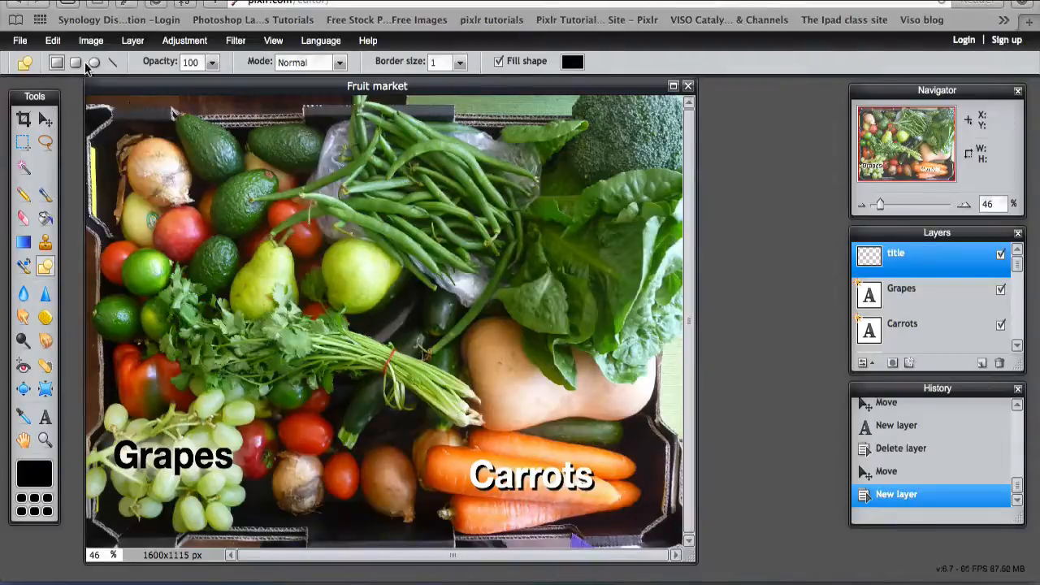
pyautogui.click(104, 62)
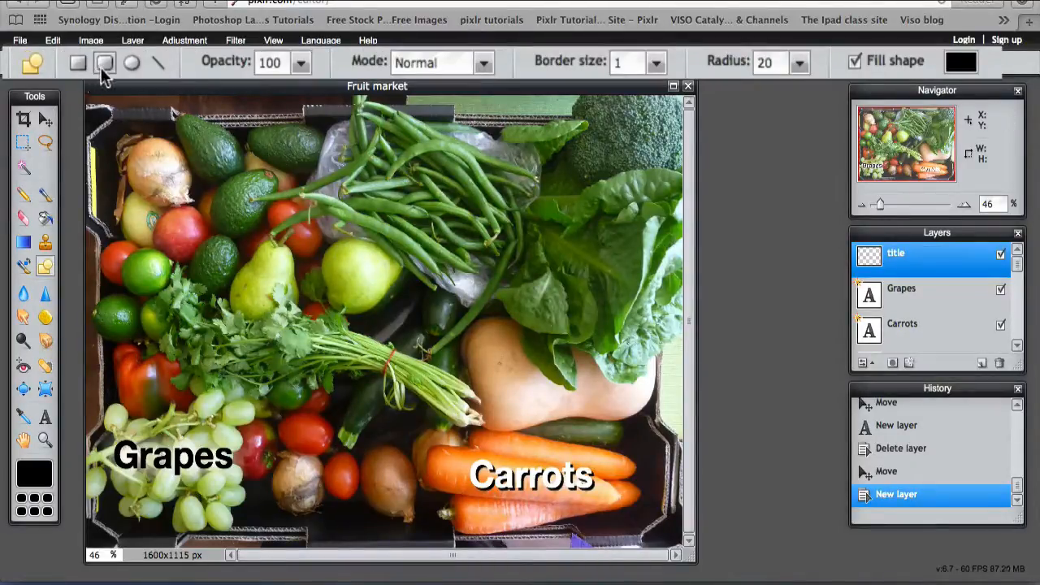
pyautogui.moveTo(104, 61)
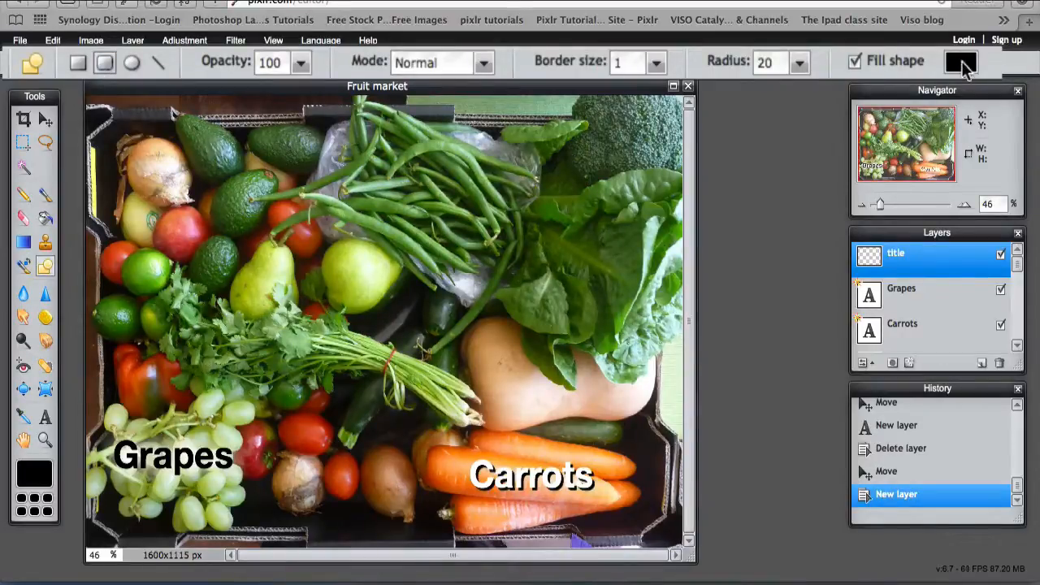
pyautogui.click(962, 62)
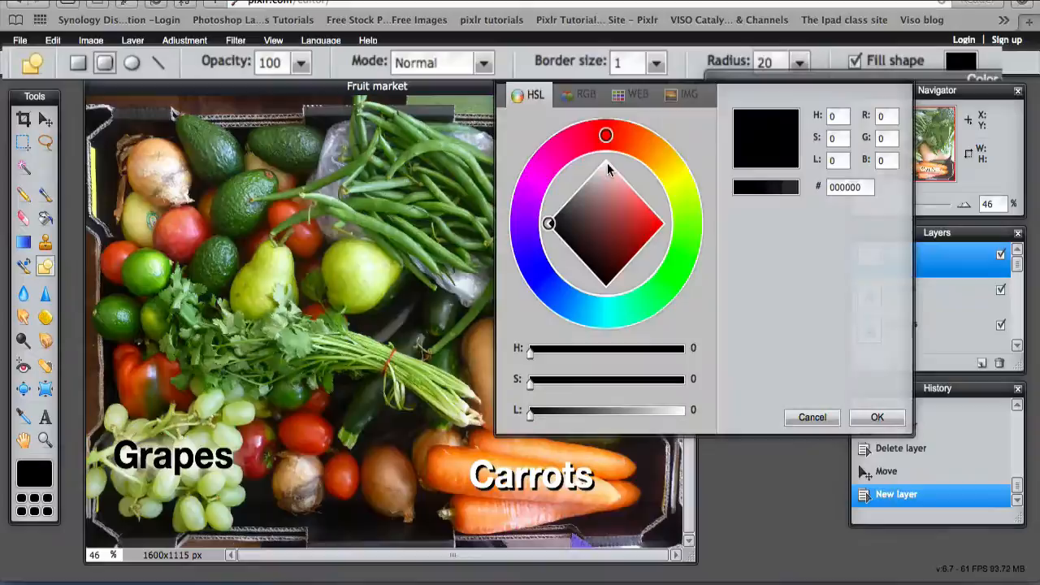
pyautogui.moveTo(549, 147)
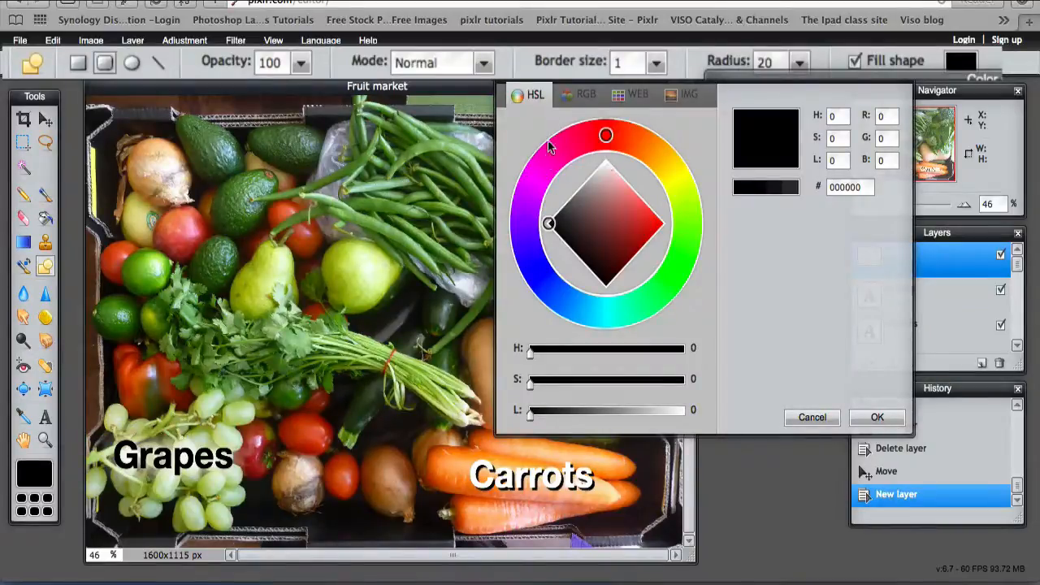
pyautogui.click(689, 94)
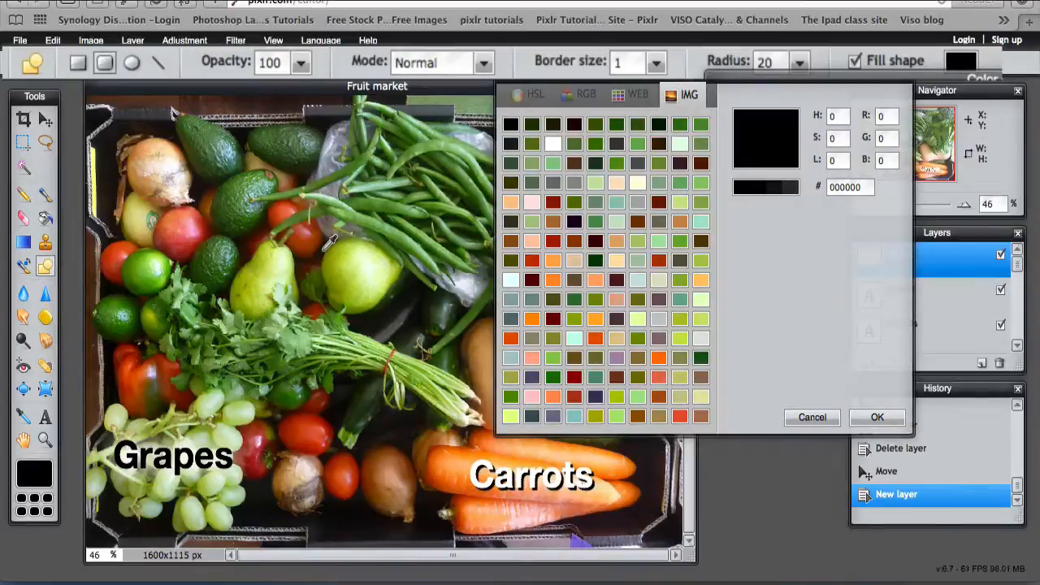
pyautogui.moveTo(696, 397)
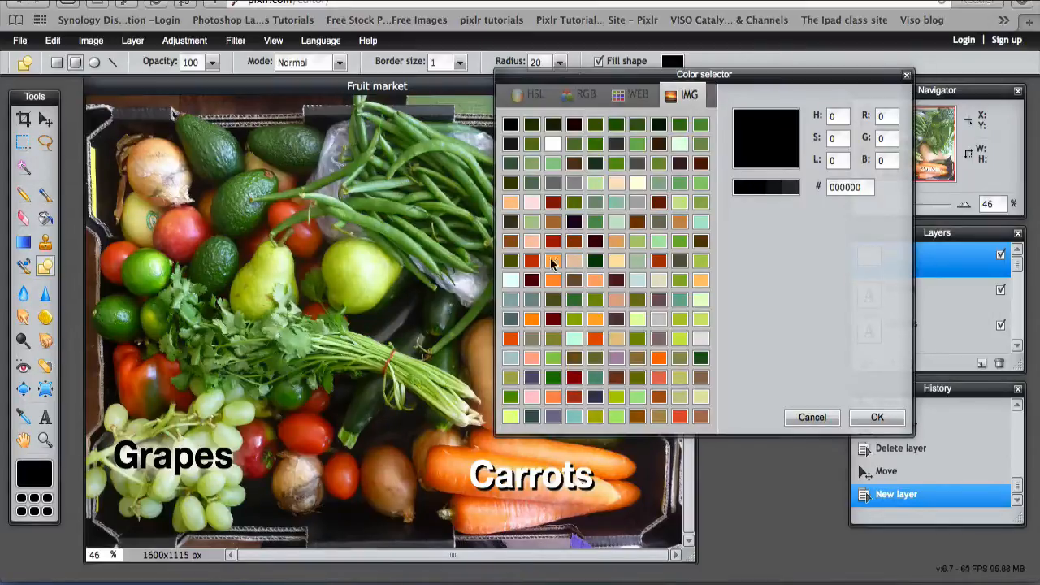
pyautogui.moveTo(616, 195)
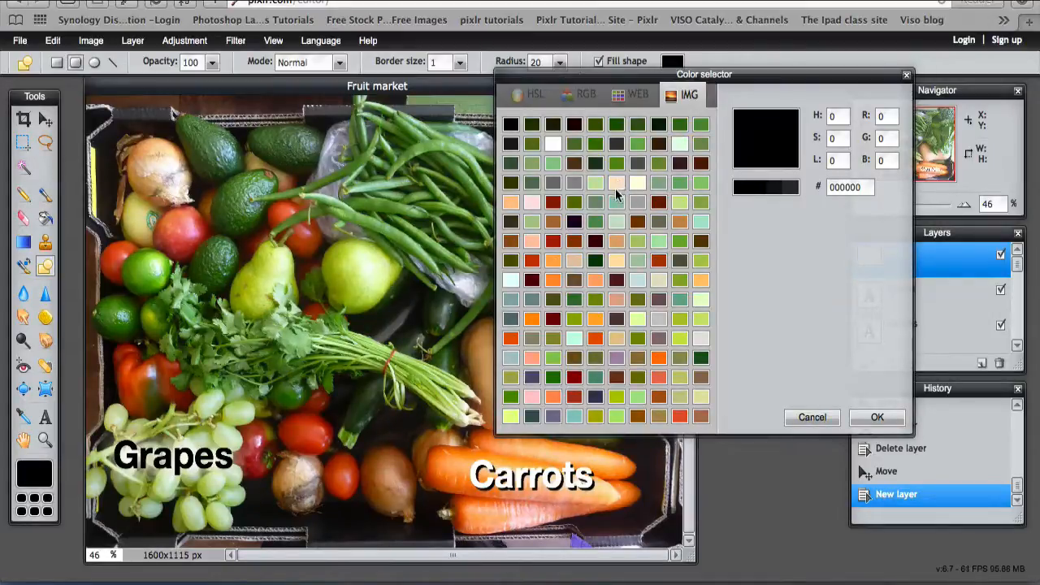
pyautogui.click(533, 202)
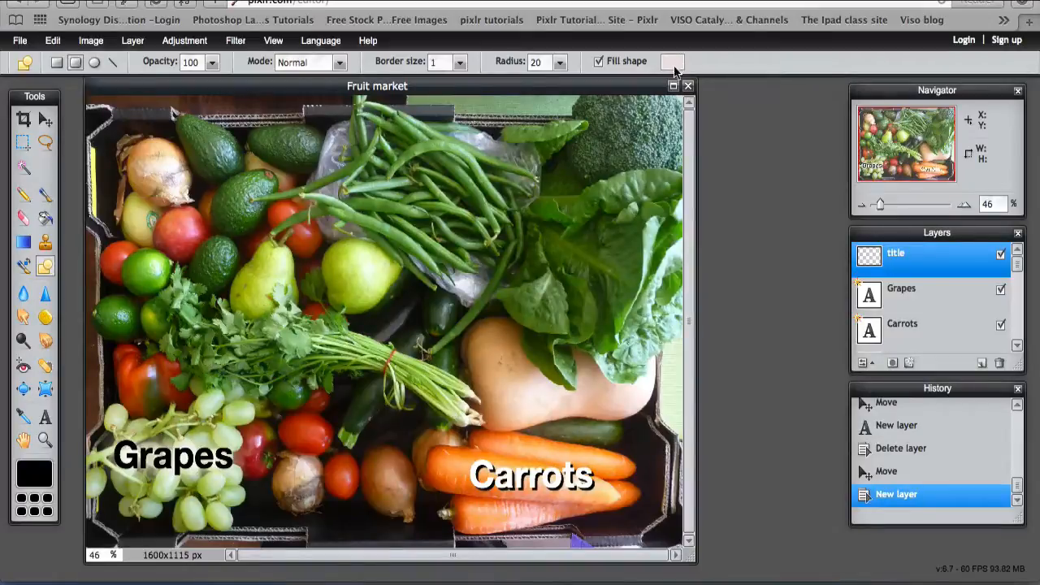
pyautogui.moveTo(73, 377)
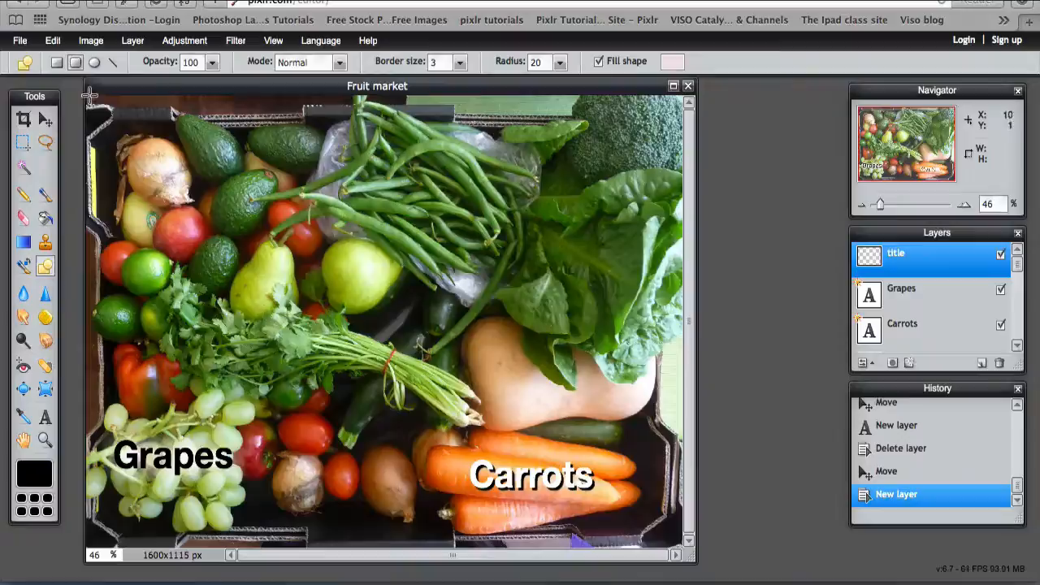
pyautogui.moveTo(446, 168)
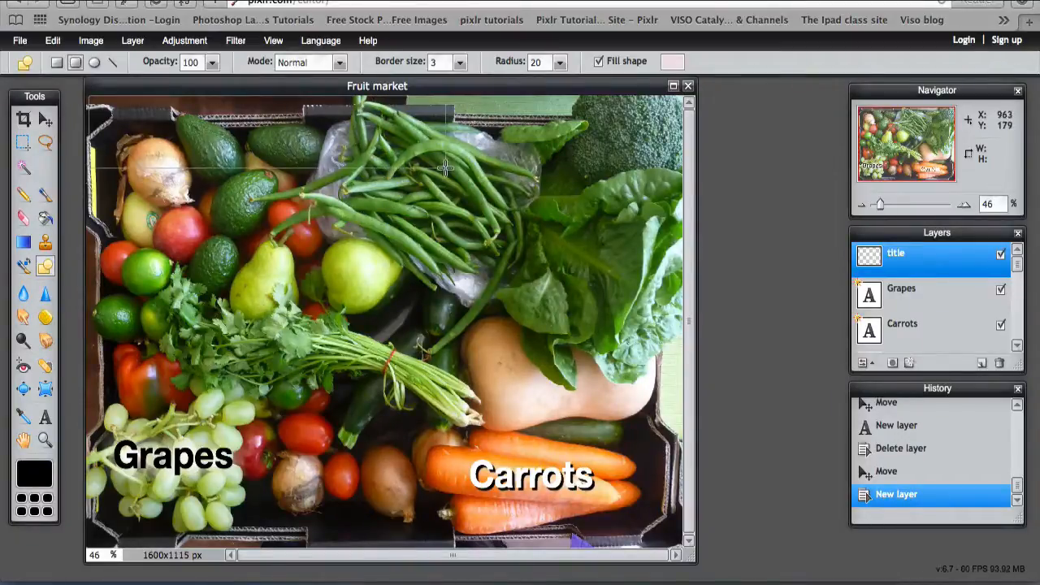
# Draw a pale pink rounded banner across the top-left corner of the photo.
pyautogui.moveTo(98, 101); pyautogui.dragTo(452, 162)
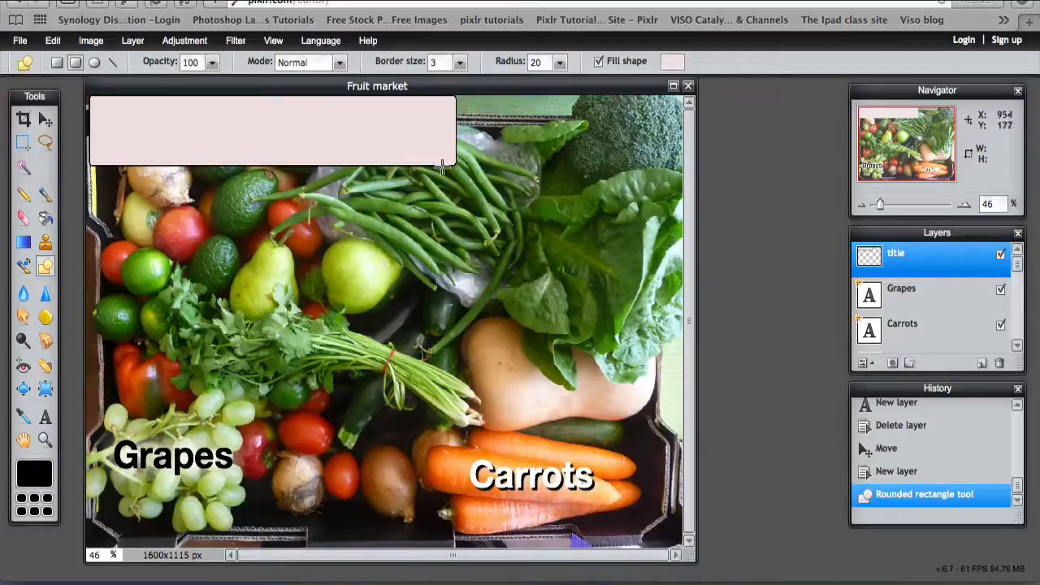
pyautogui.moveTo(111, 141)
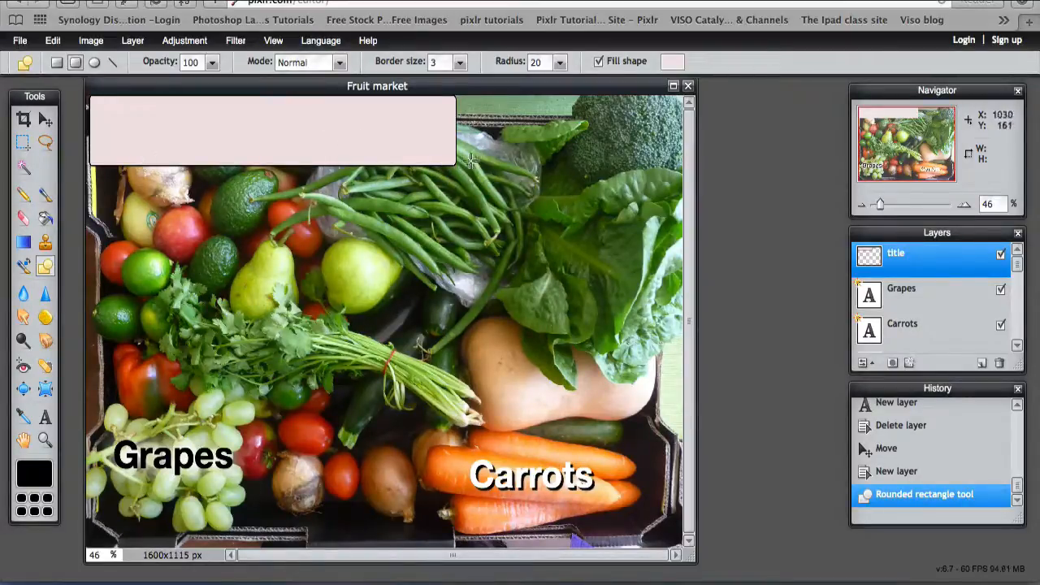
pyautogui.moveTo(263, 160)
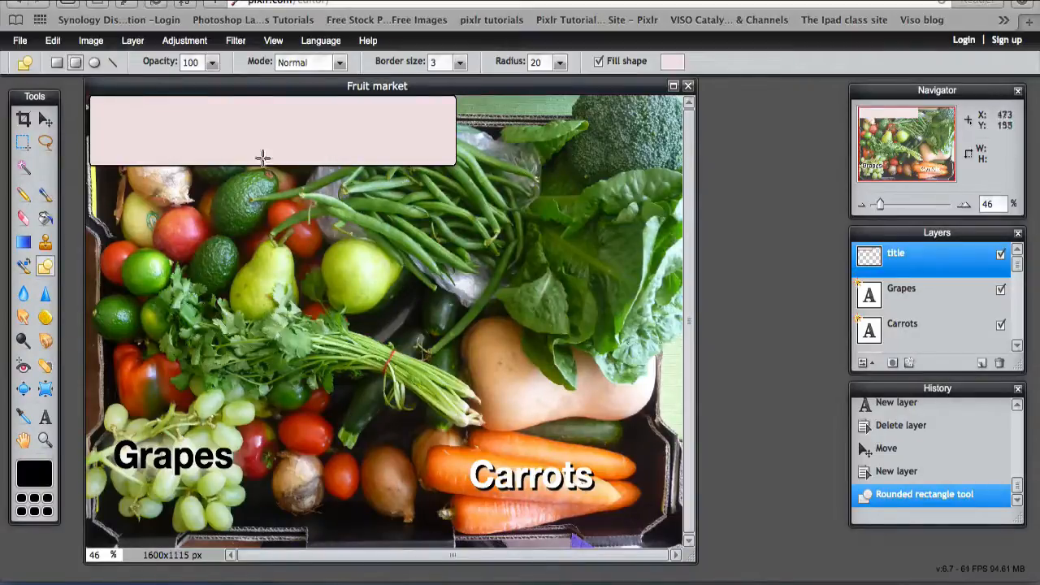
pyautogui.moveTo(414, 165)
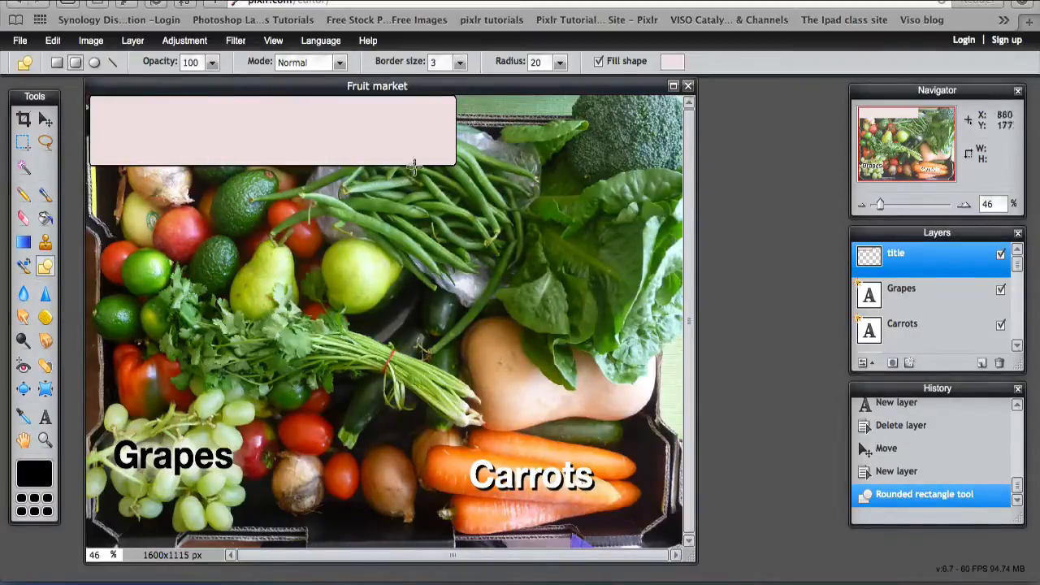
pyautogui.moveTo(387, 137)
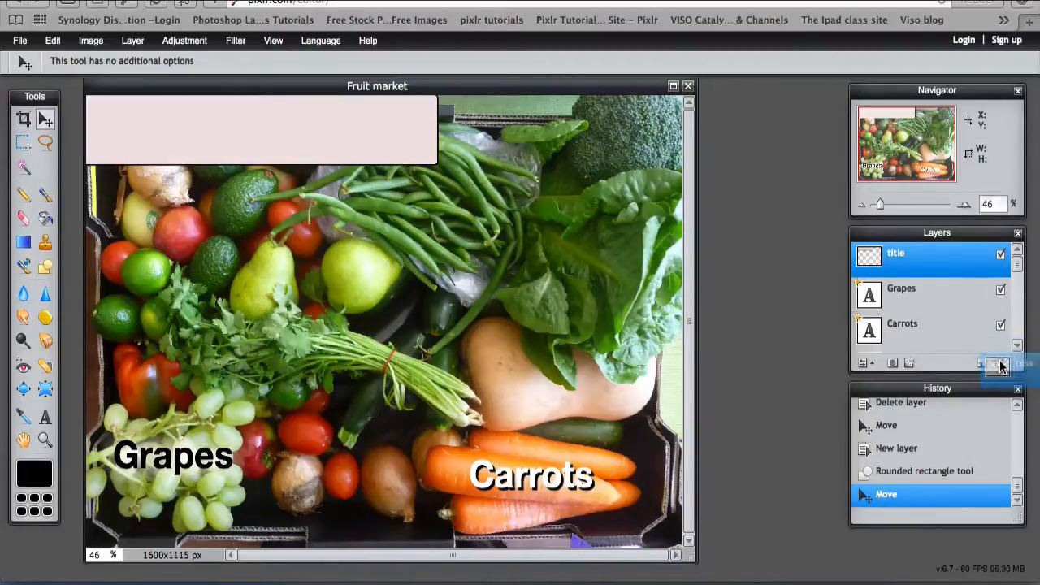
# Delete the pale banner layer, add a new layer and switch to drawing plain rectangles.
pyautogui.click(1001, 362)
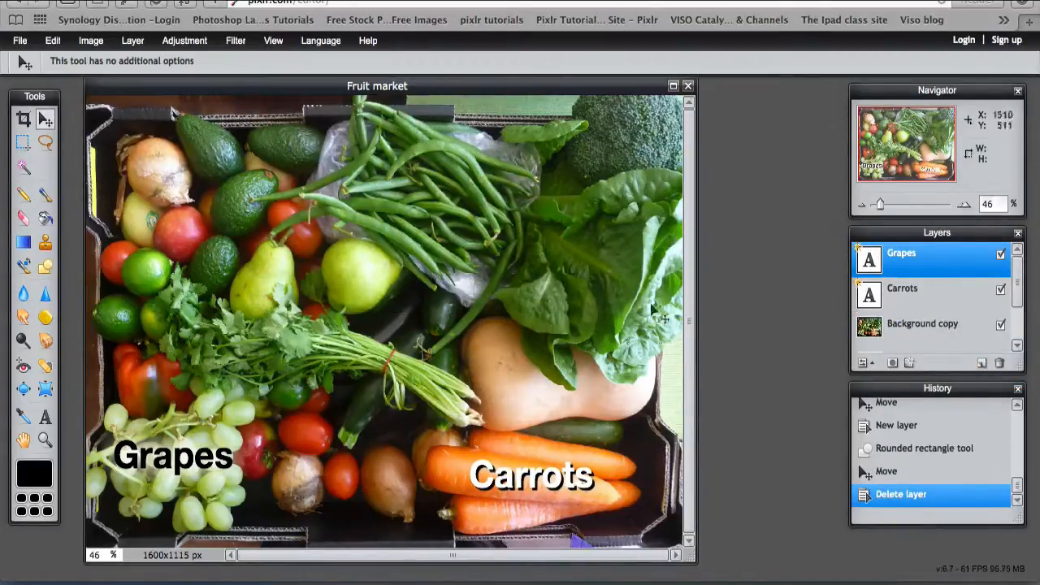
pyautogui.click(881, 363)
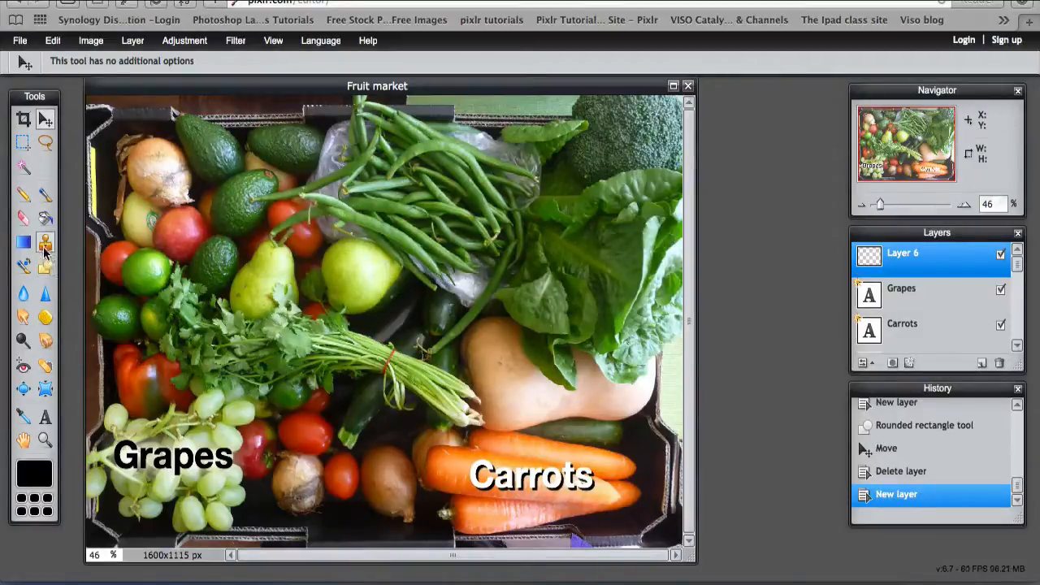
pyautogui.click(46, 267)
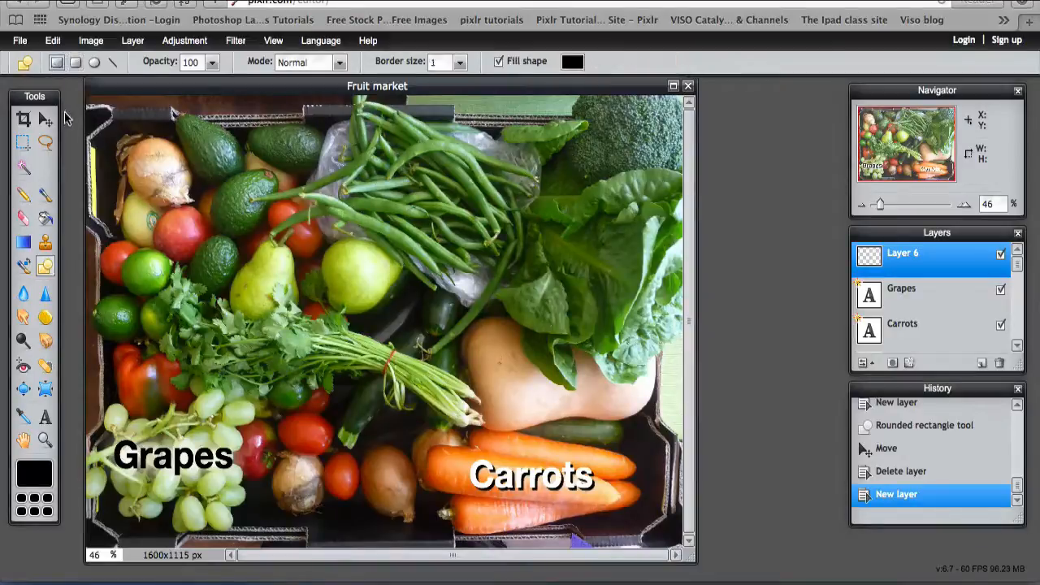
pyautogui.moveTo(88, 101)
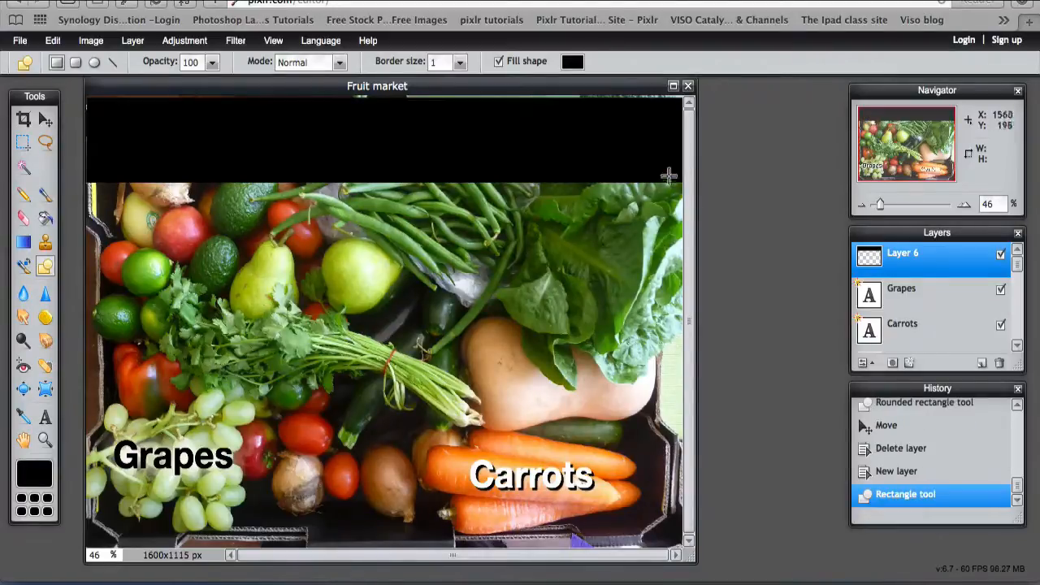
pyautogui.moveTo(317, 143)
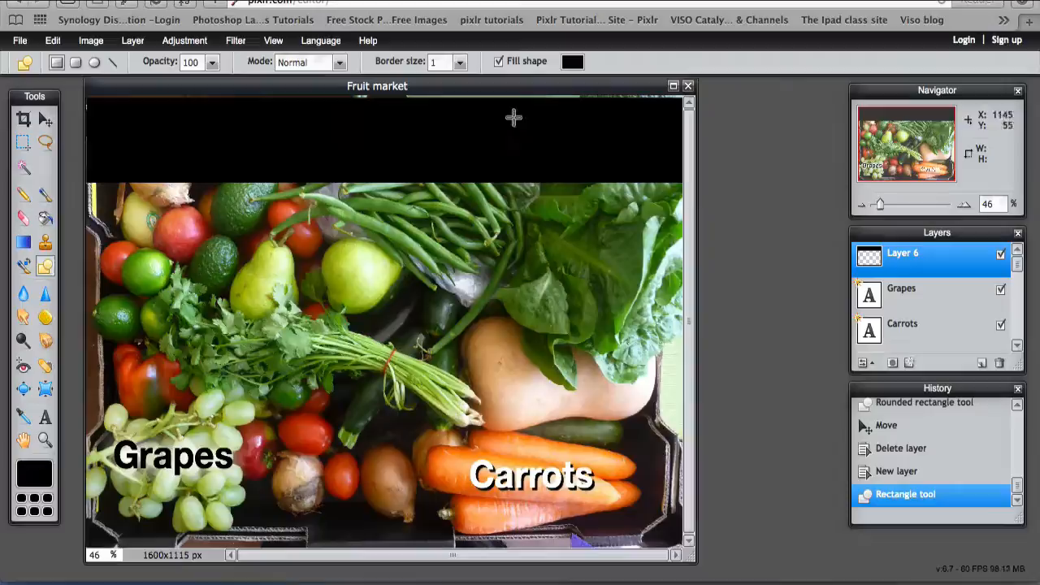
pyautogui.click(46, 118)
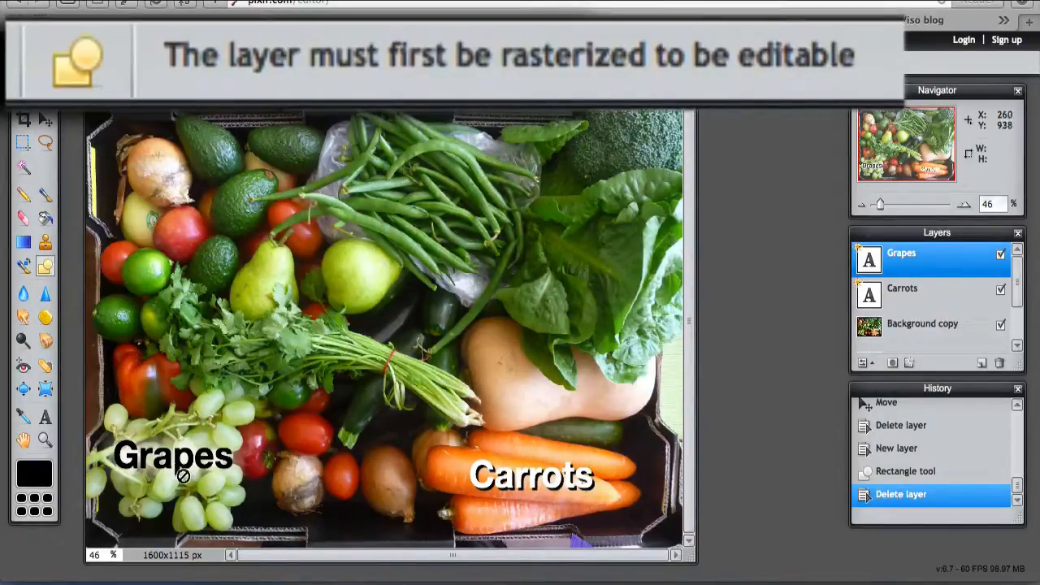
pyautogui.moveTo(582, 90)
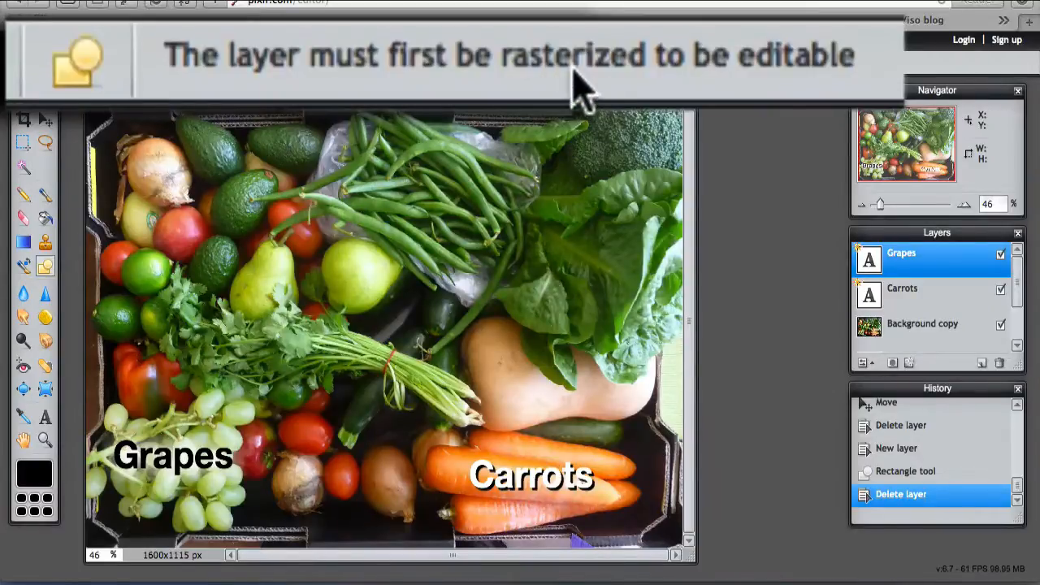
pyautogui.moveTo(262, 341)
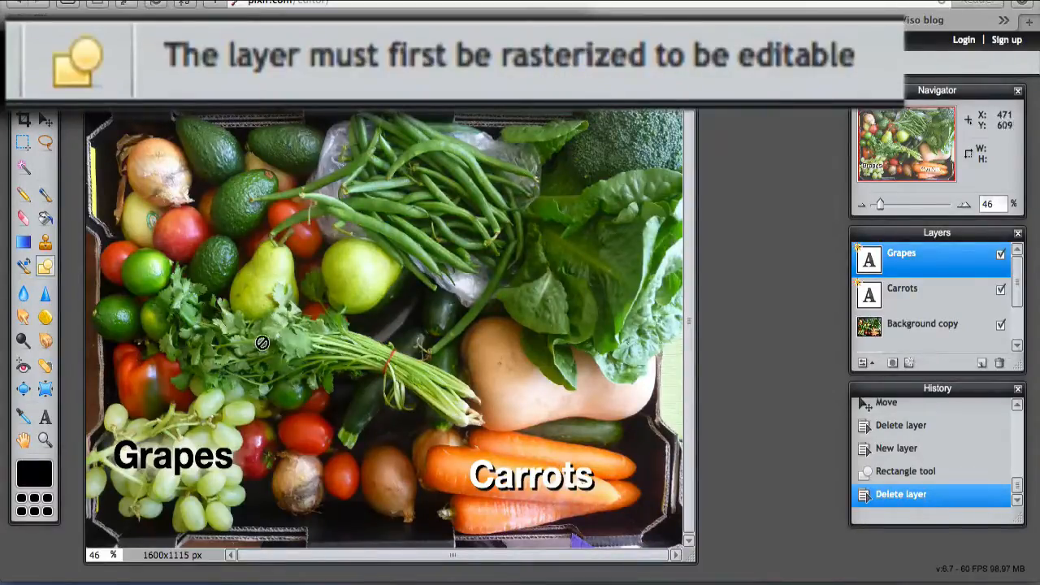
pyautogui.moveTo(177, 416)
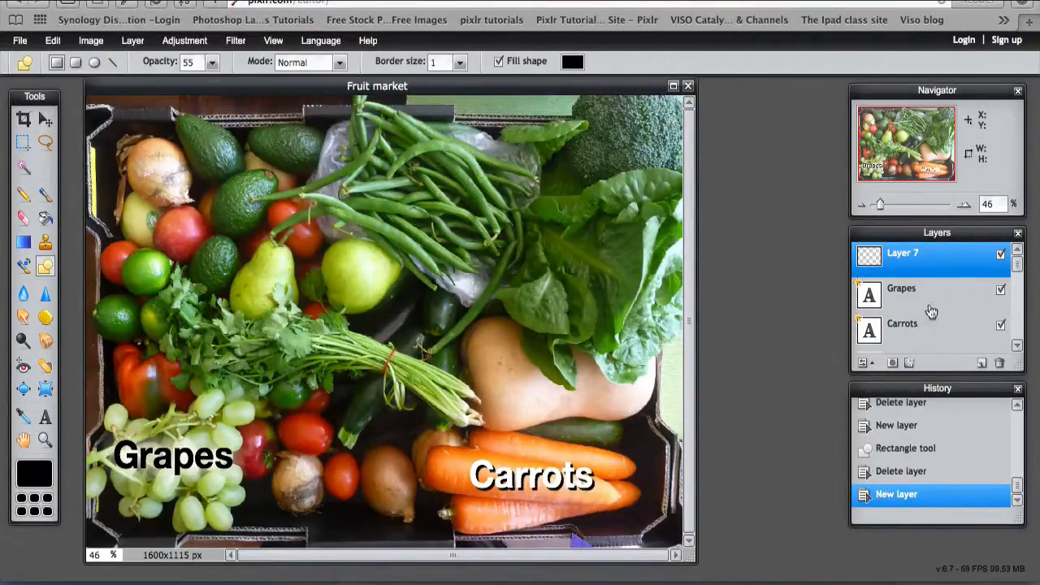
pyautogui.moveTo(25, 289)
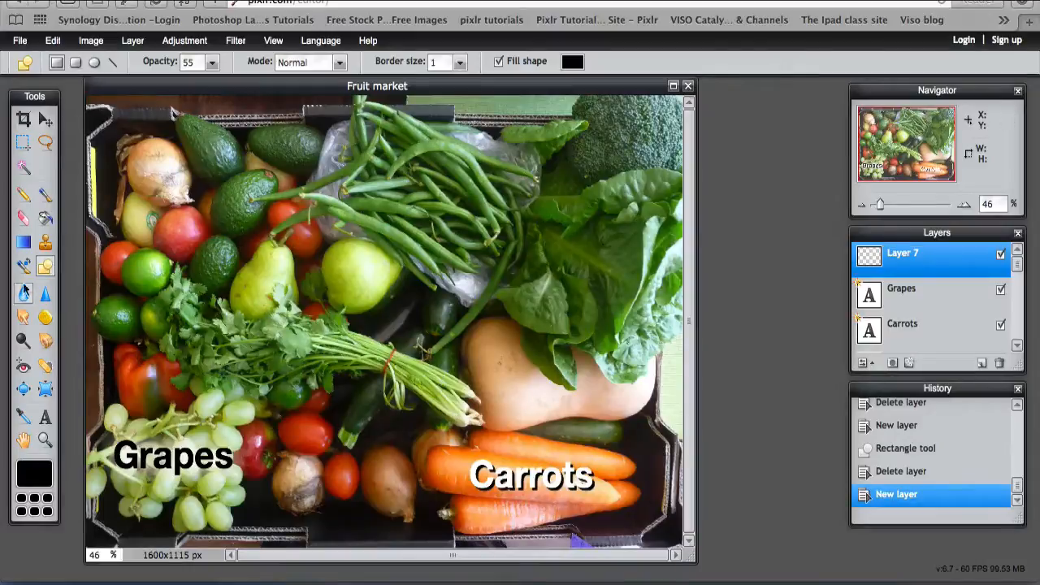
pyautogui.moveTo(89, 99)
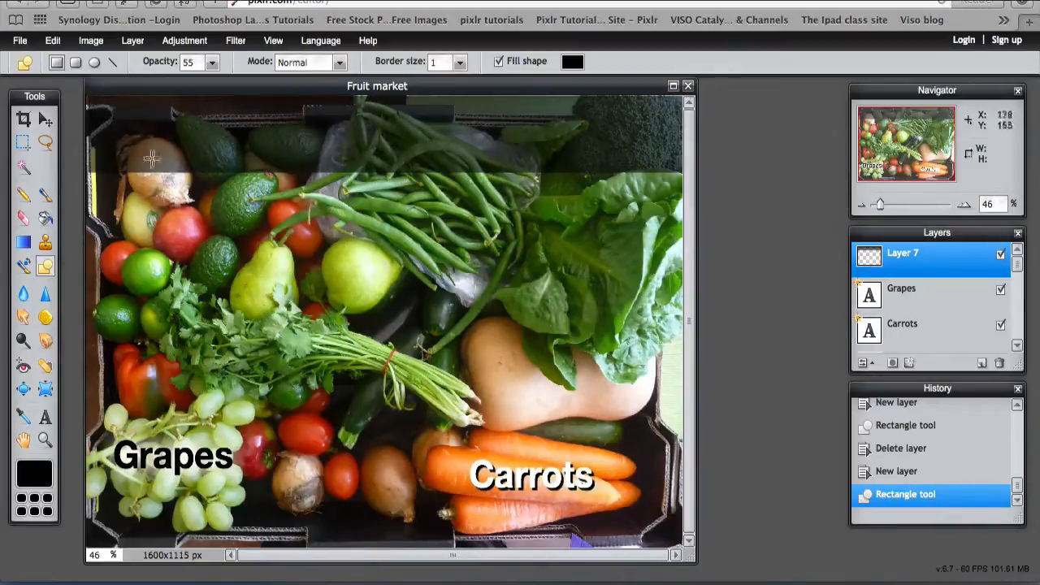
# Switch from the Move tool to the Text tool, ready to add the title.
pyautogui.click(23, 118)
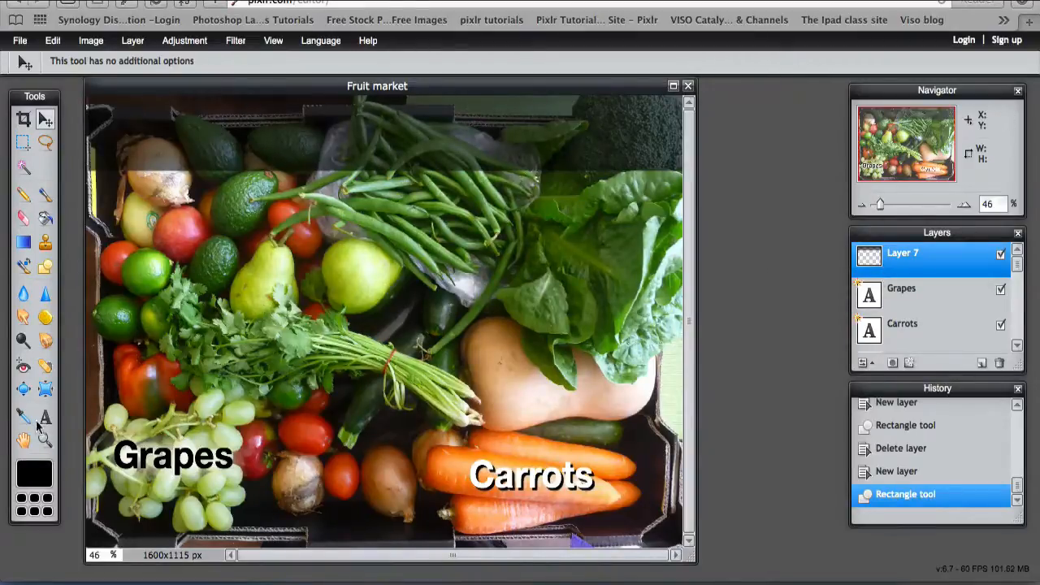
pyautogui.click(45, 416)
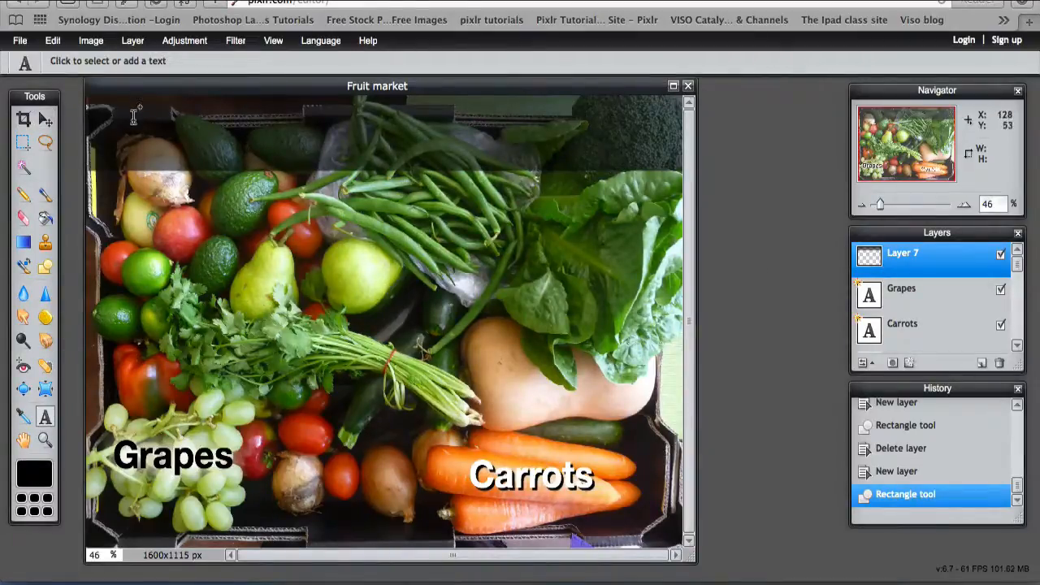
# Start a text item on the photo reading 'Fruit Market'.
pyautogui.click(139, 111)
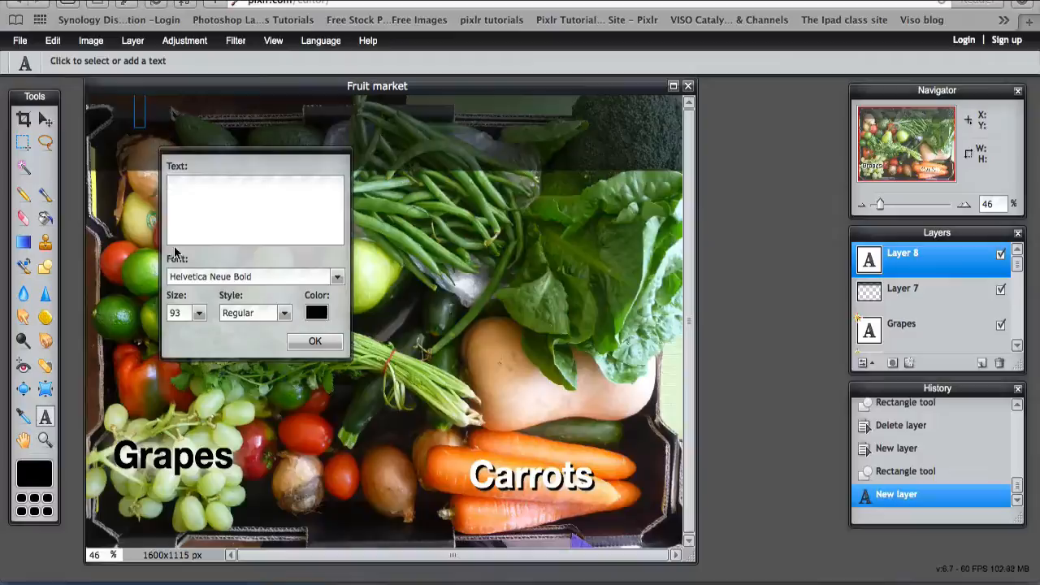
pyautogui.write('Frui')
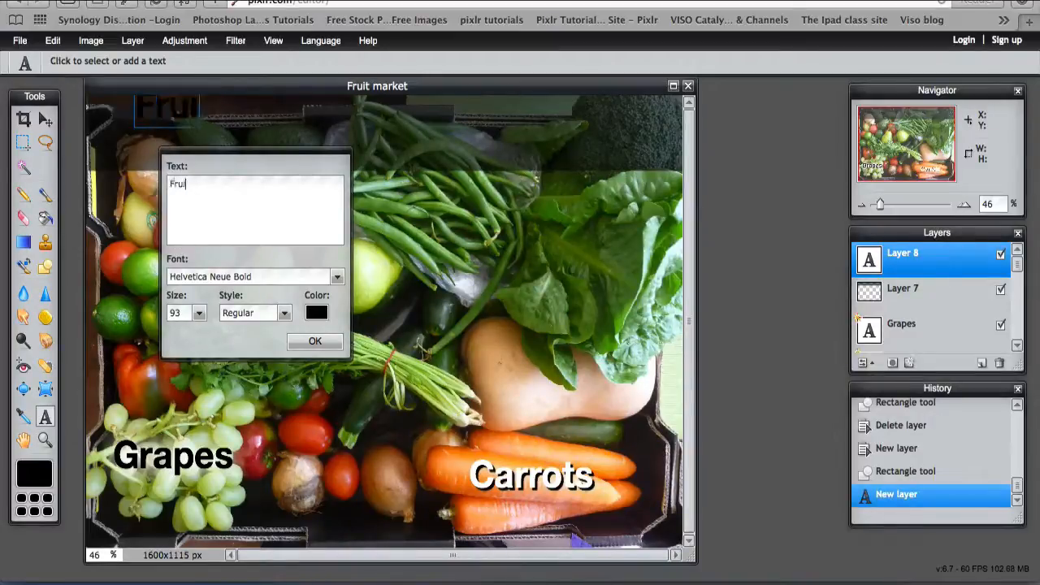
pyautogui.write('t Market')
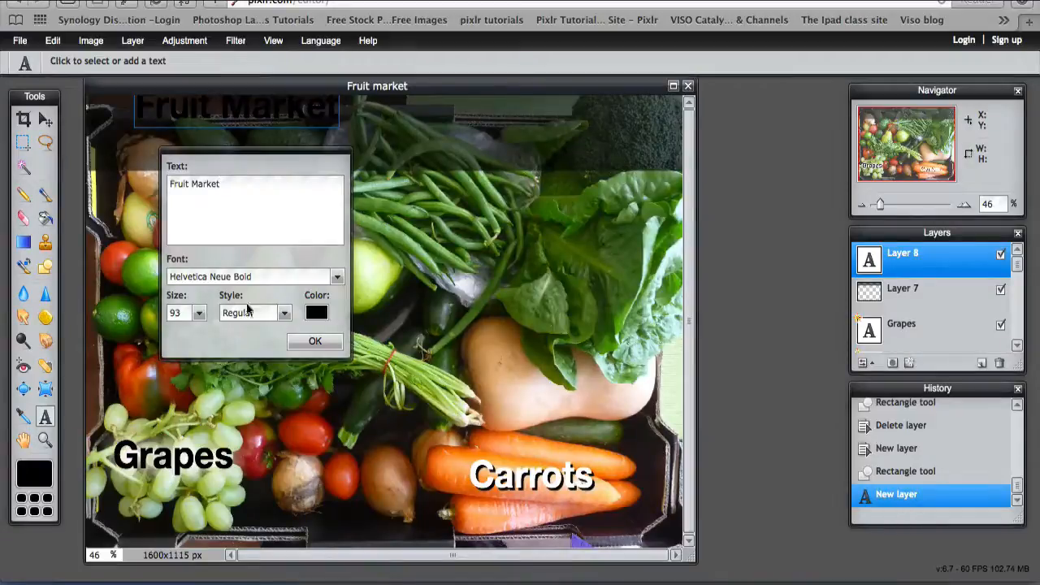
# Set the title colour to pure white in the HSL picker.
pyautogui.click(316, 312)
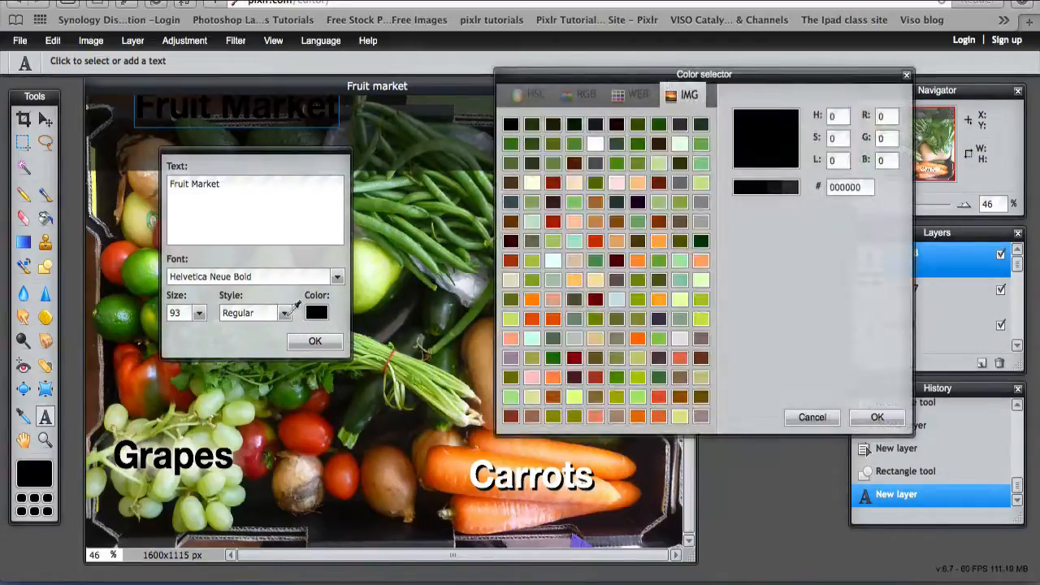
pyautogui.click(533, 94)
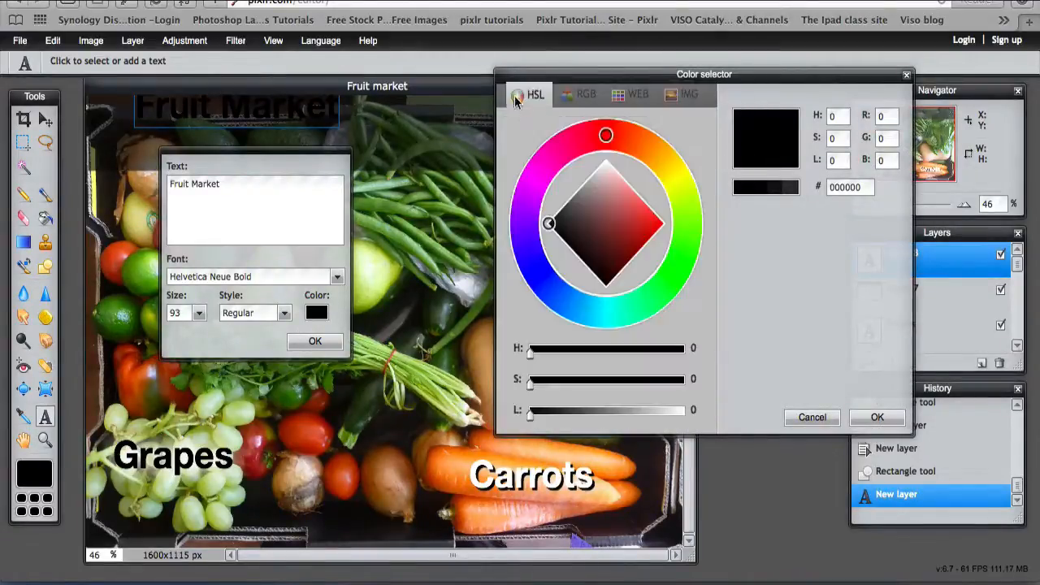
pyautogui.moveTo(530, 409); pyautogui.dragTo(683, 410)
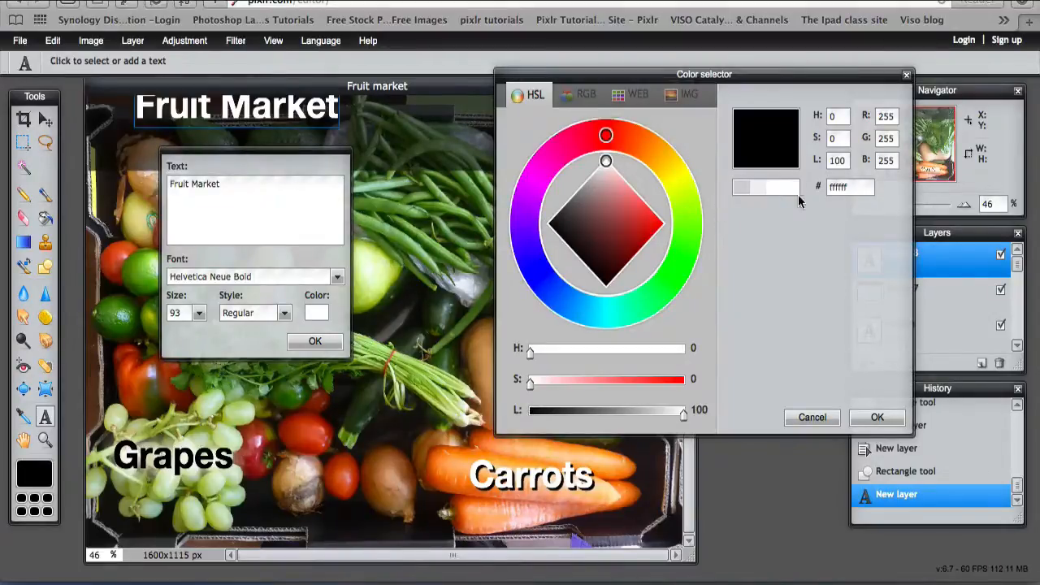
pyautogui.click(813, 416)
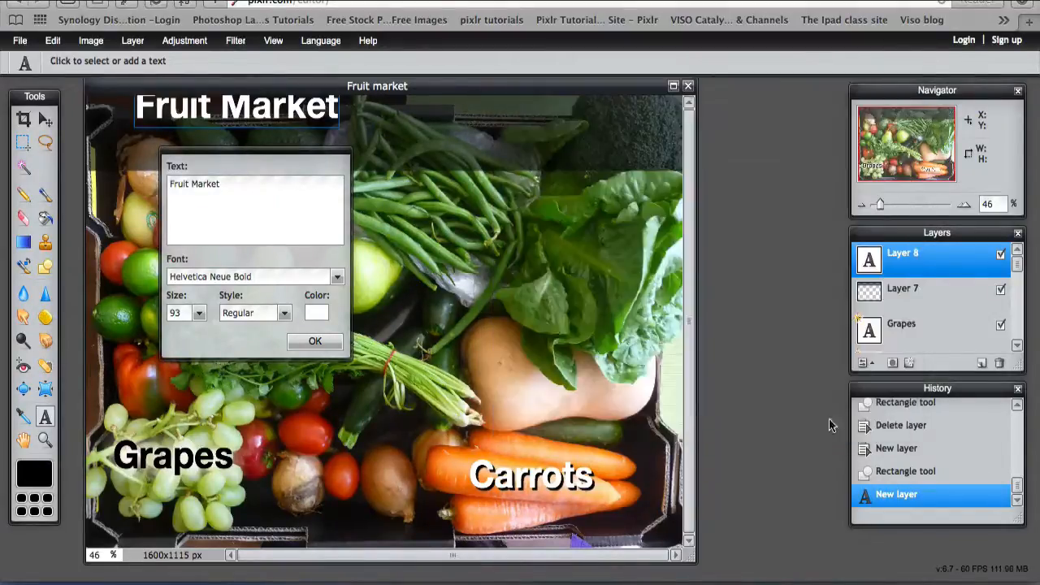
# Move the title to the top centre, fine-tune its size to about 127 and confirm.
pyautogui.moveTo(236, 106); pyautogui.dragTo(251, 122)
pyautogui.write('130')
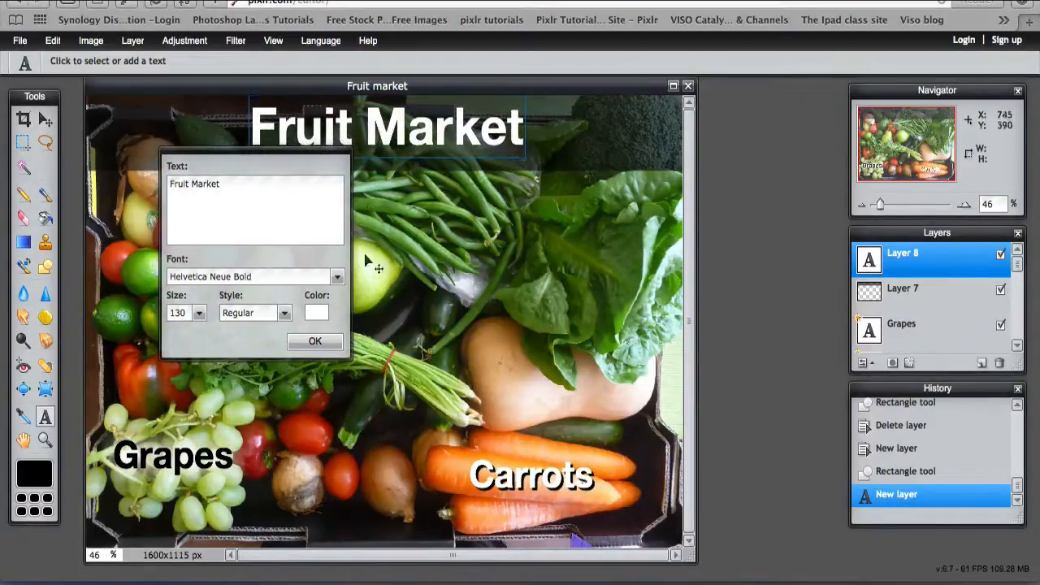
pyautogui.click(315, 341)
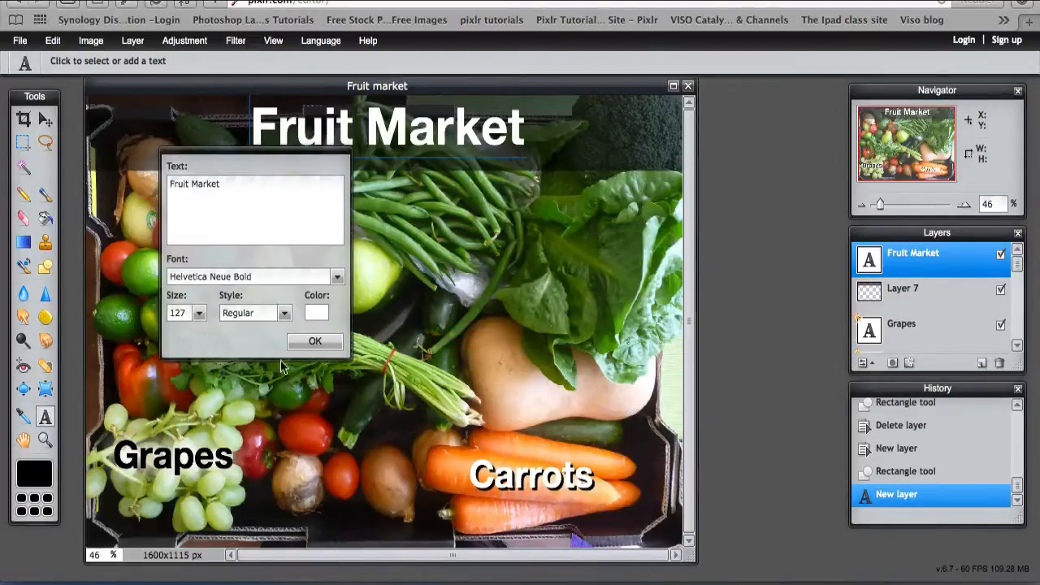
pyautogui.click(315, 341)
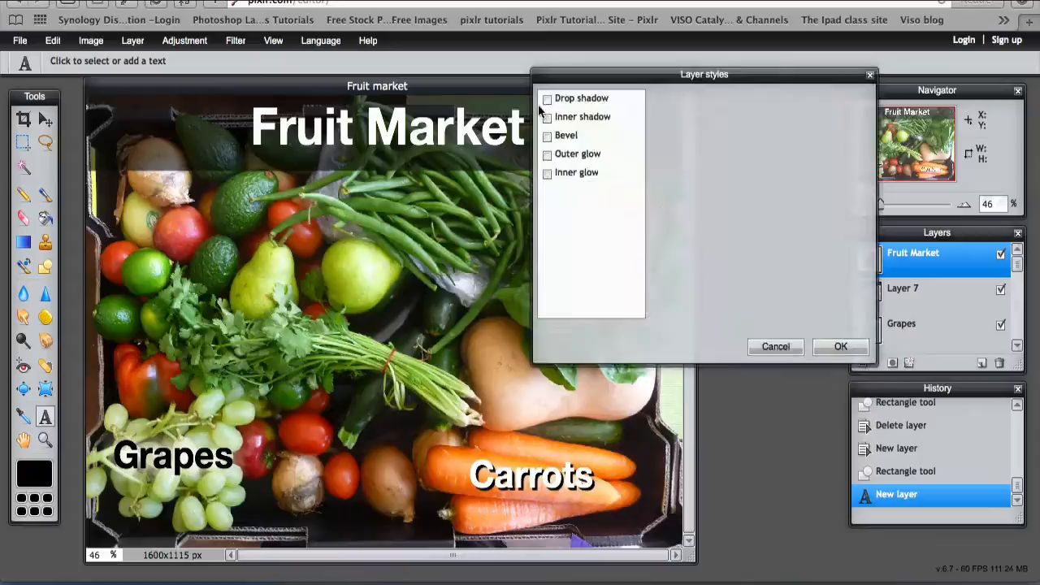
# Enable Drop shadow on the title at opacity 100, distance 4, trying green shadow colours.
pyautogui.click(546, 99)
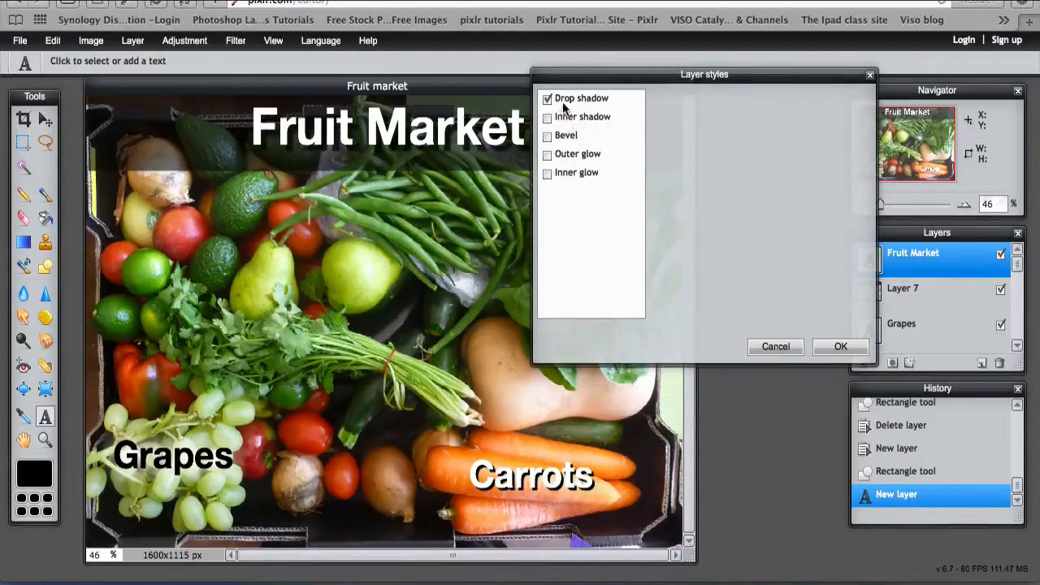
pyautogui.click(581, 98)
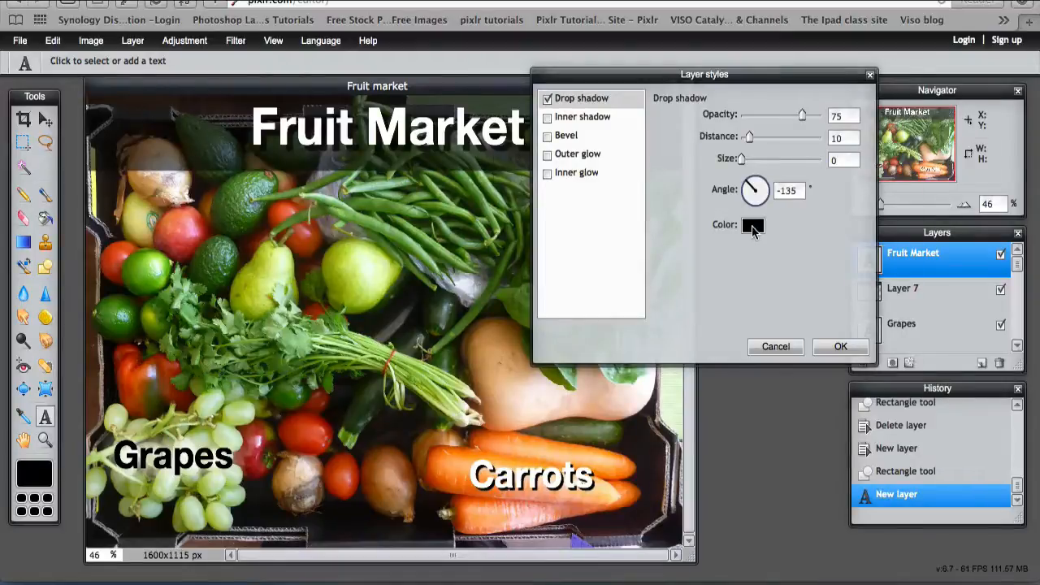
pyautogui.click(751, 224)
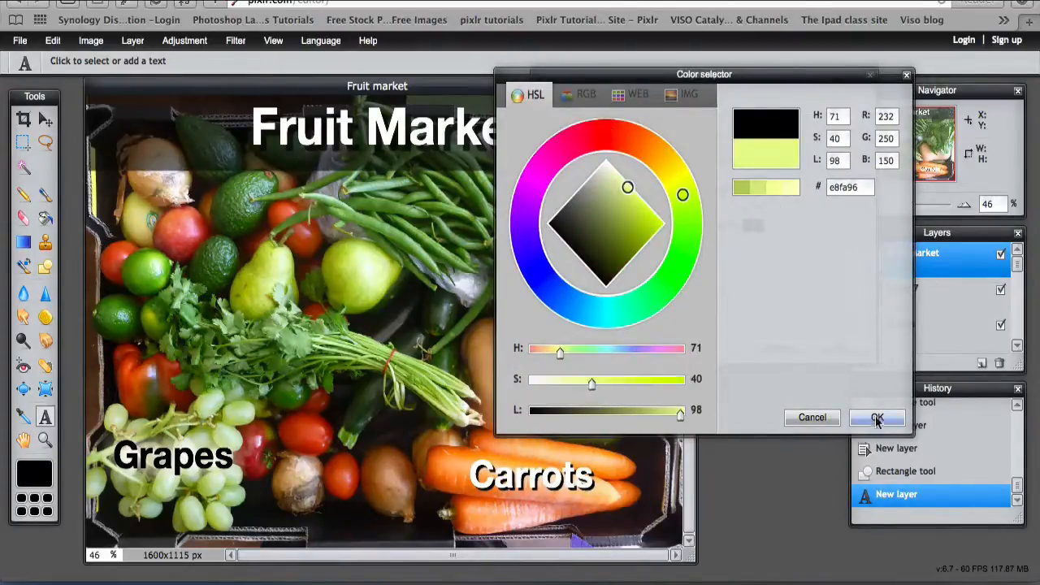
pyautogui.click(878, 416)
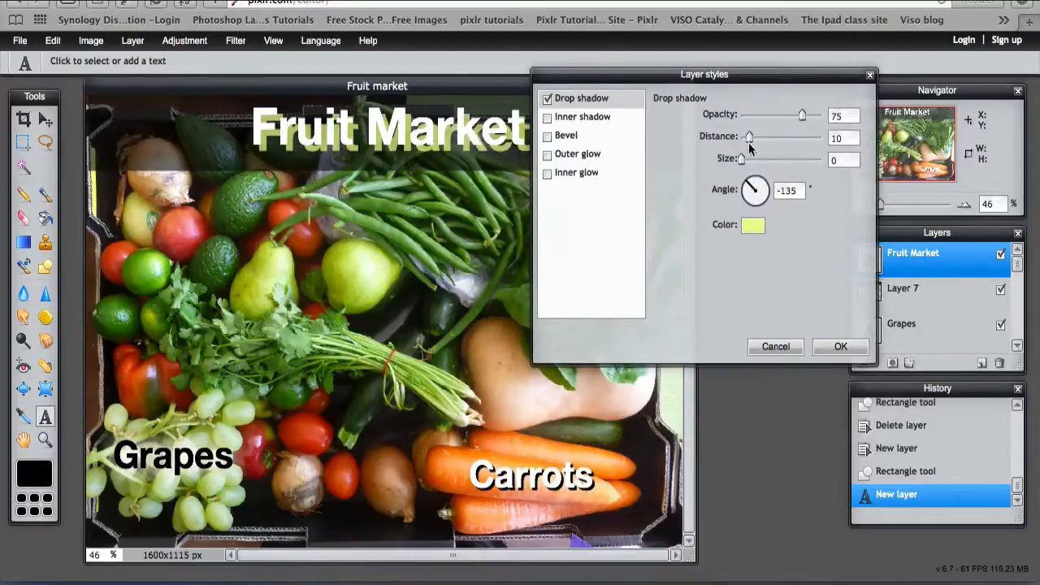
pyautogui.click(751, 225)
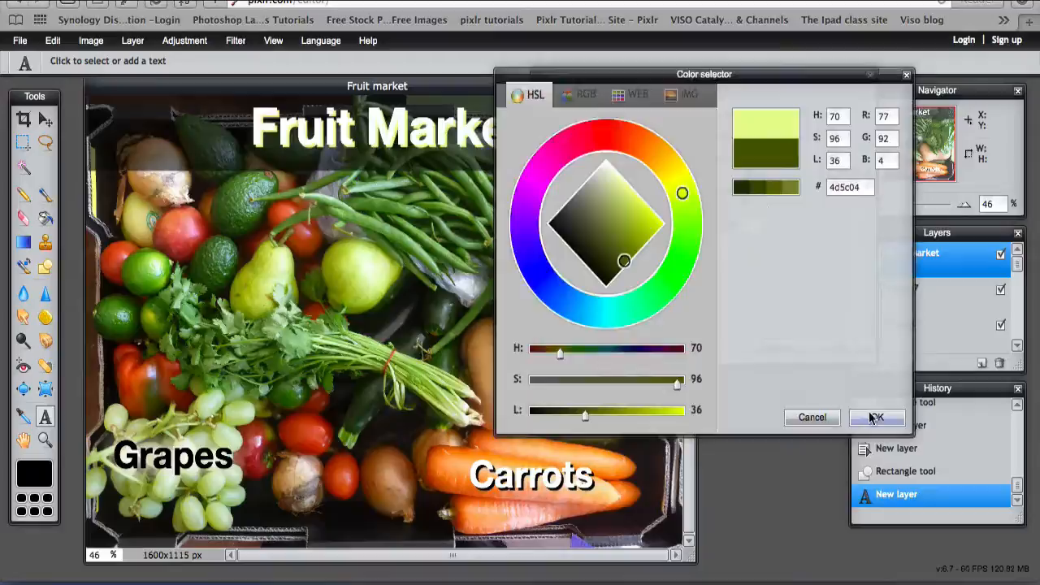
pyautogui.click(876, 416)
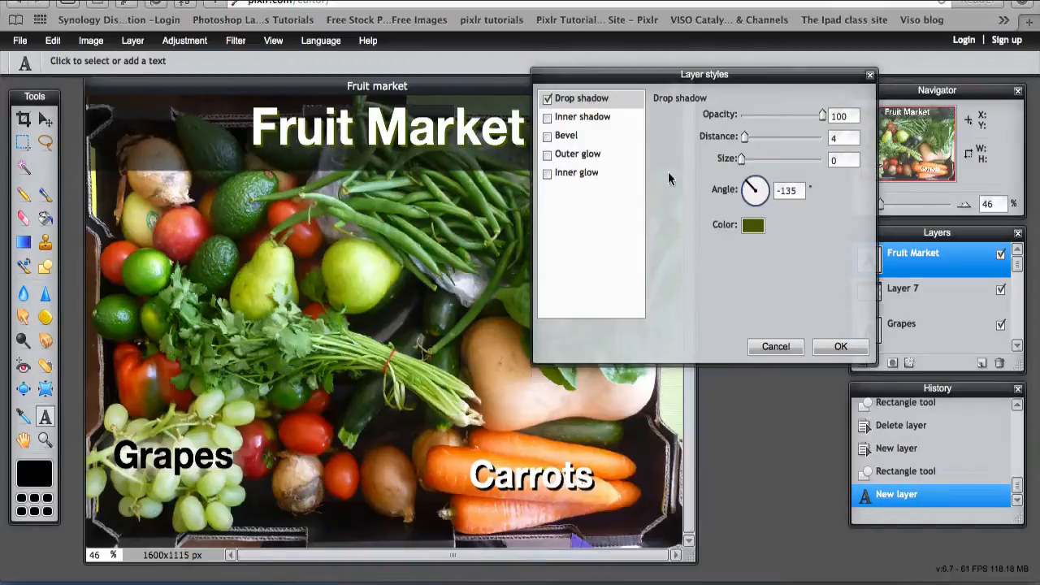
# Settle on orange (f78f45) as the drop shadow colour and confirm the layer styles.
pyautogui.click(751, 224)
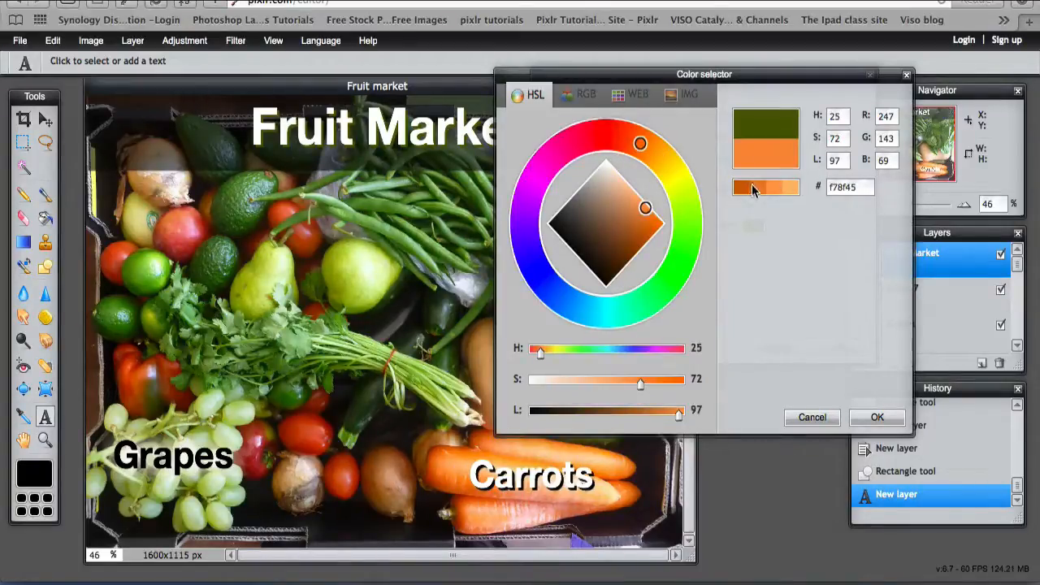
pyautogui.click(877, 416)
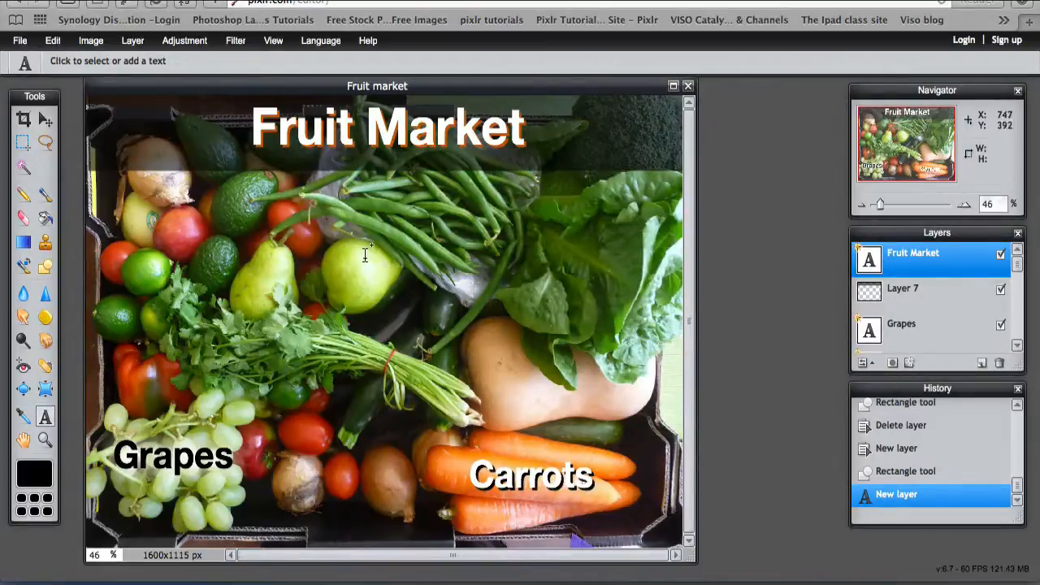
pyautogui.moveTo(663, 184)
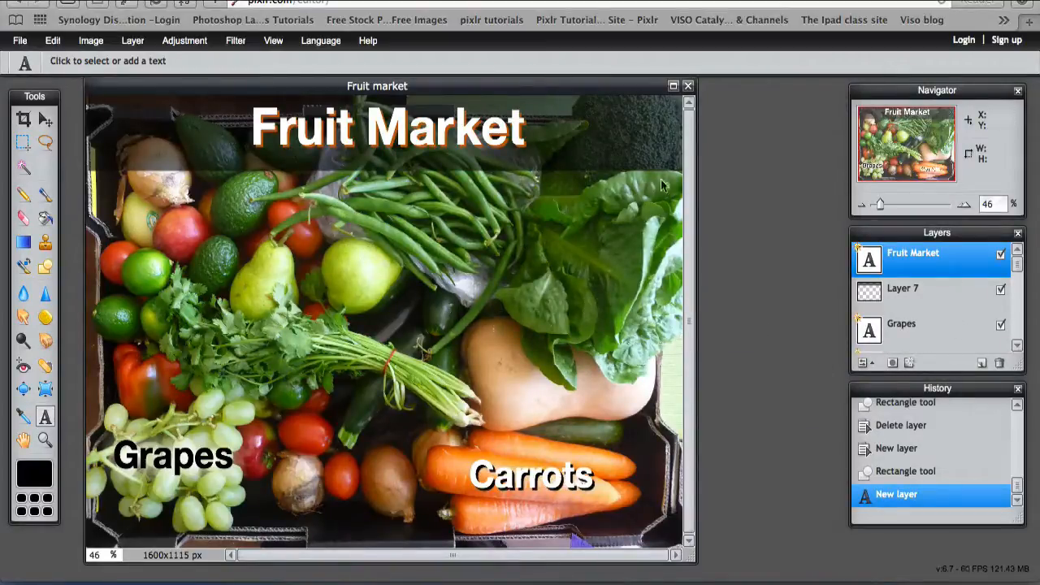
pyautogui.click(46, 119)
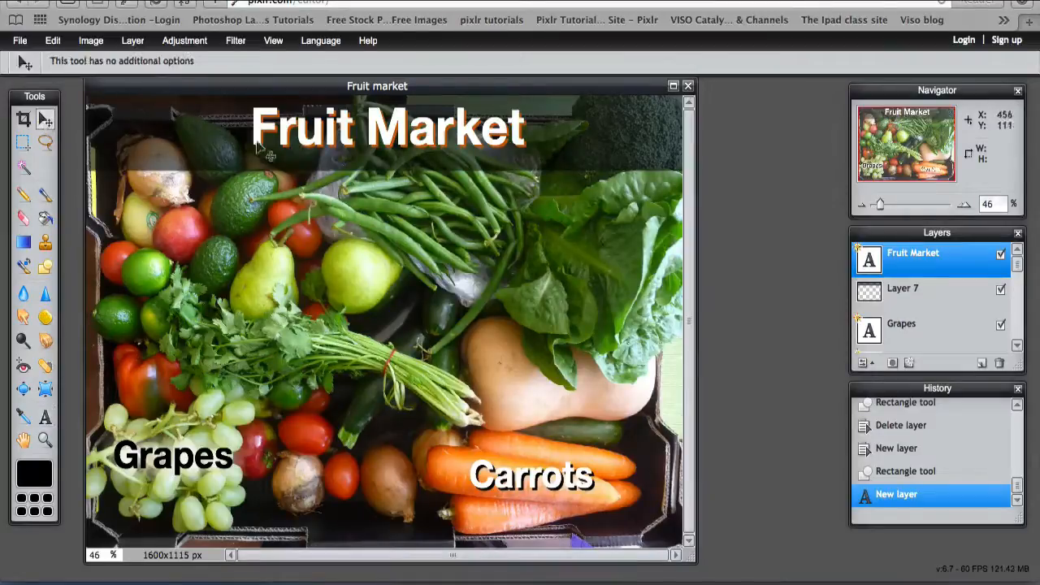
# Nudge the Fruit Market title slightly left and add a new empty layer above Layer 7.
pyautogui.moveTo(387, 126); pyautogui.dragTo(370, 130)
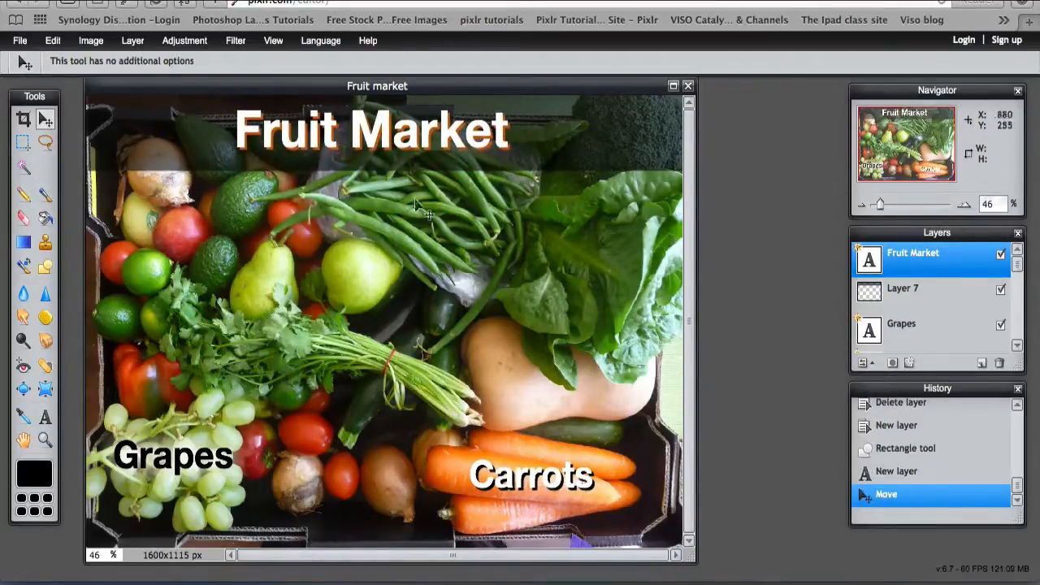
pyautogui.click(901, 289)
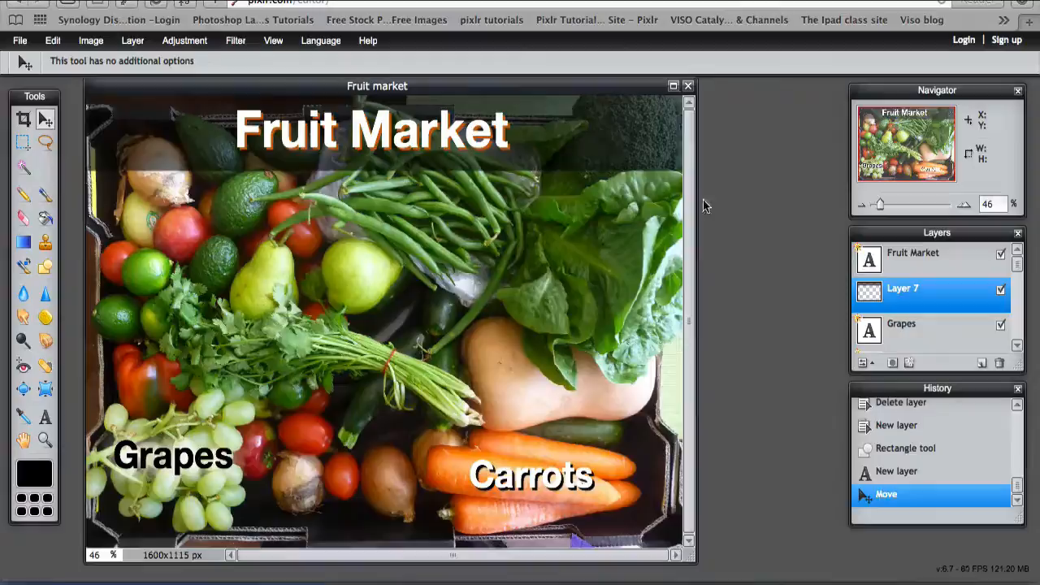
pyautogui.moveTo(761, 249)
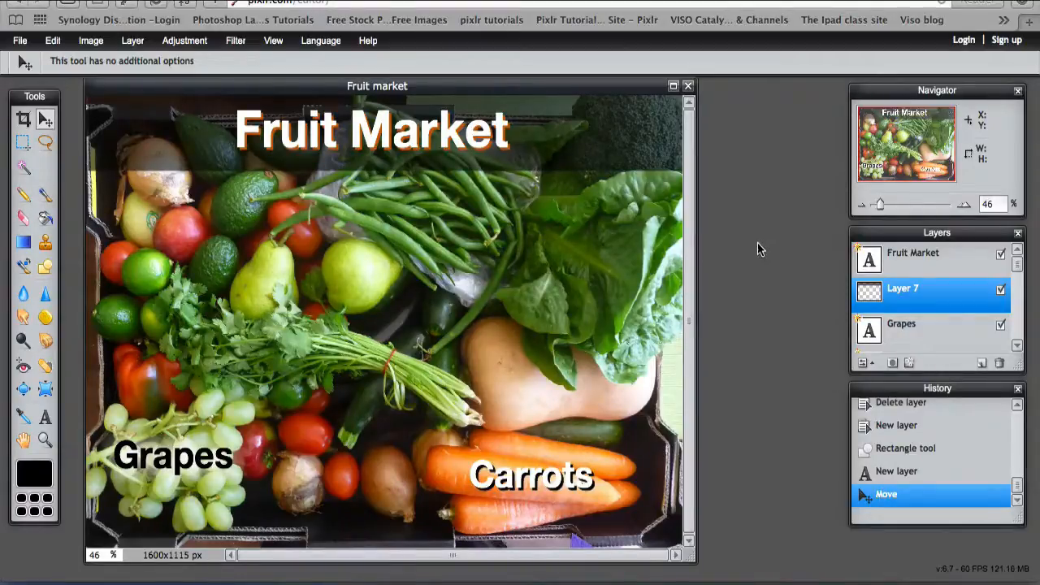
pyautogui.moveTo(3, 463)
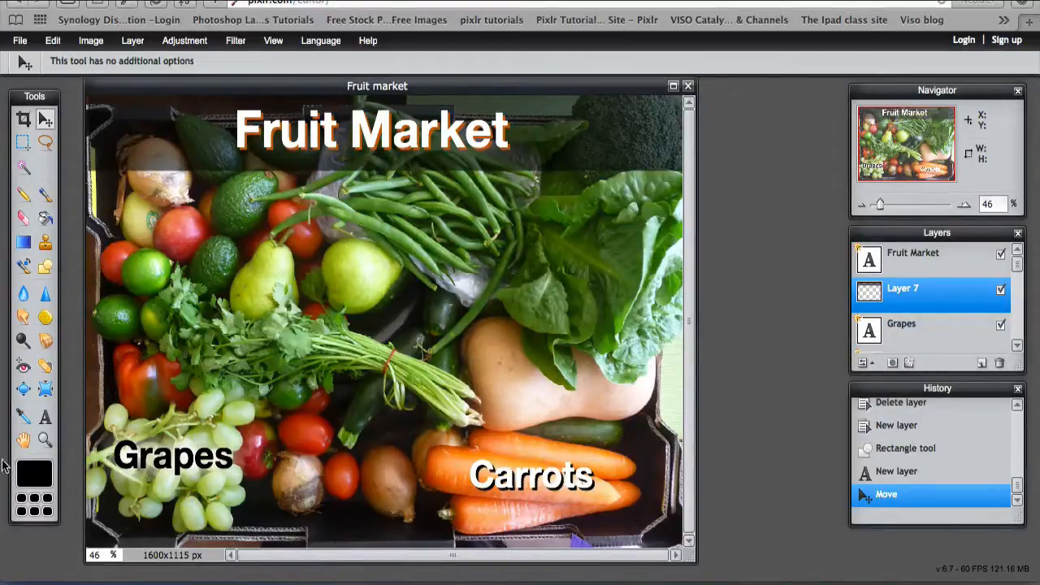
pyautogui.moveTo(345, 491)
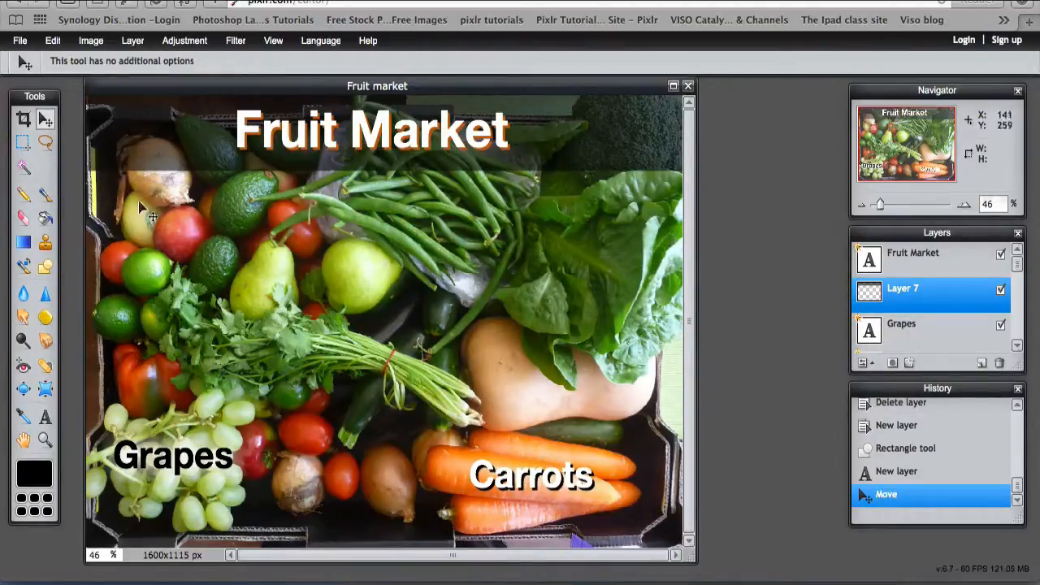
pyautogui.click(913, 253)
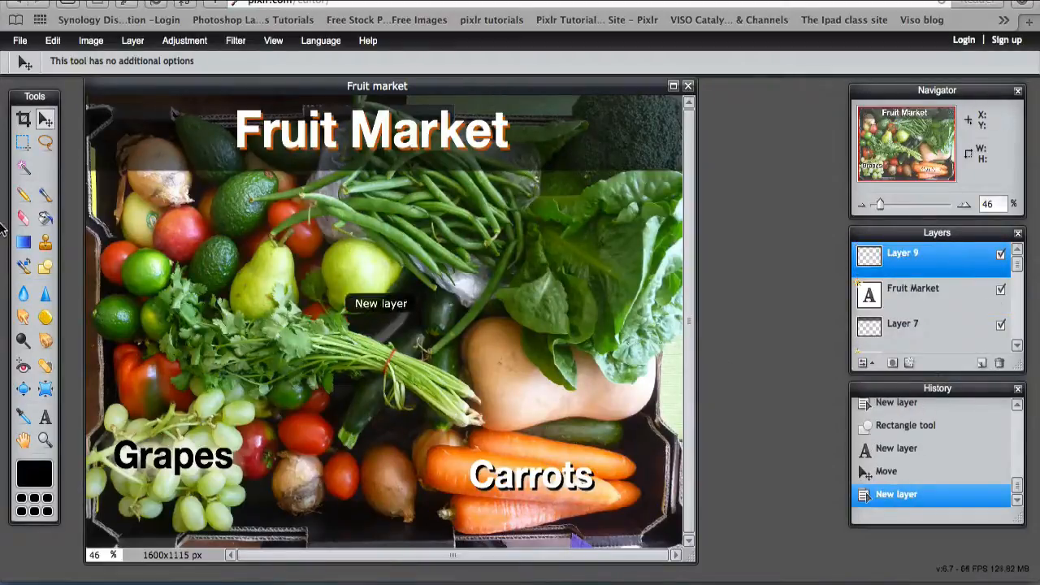
# Select the Line tool at size 22 with dark green 35591b as drawing colour.
pyautogui.click(46, 266)
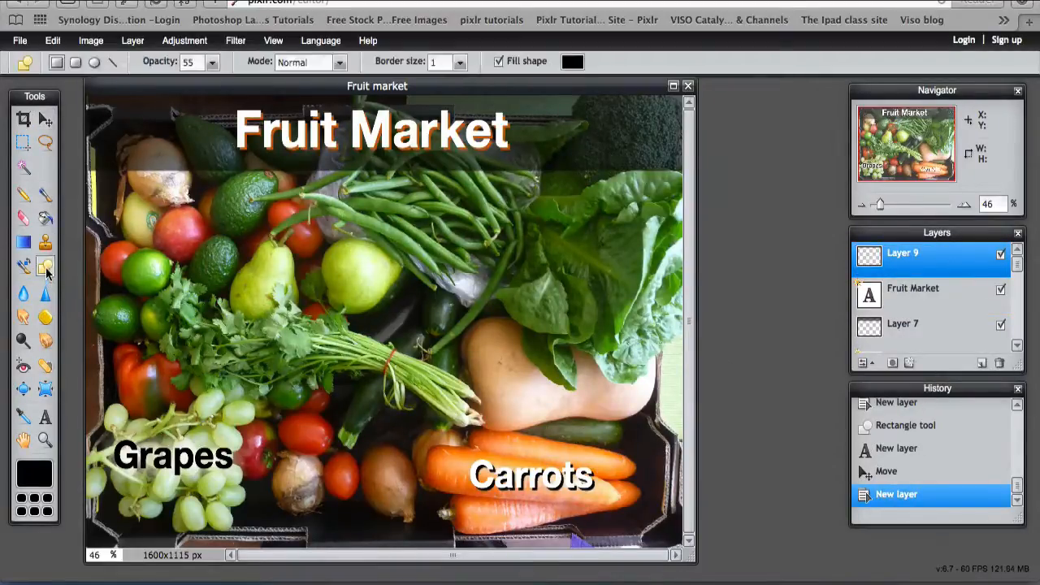
pyautogui.click(46, 267)
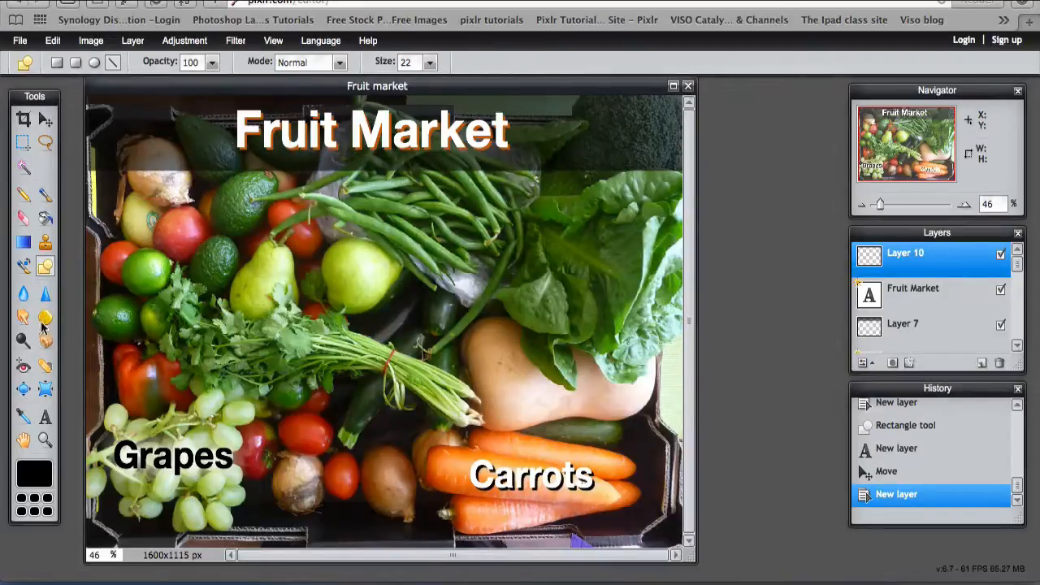
pyautogui.click(34, 474)
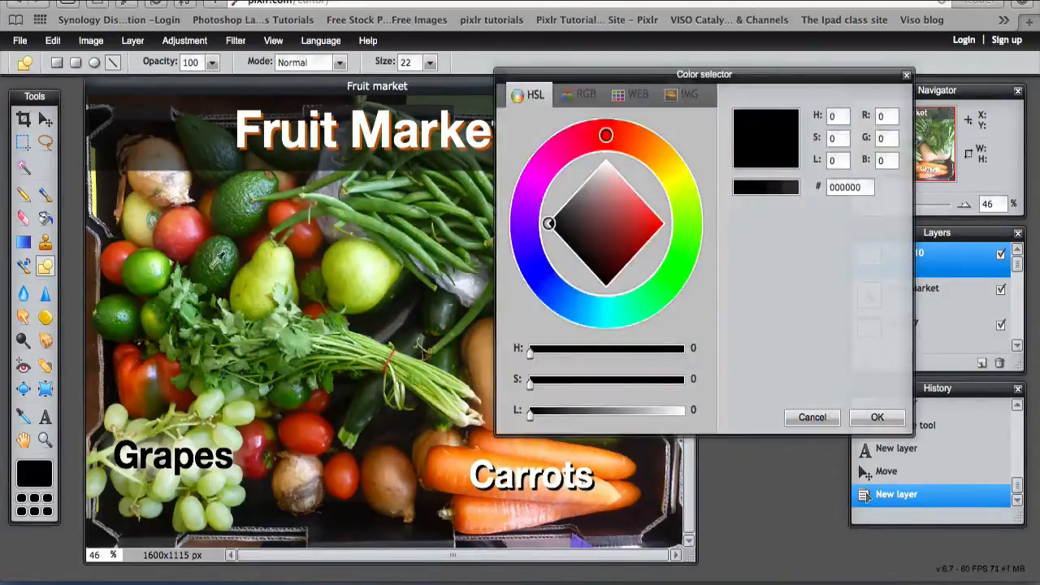
pyautogui.click(686, 230)
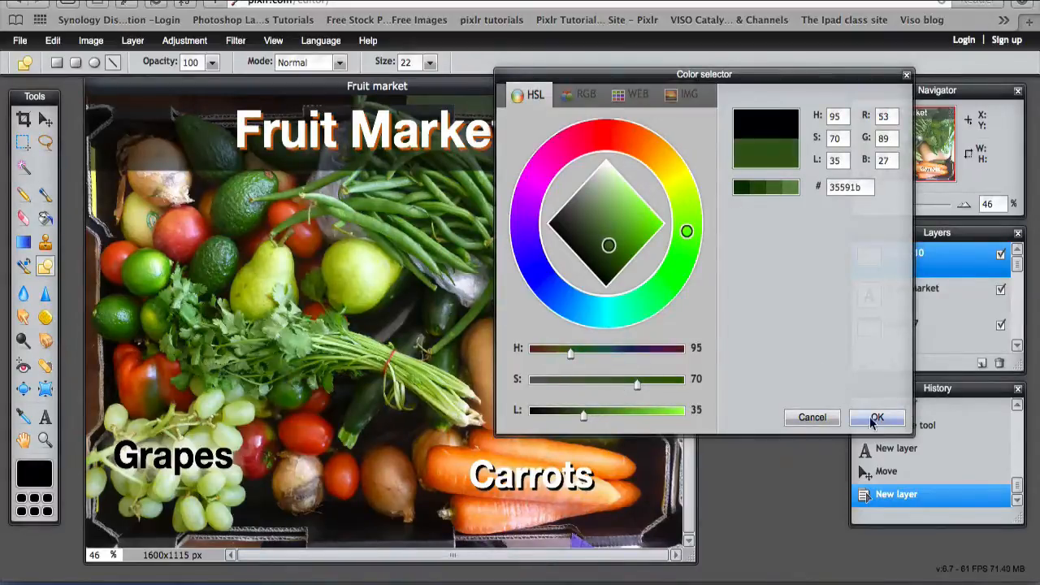
pyautogui.click(877, 416)
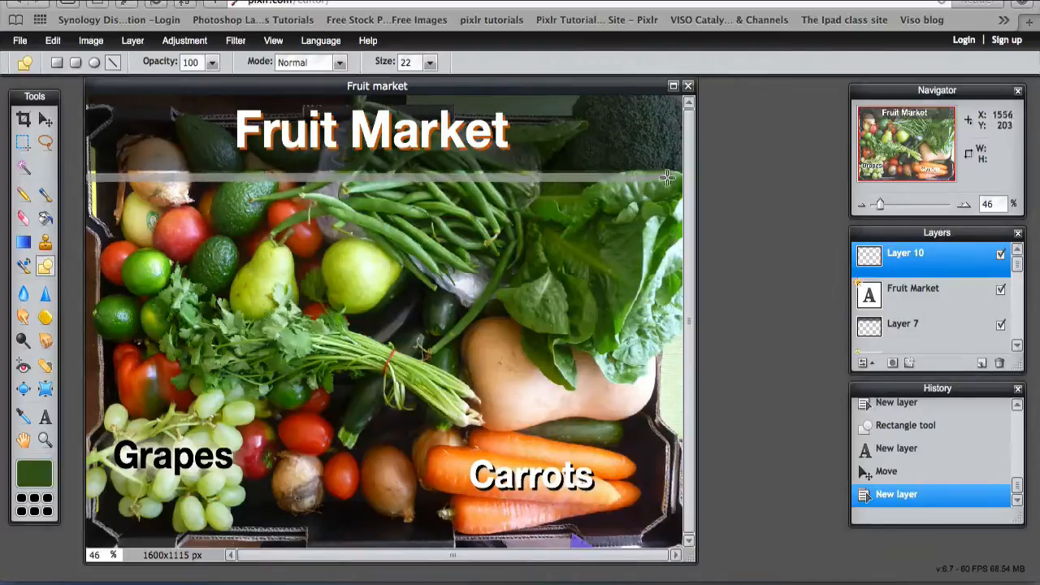
# Draw a horizontal dark green line across the image just below the title.
pyautogui.moveTo(667, 177); pyautogui.dragTo(264, 176)
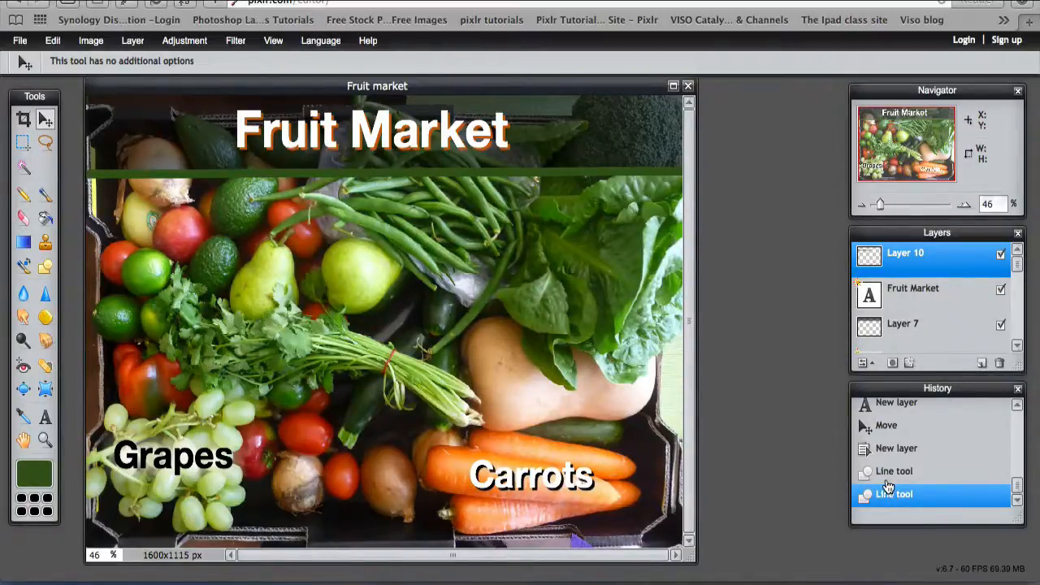
pyautogui.moveTo(884, 461)
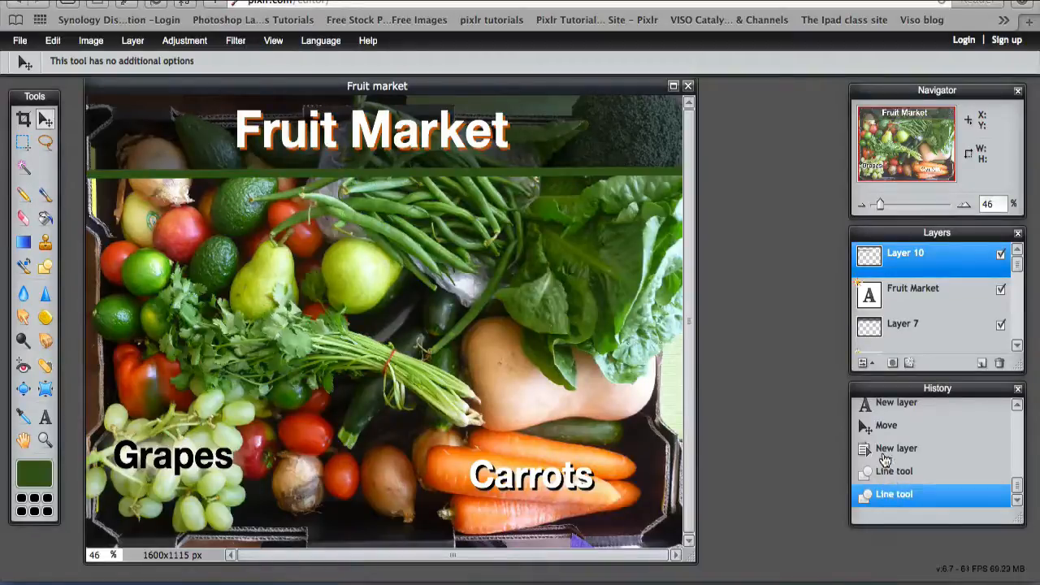
# Undo the green line via History, add a new layer and set the Line size to 42.
pyautogui.click(897, 448)
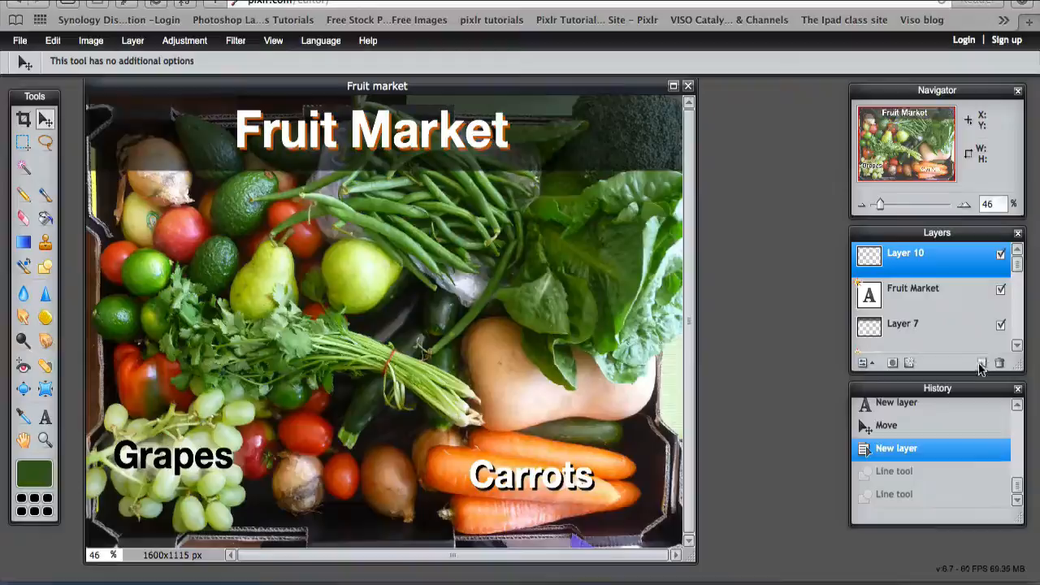
pyautogui.click(982, 362)
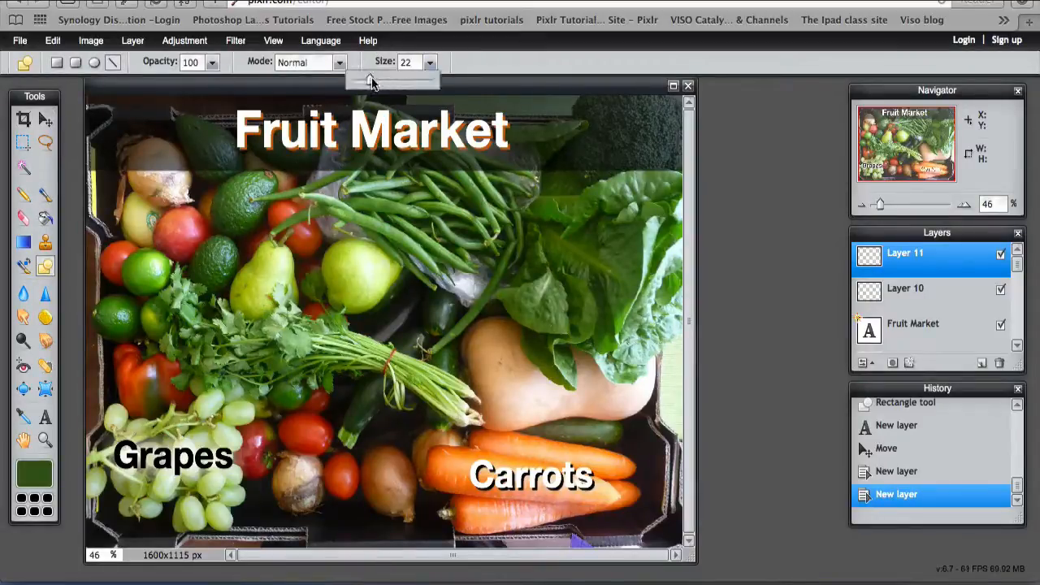
pyautogui.moveTo(372, 79); pyautogui.dragTo(387, 80)
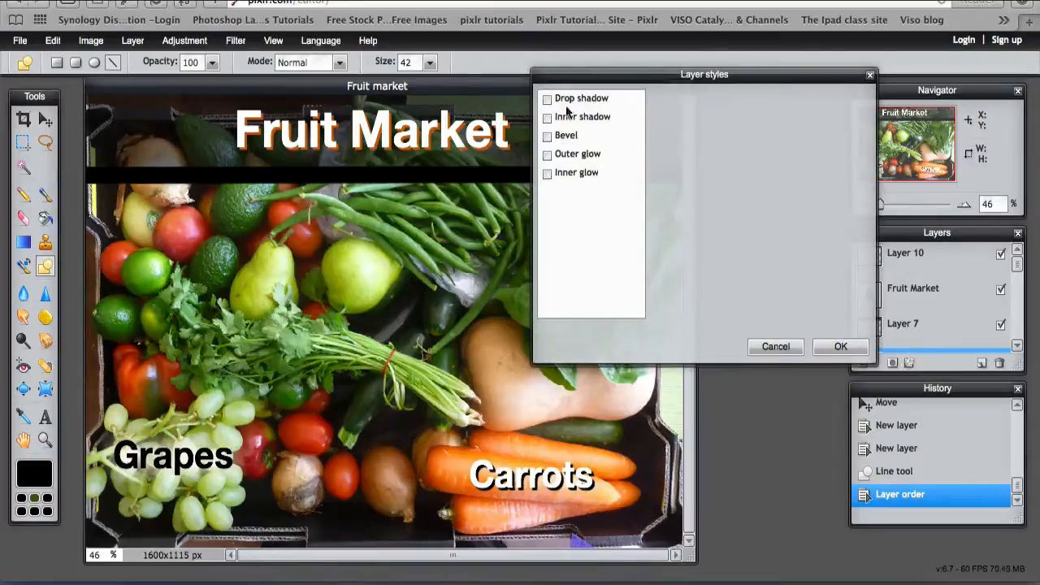
# Add a white (ffffff) drop shadow to the dark line at opacity 100 and distance 4.
pyautogui.click(546, 99)
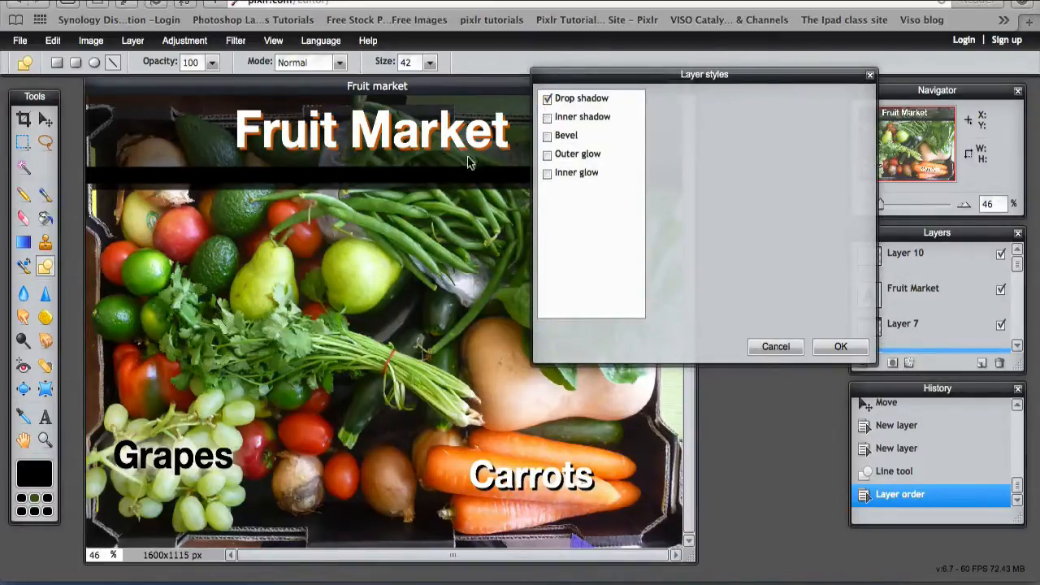
pyautogui.click(582, 99)
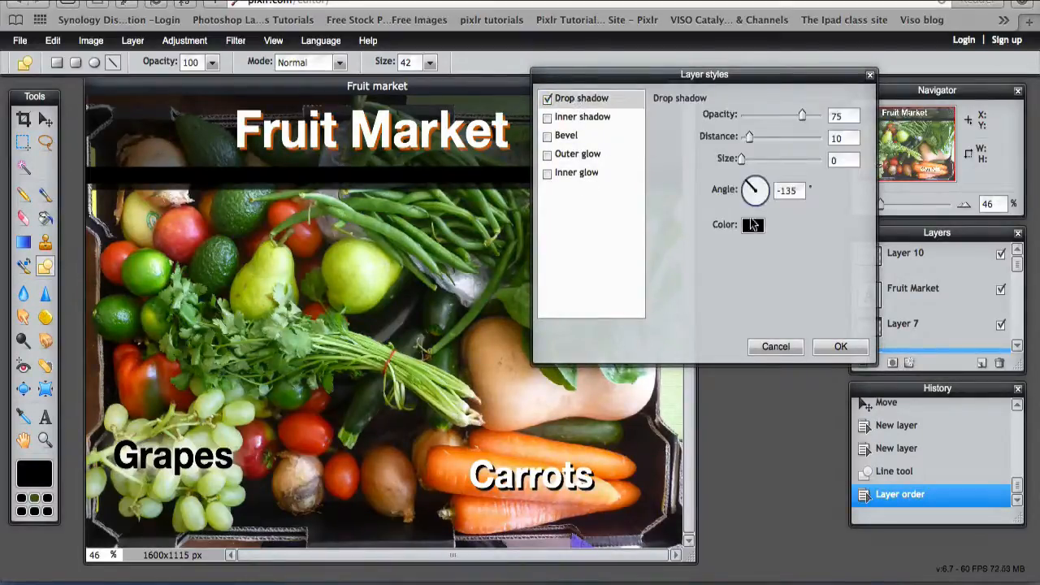
pyautogui.click(751, 224)
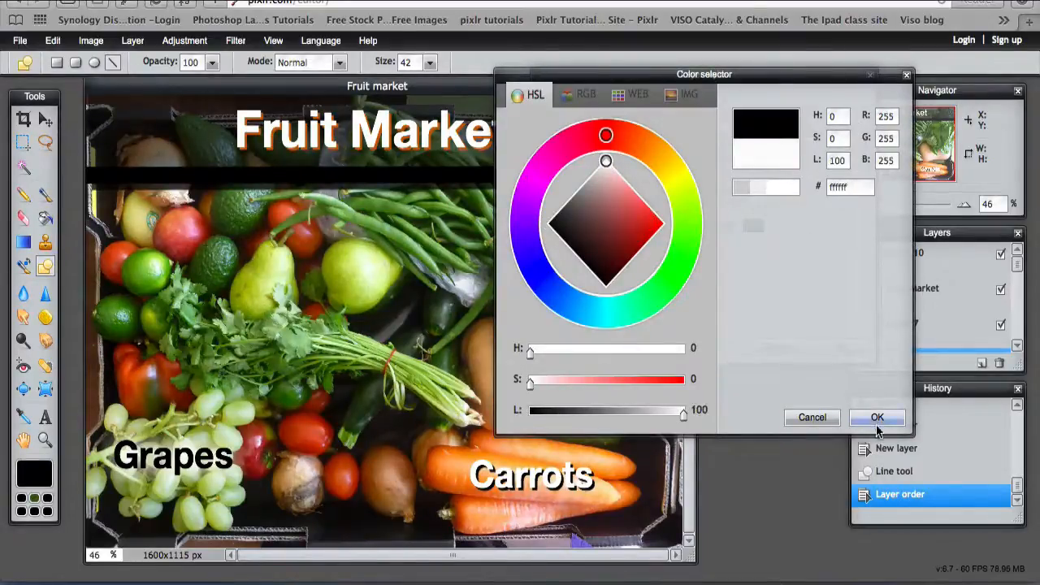
pyautogui.click(878, 416)
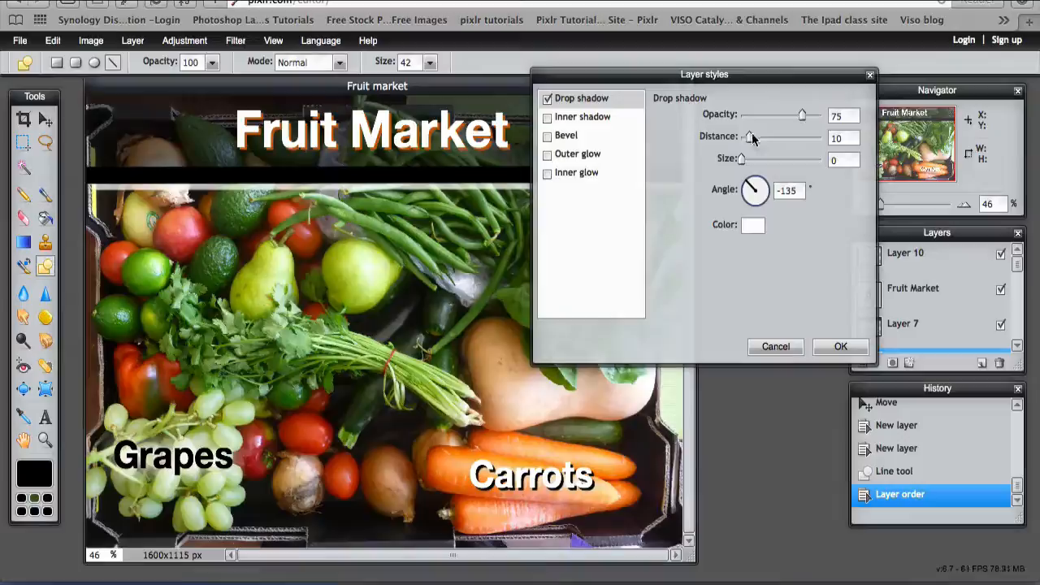
pyautogui.moveTo(803, 114); pyautogui.dragTo(823, 114)
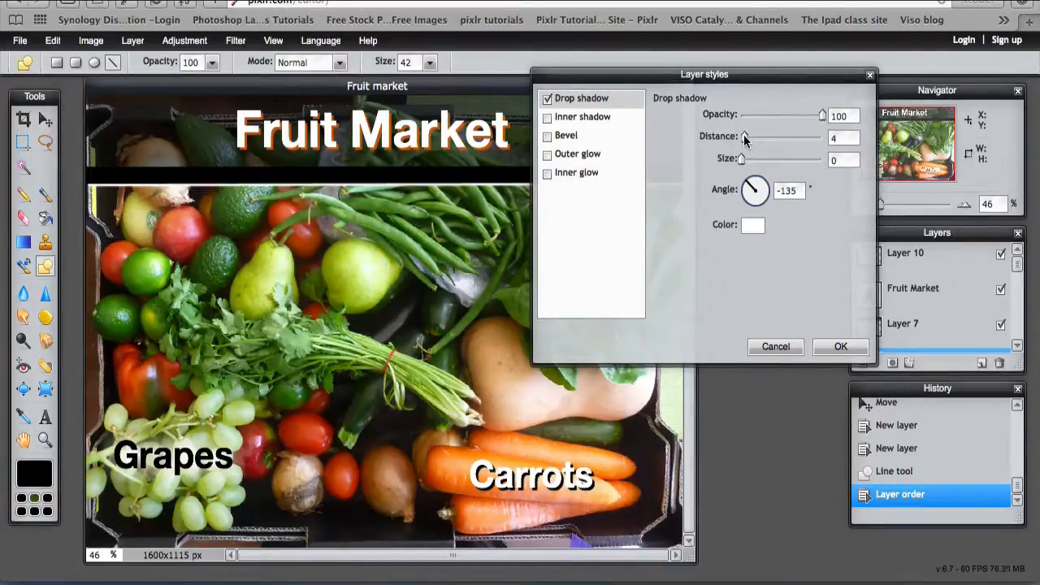